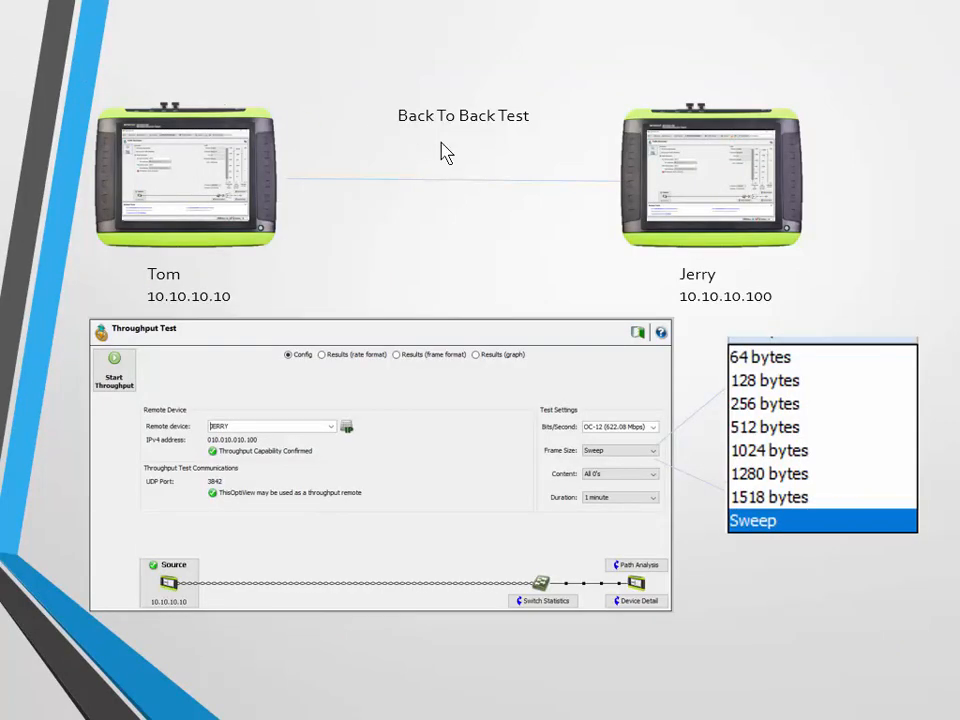
pyautogui.moveTo(620, 236)
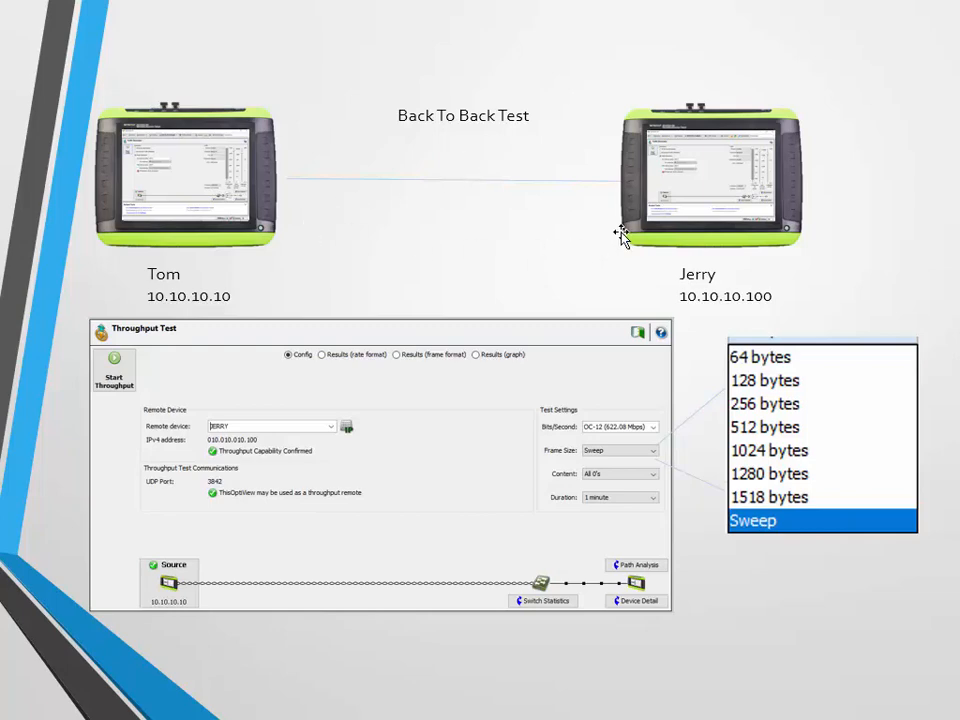
pyautogui.moveTo(532, 232)
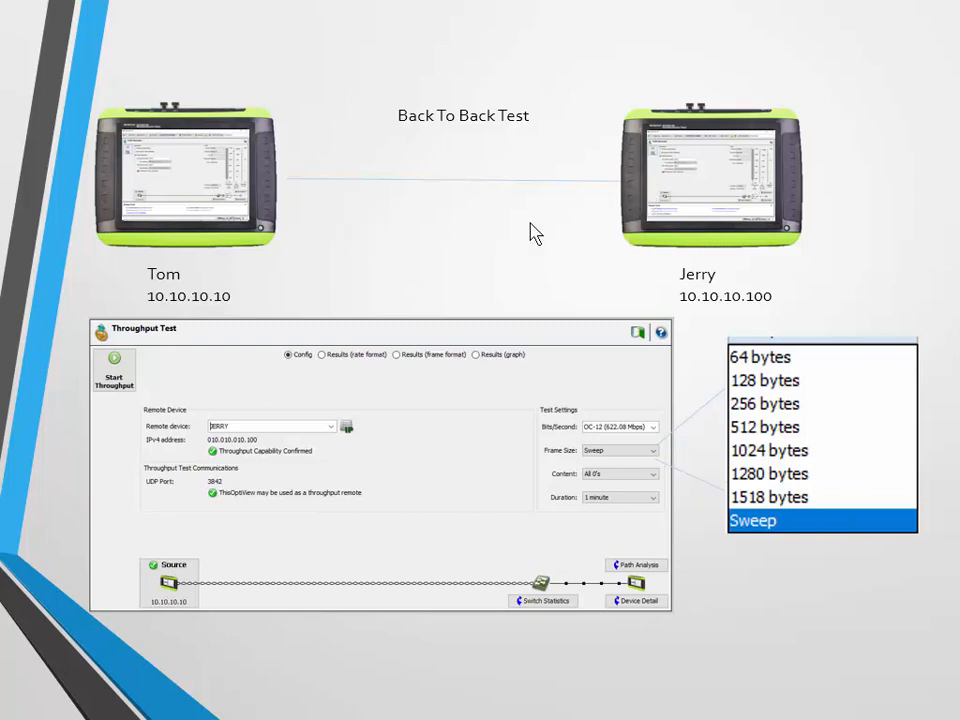
pyautogui.moveTo(604, 232)
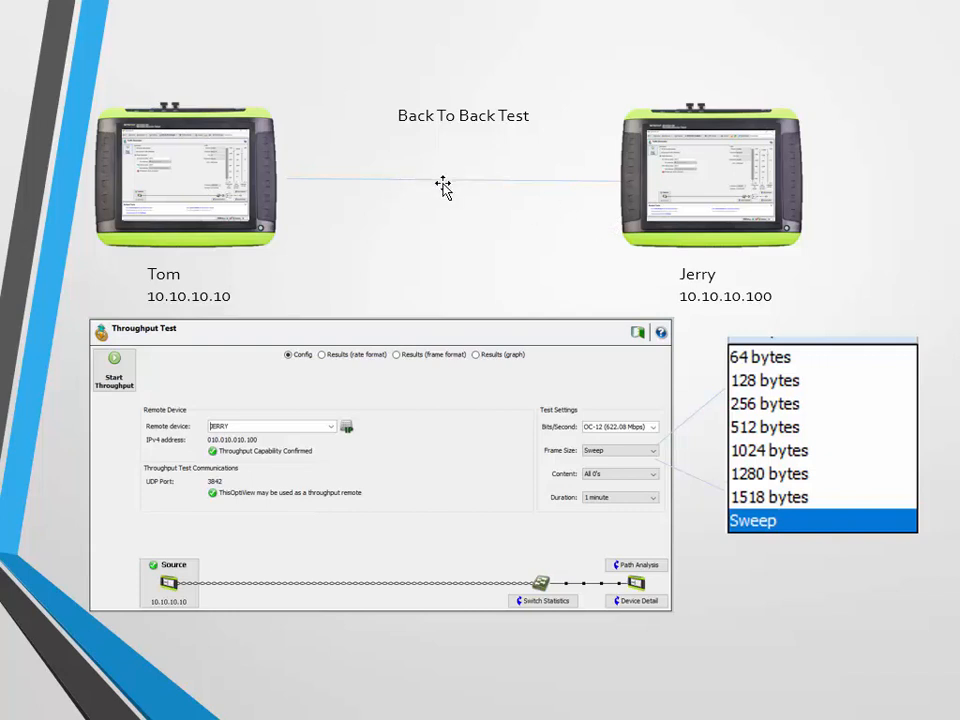
pyautogui.moveTo(440, 184)
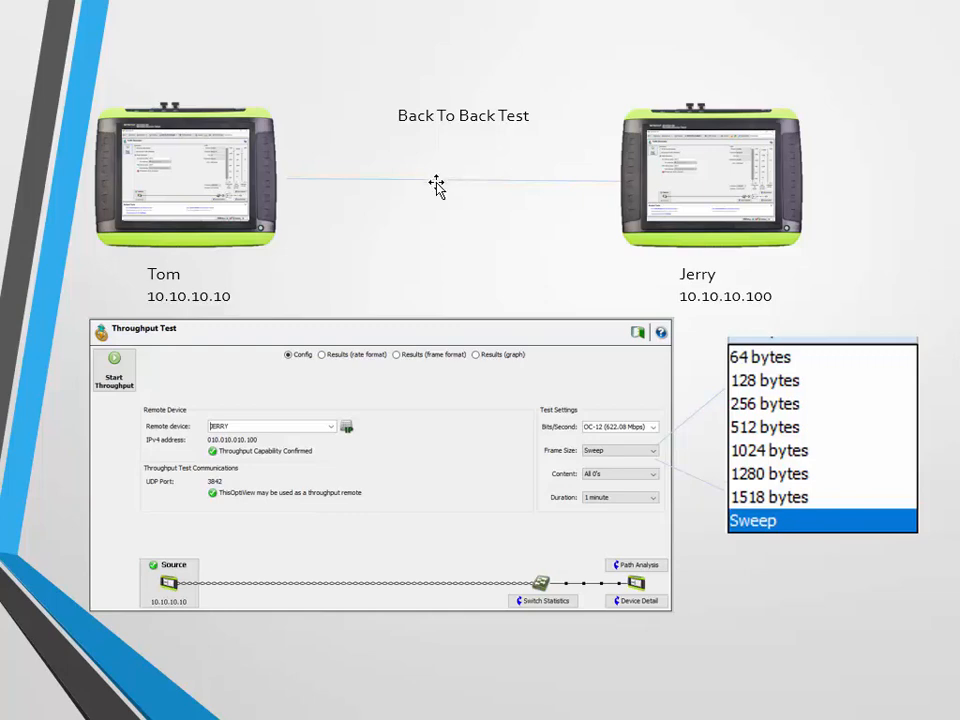
pyautogui.moveTo(540, 270)
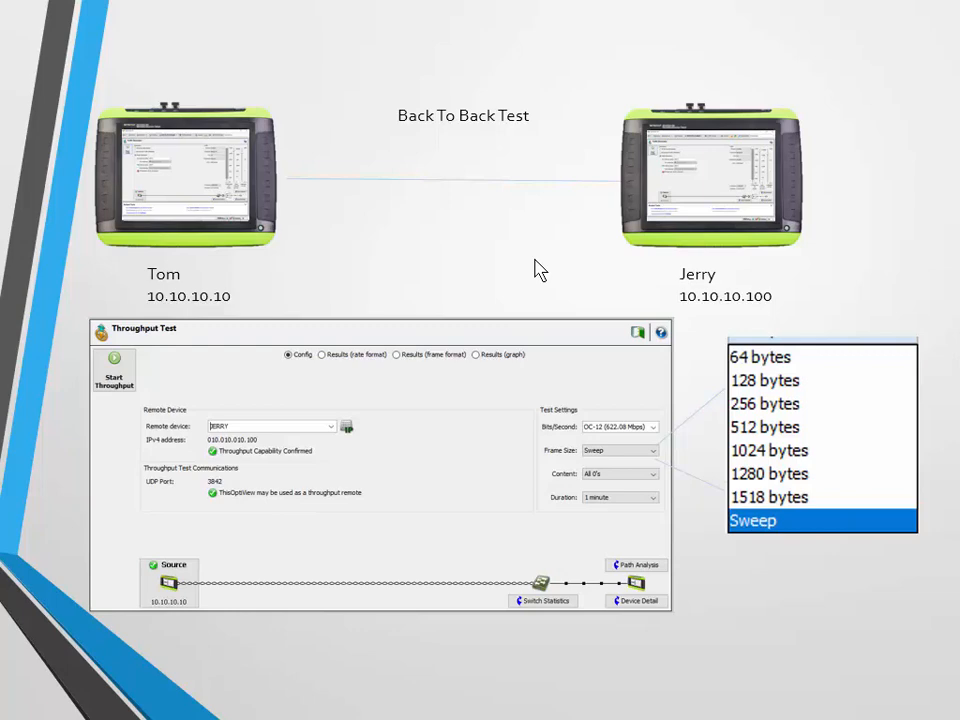
pyautogui.moveTo(748, 378)
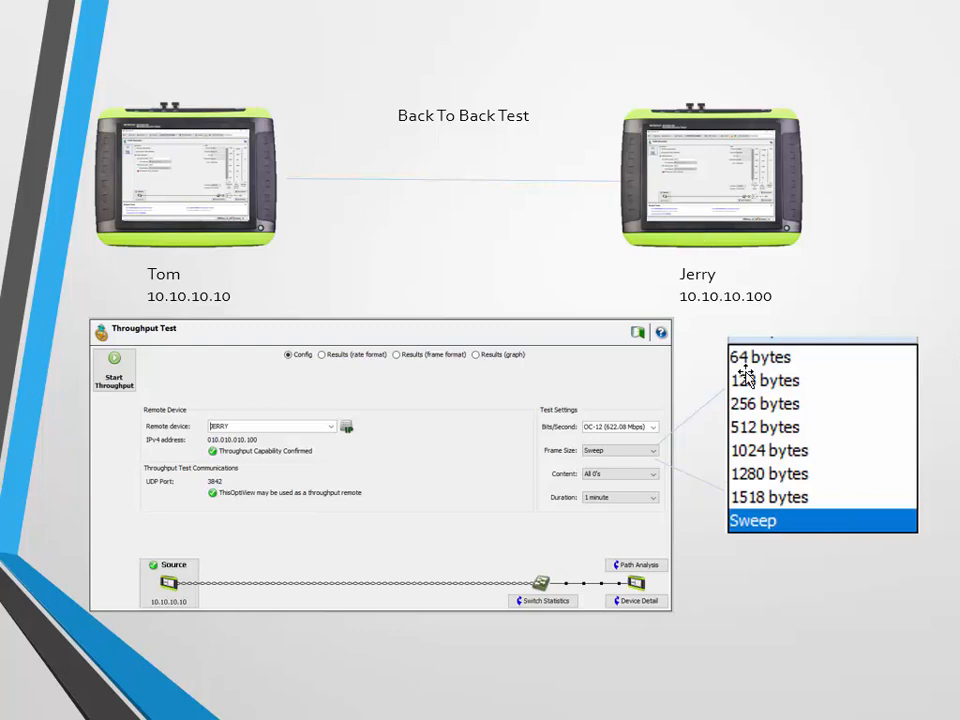
pyautogui.moveTo(616, 472)
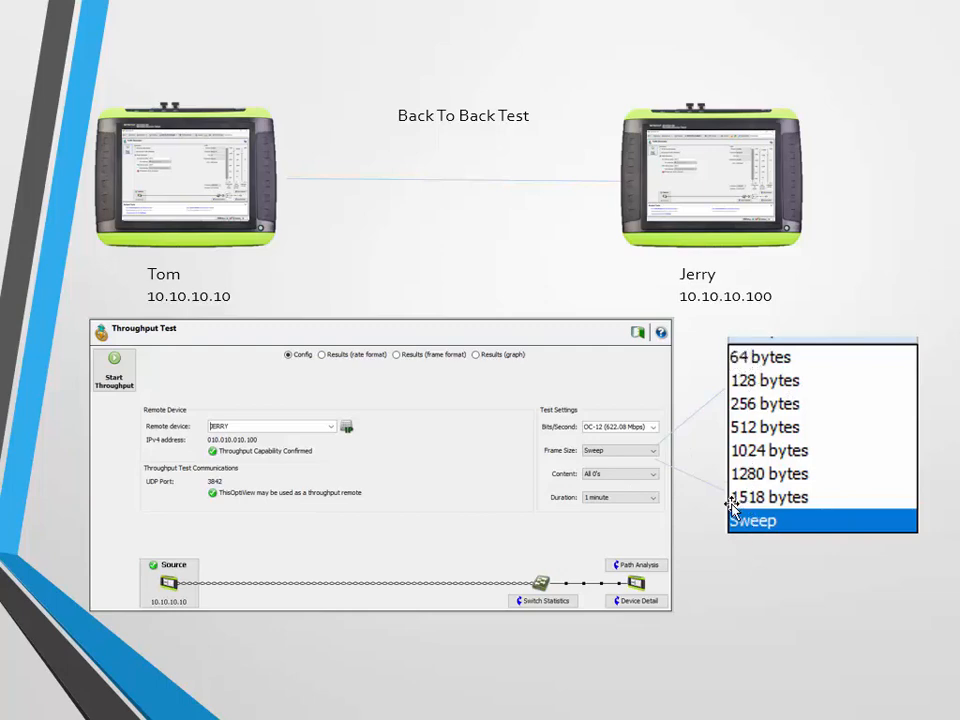
pyautogui.moveTo(764, 514)
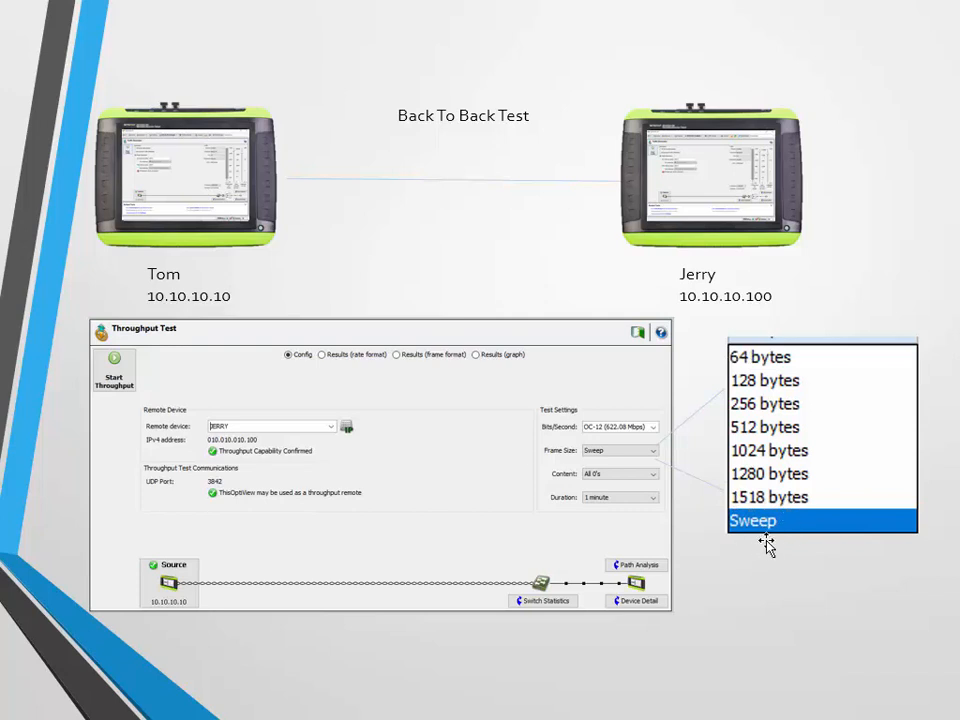
pyautogui.moveTo(760, 488)
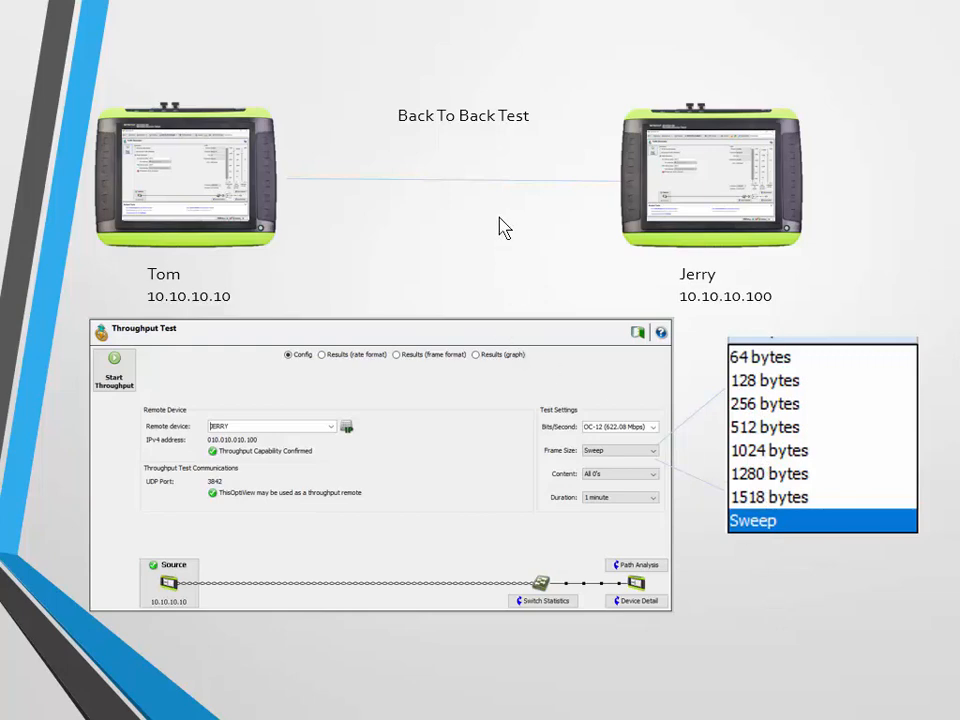
pyautogui.moveTo(280, 268)
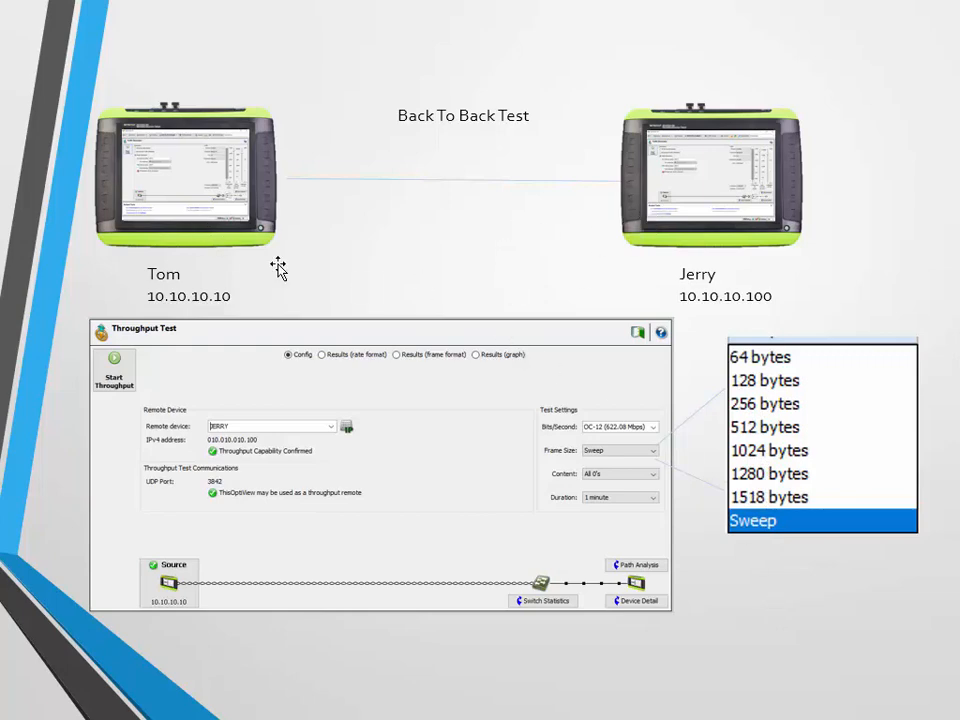
pyautogui.moveTo(724, 396)
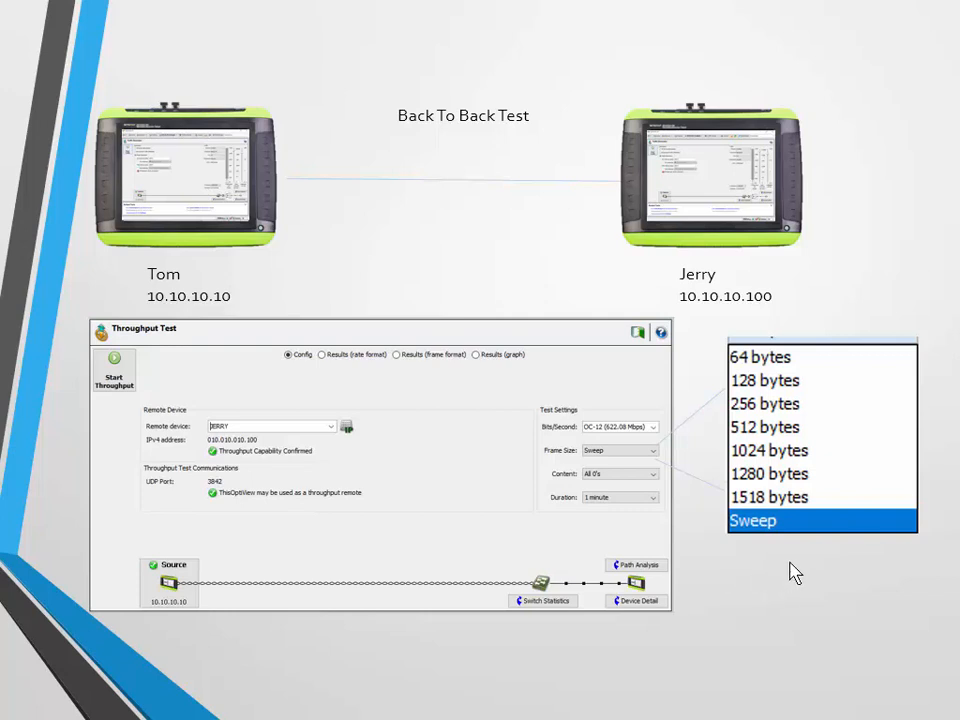
pyautogui.moveTo(808, 604)
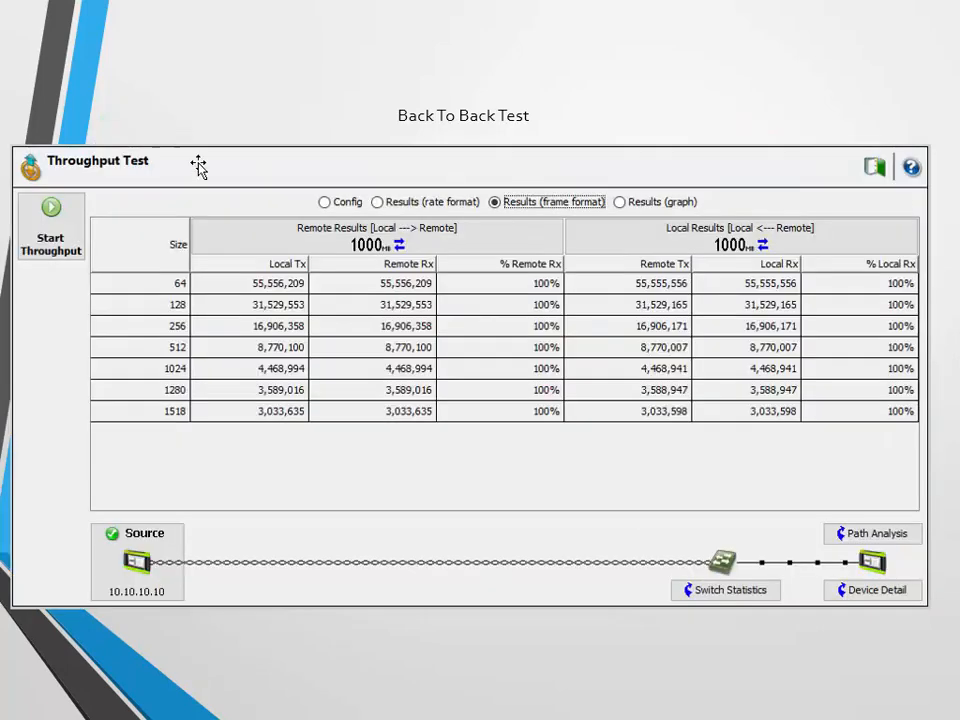
pyautogui.moveTo(348, 384)
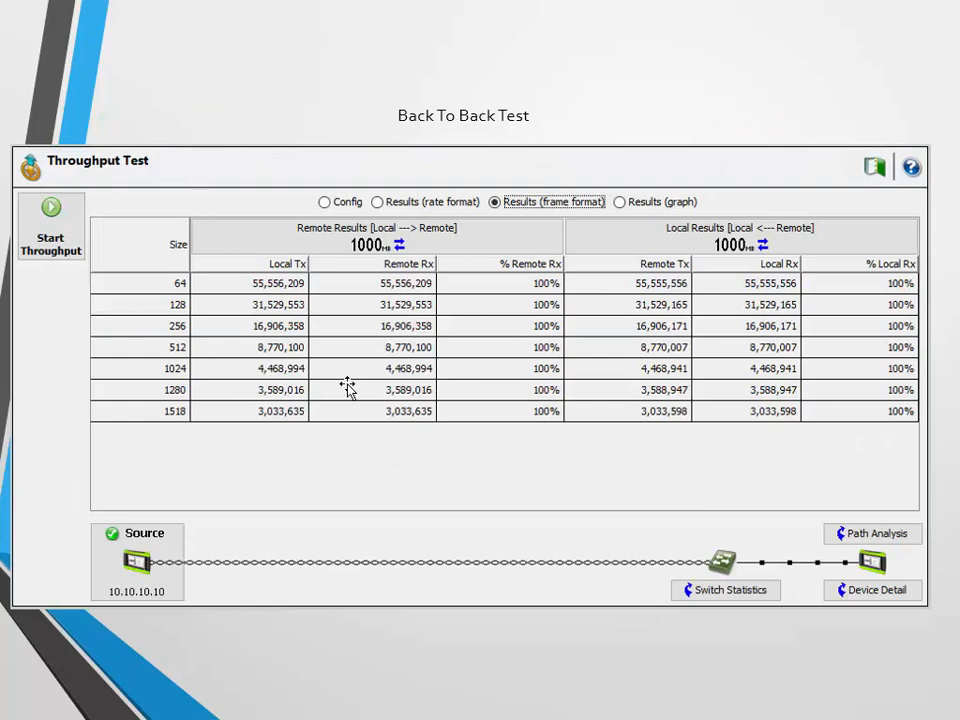
pyautogui.moveTo(426, 472)
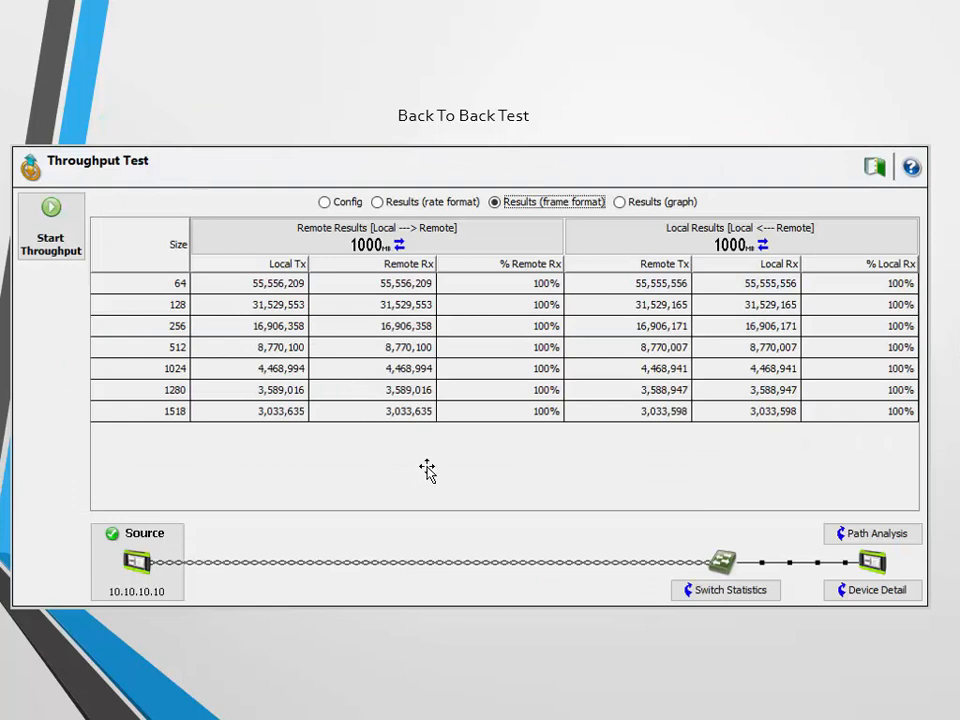
pyautogui.moveTo(188, 414)
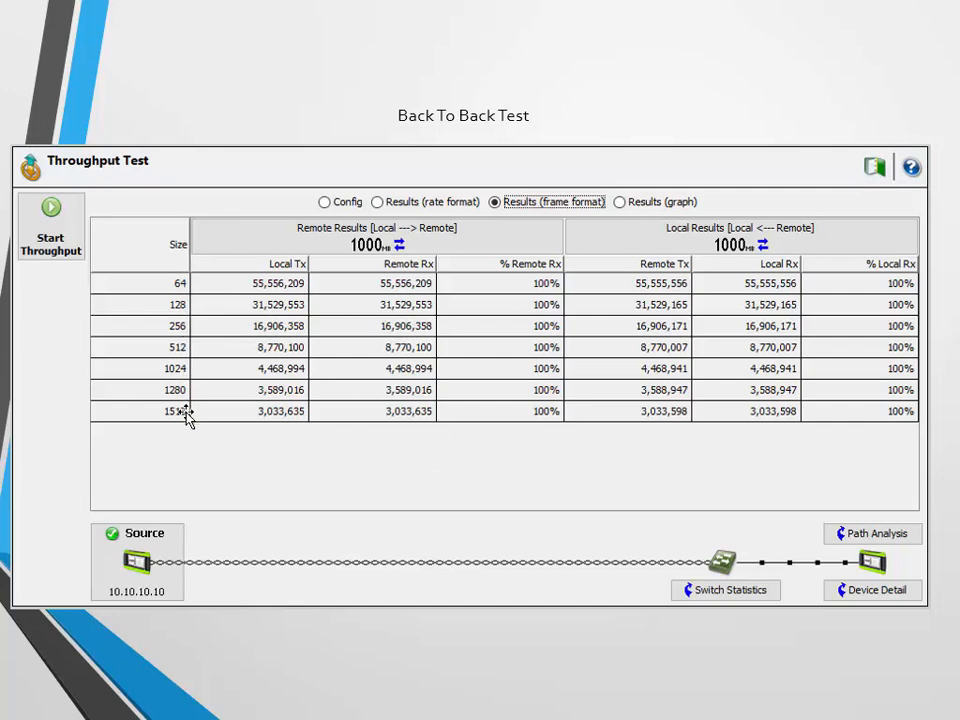
pyautogui.moveTo(584, 278)
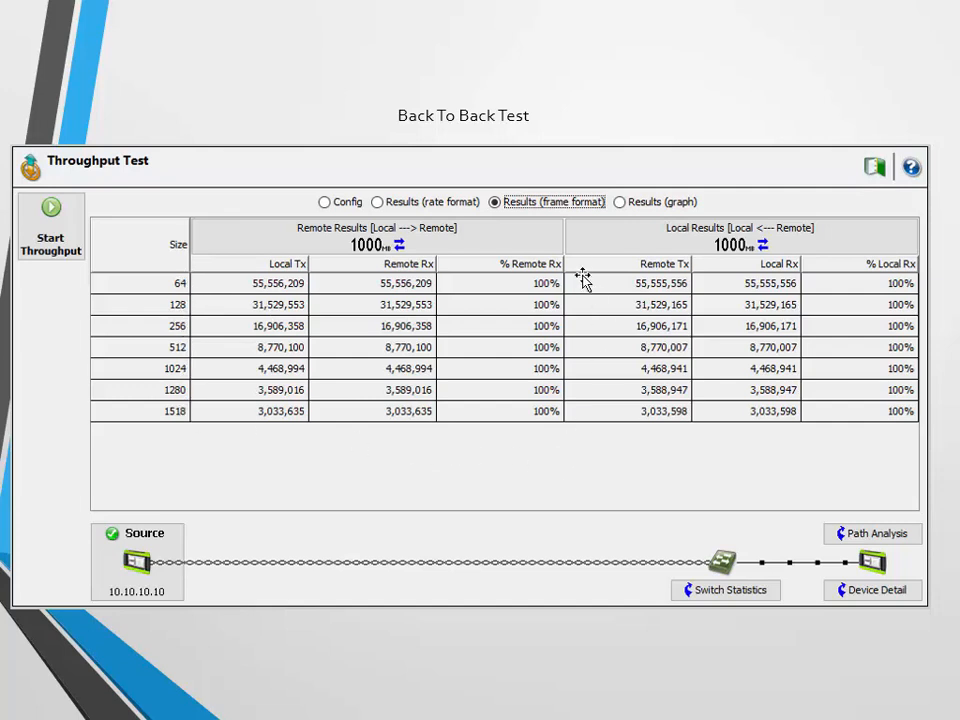
pyautogui.moveTo(532, 444)
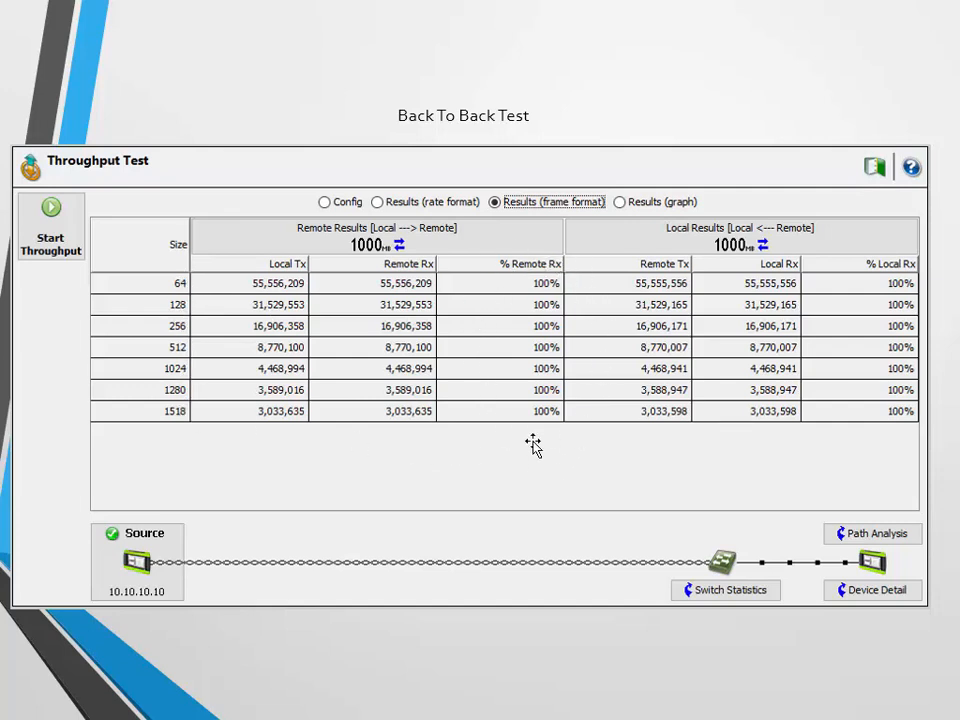
pyautogui.moveTo(916, 424)
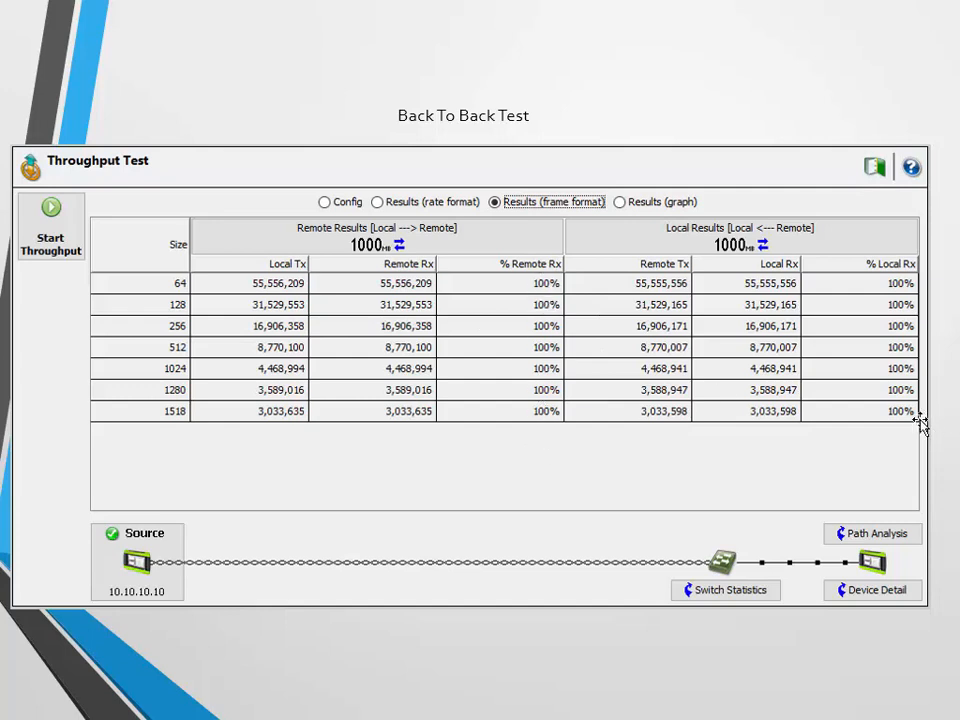
pyautogui.moveTo(570, 464)
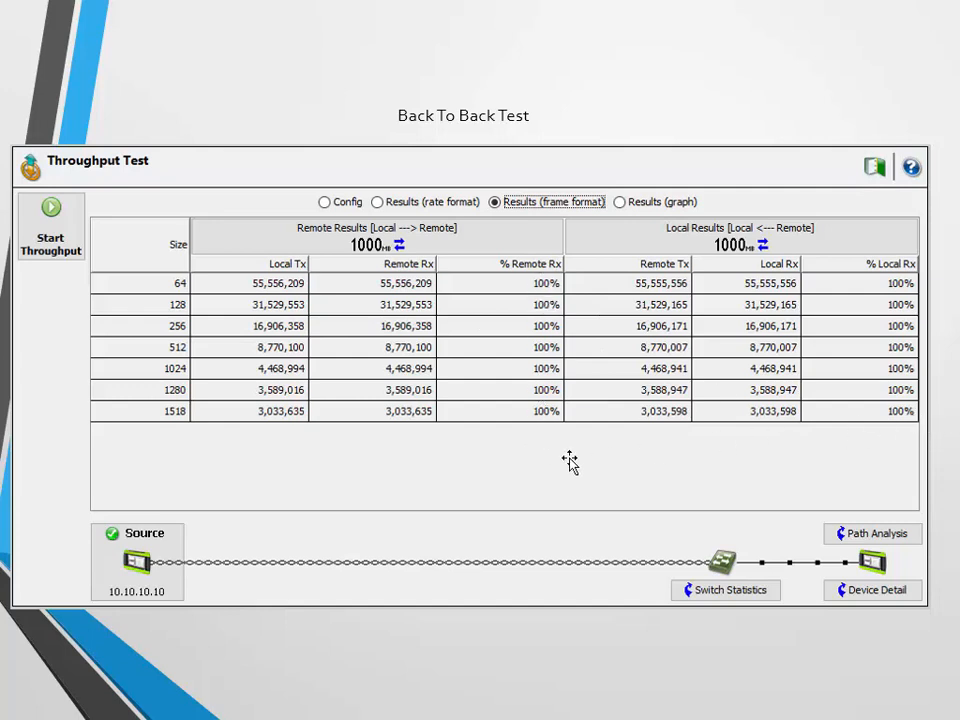
pyautogui.moveTo(580, 258)
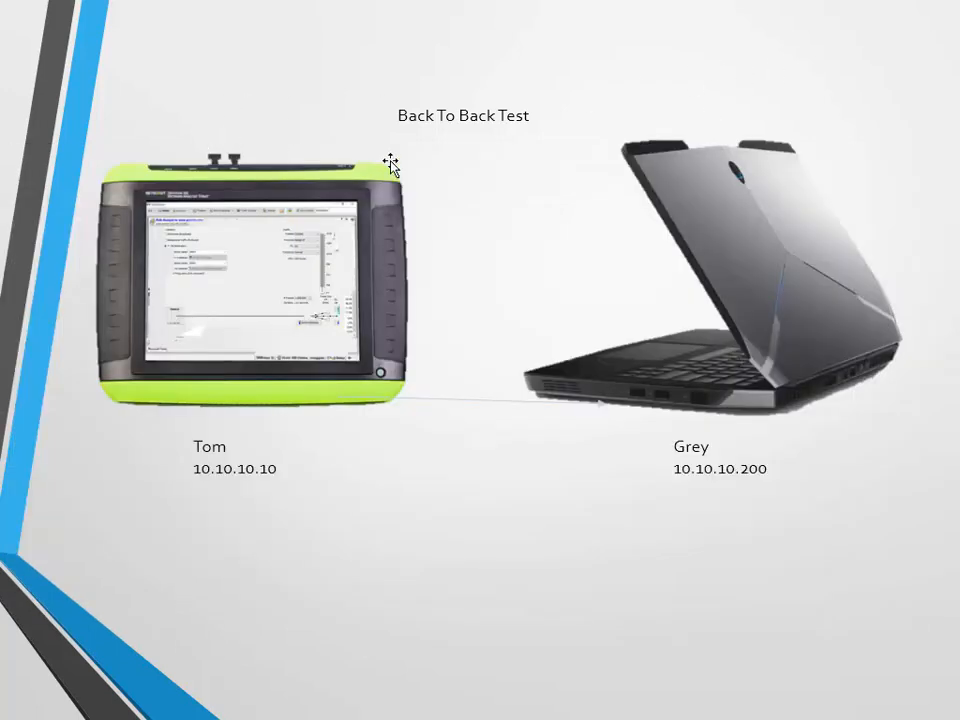
pyautogui.moveTo(504, 144)
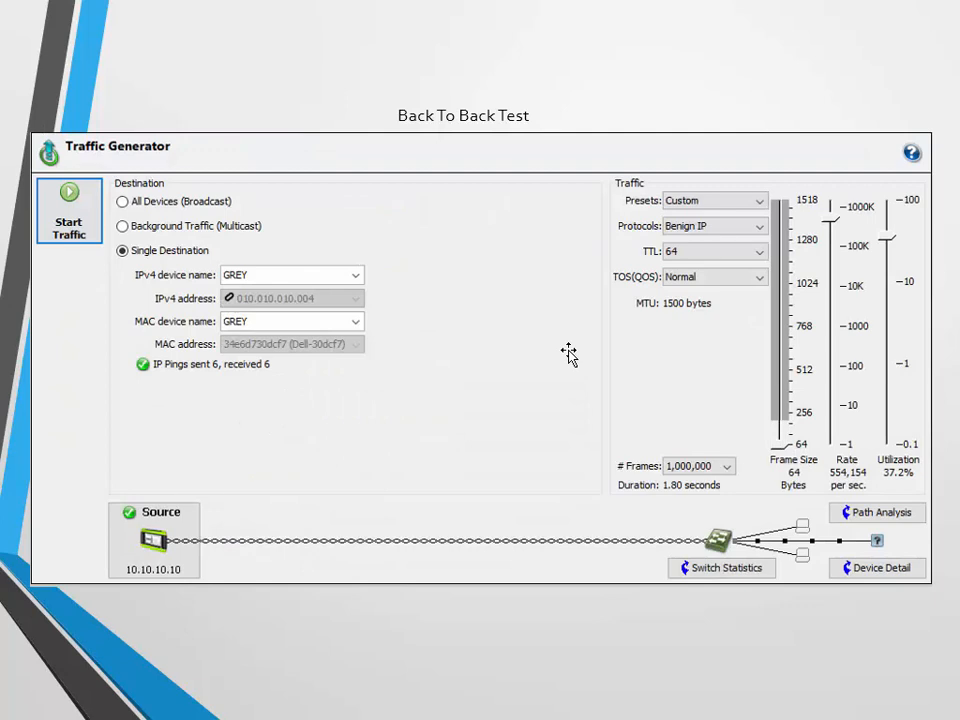
pyautogui.moveTo(134, 270)
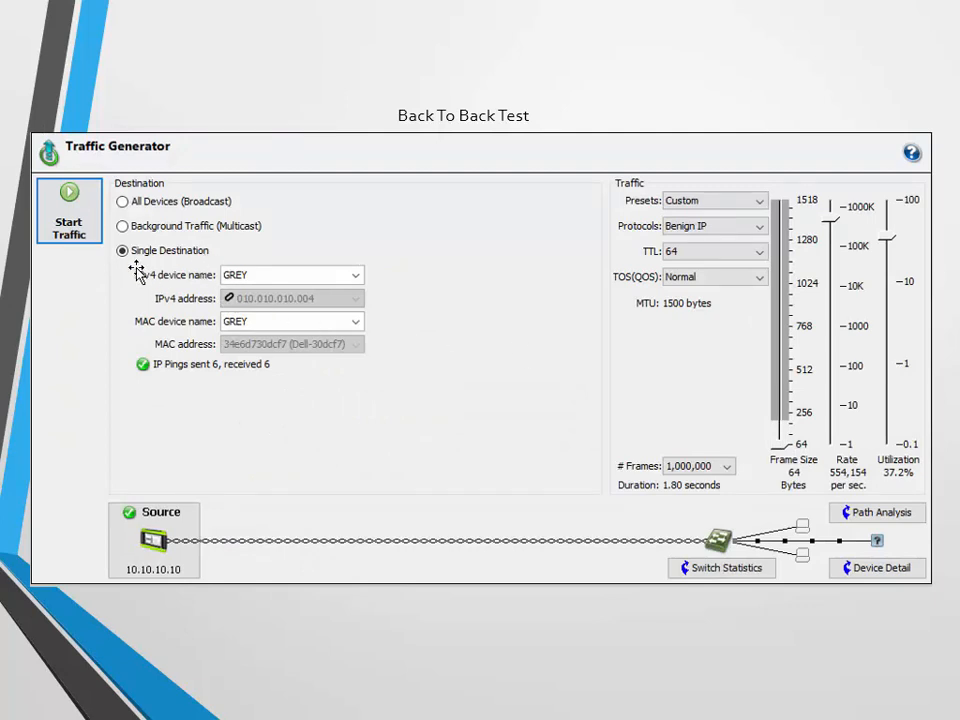
pyautogui.moveTo(170, 272)
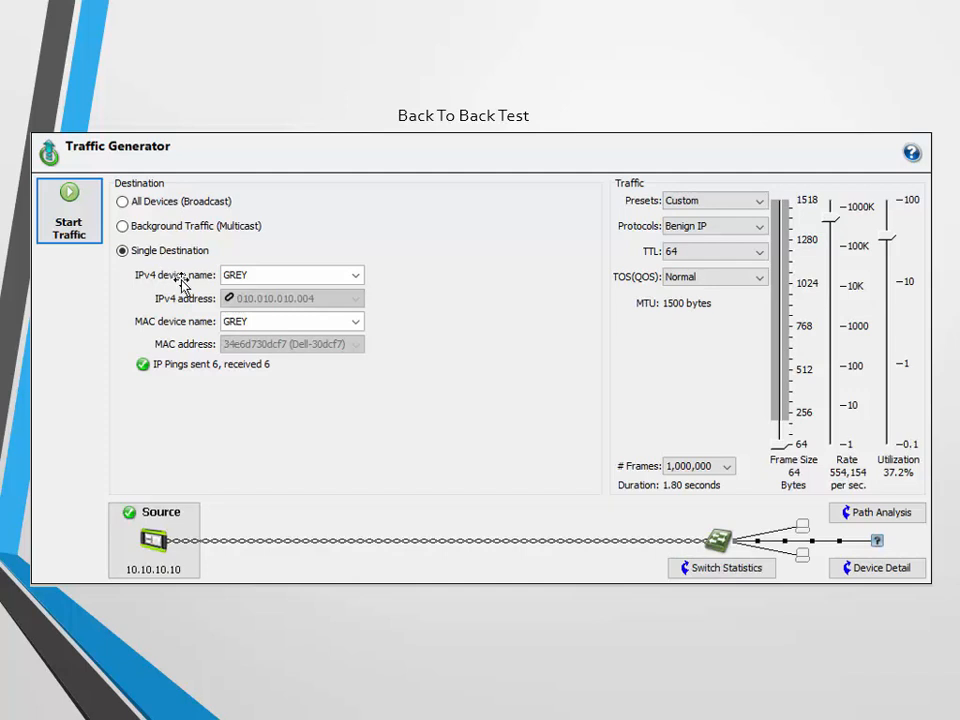
pyautogui.moveTo(416, 290)
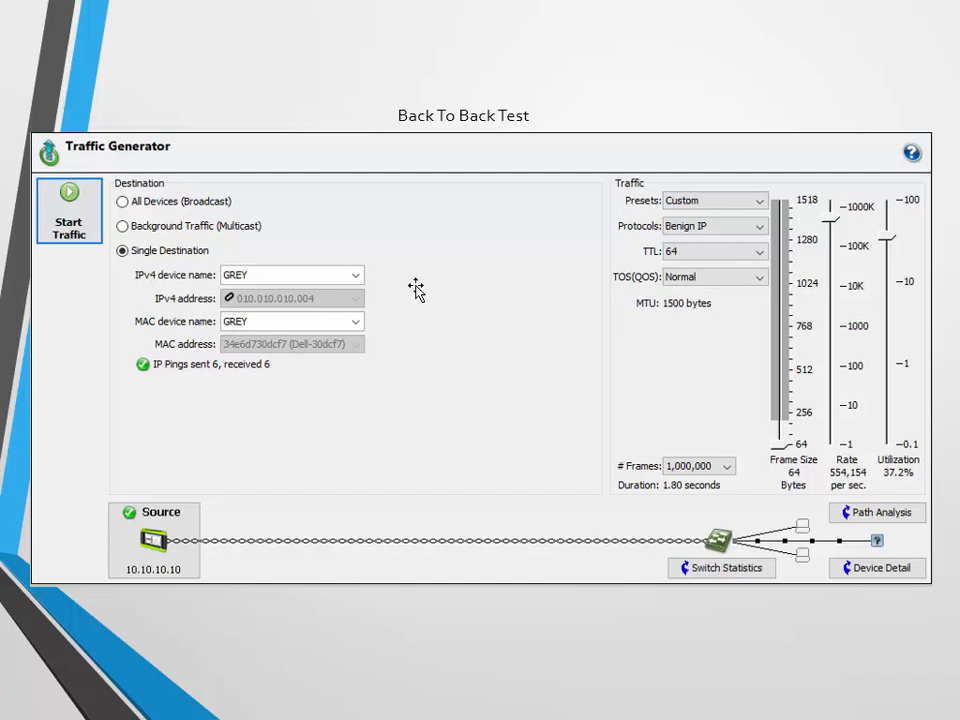
pyautogui.moveTo(200, 276)
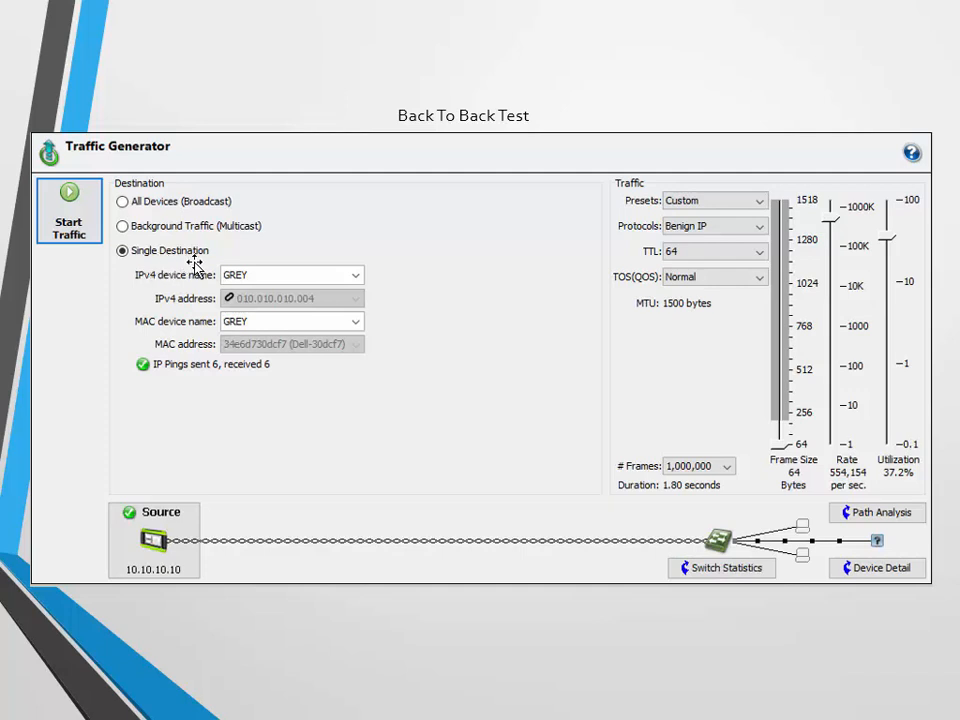
pyautogui.moveTo(428, 318)
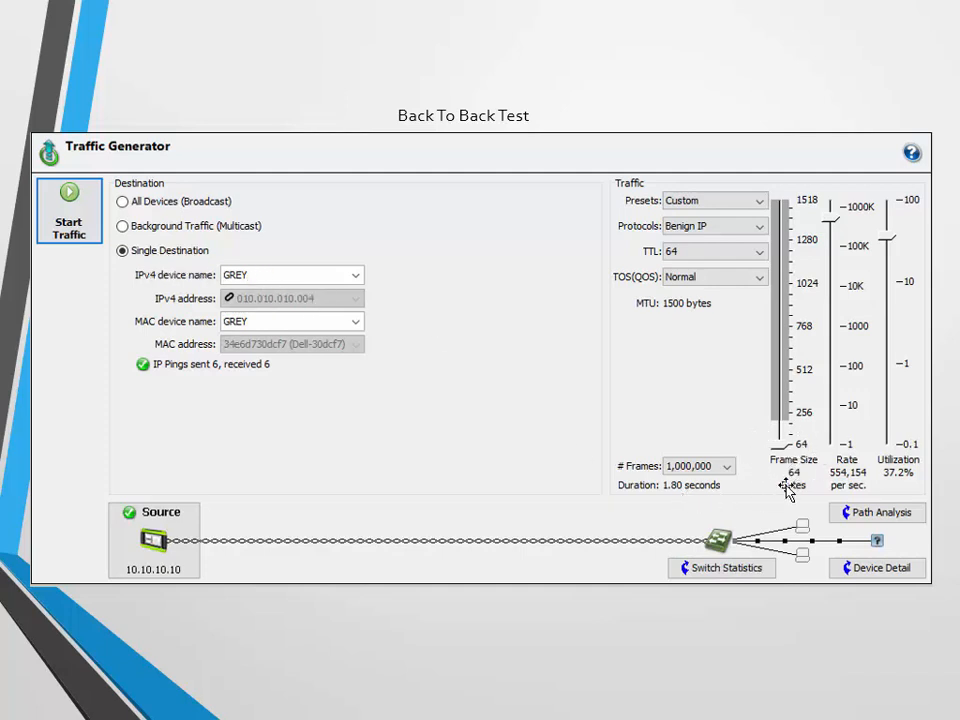
pyautogui.moveTo(876, 512)
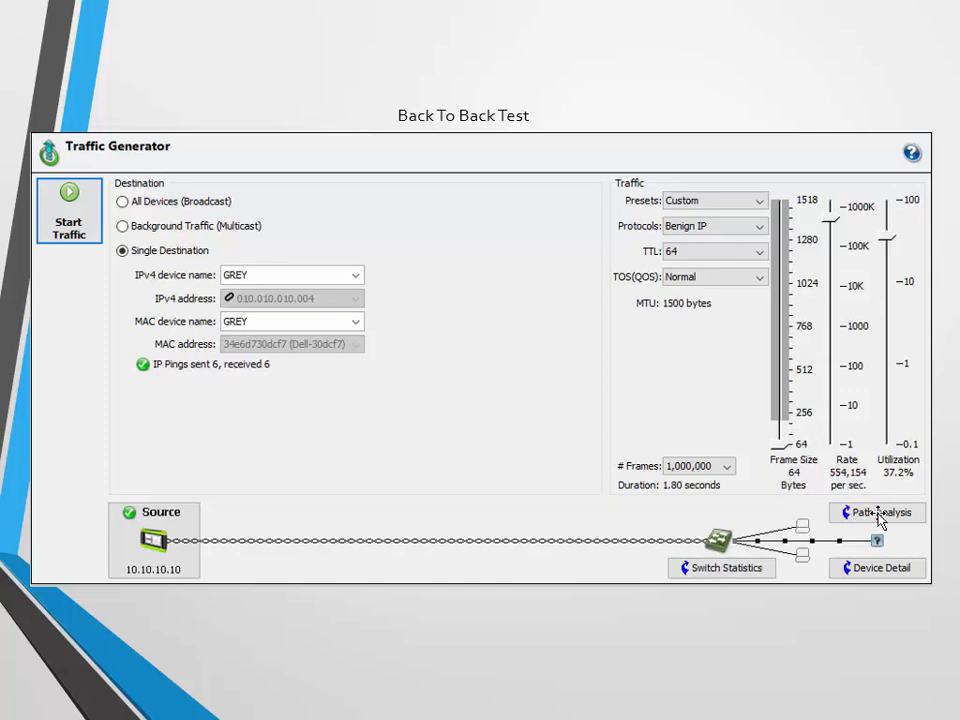
pyautogui.moveTo(904, 482)
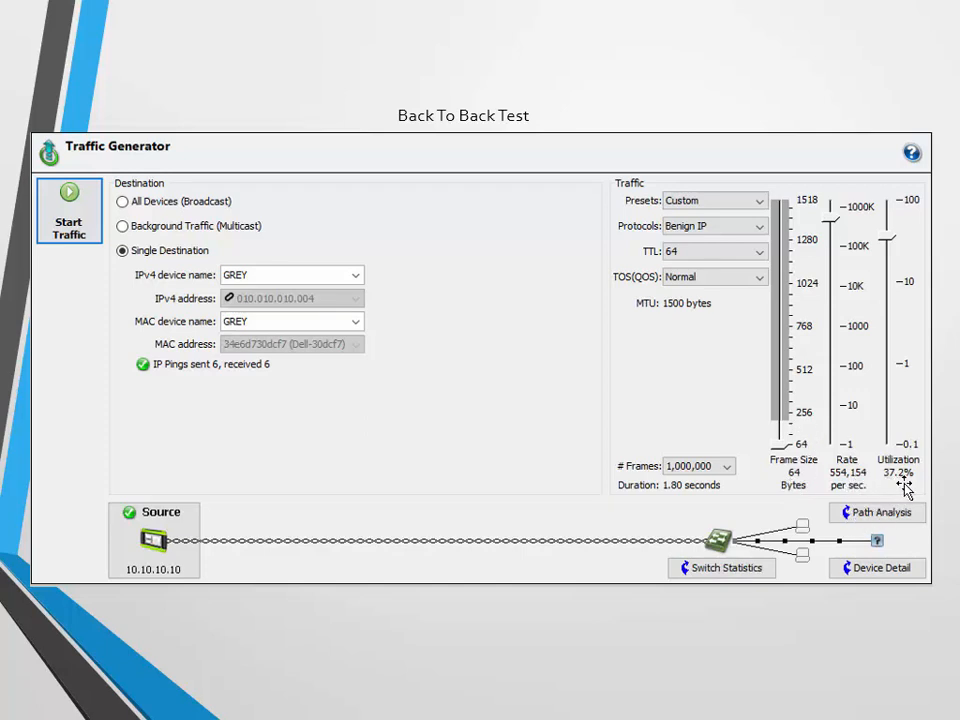
pyautogui.moveTo(910, 488)
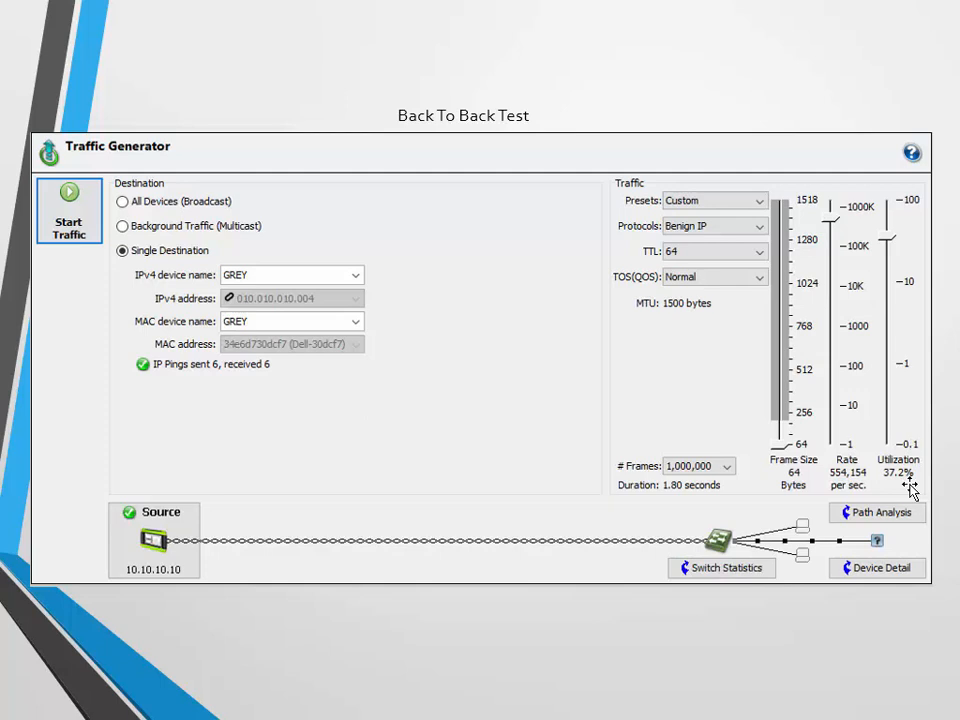
pyautogui.moveTo(898, 492)
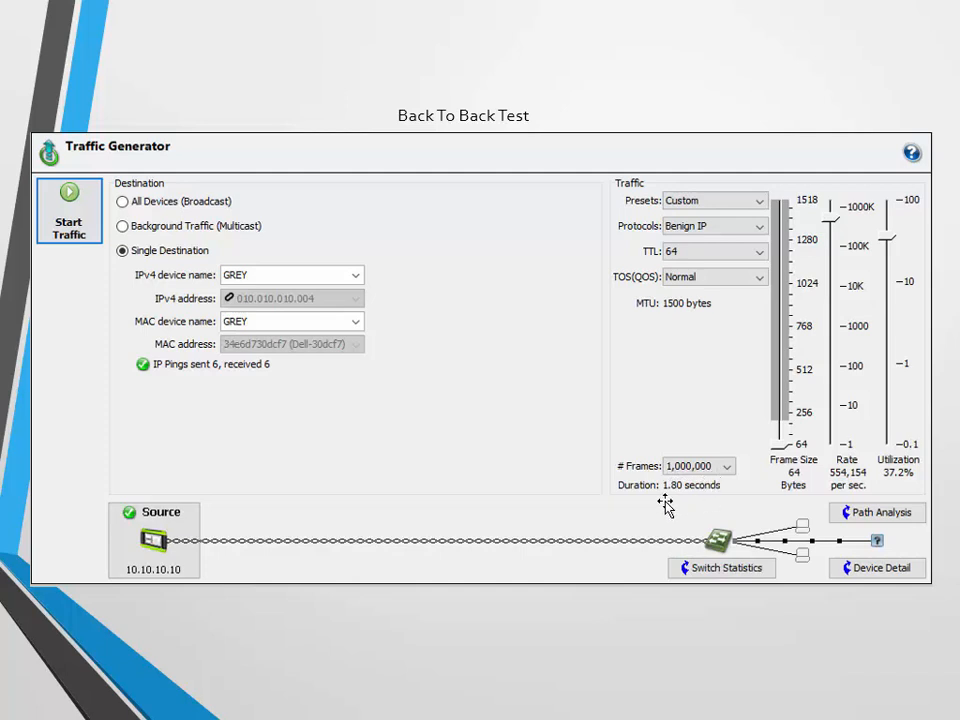
pyautogui.moveTo(690, 504)
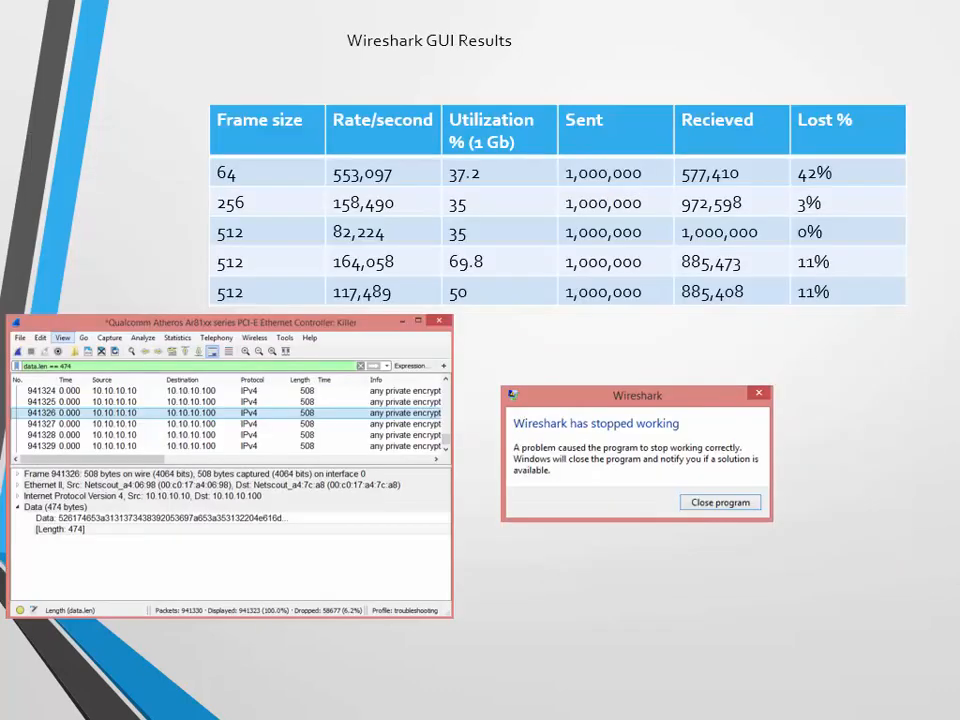
pyautogui.moveTo(276, 180)
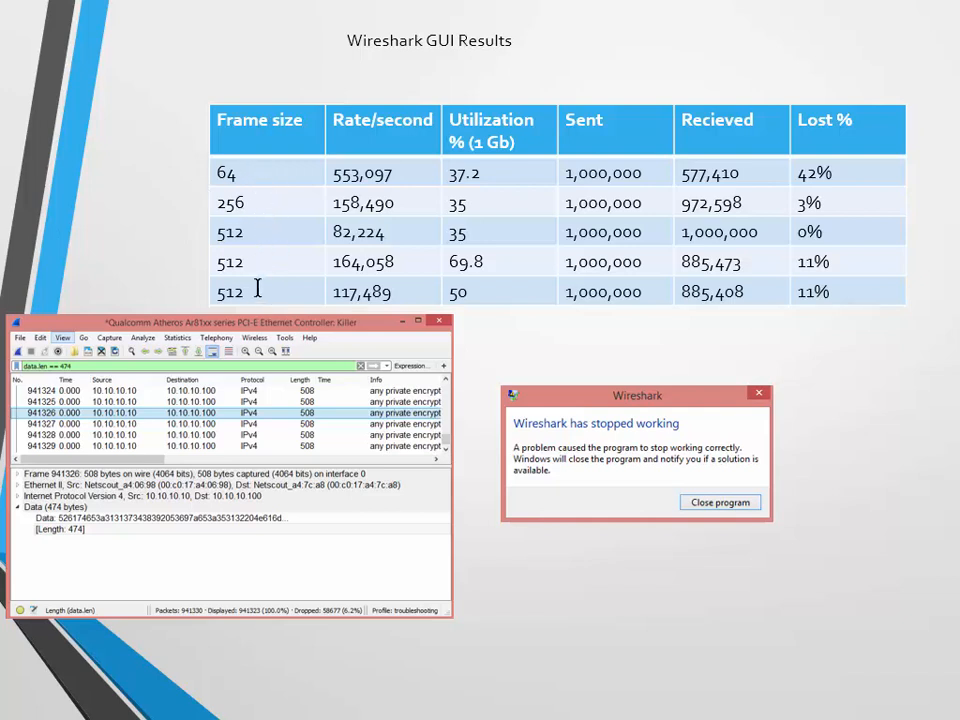
pyautogui.moveTo(280, 240)
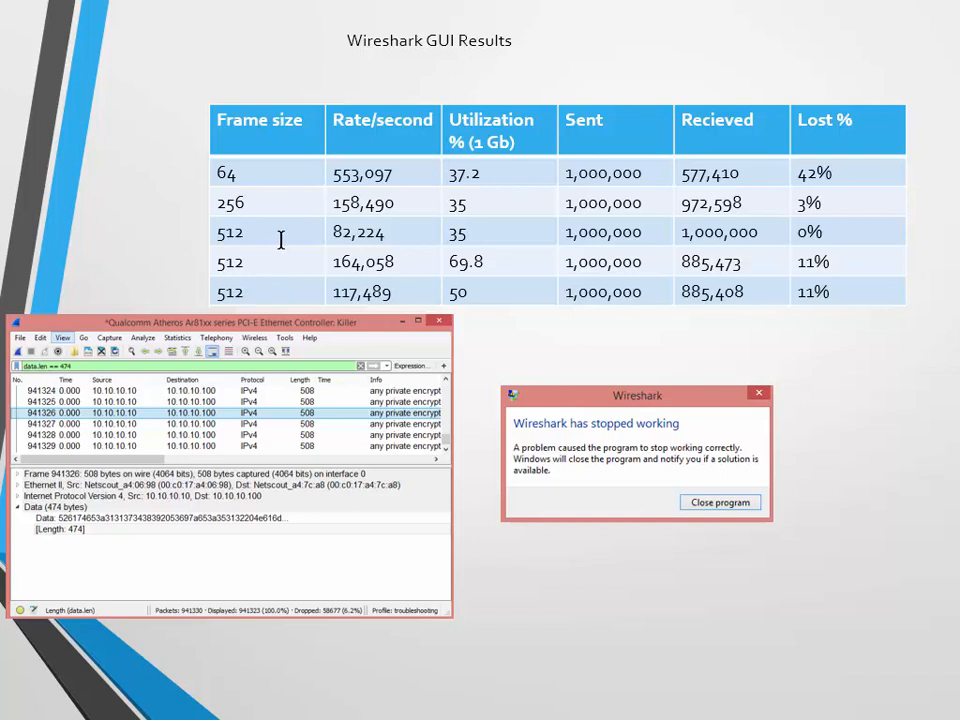
pyautogui.moveTo(504, 174)
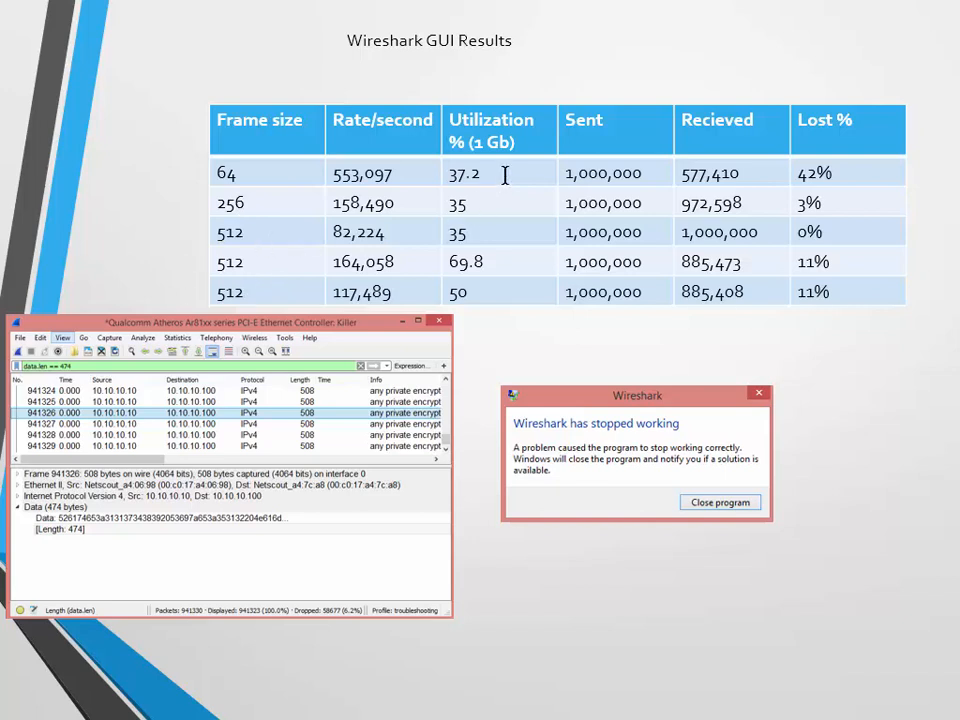
pyautogui.moveTo(528, 204)
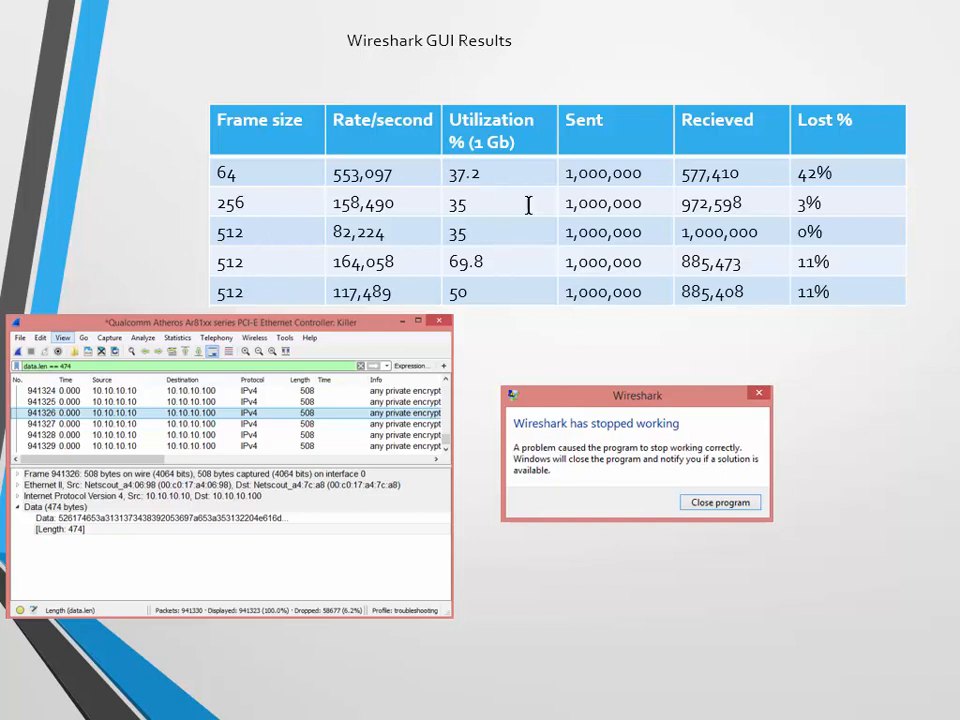
pyautogui.moveTo(844, 284)
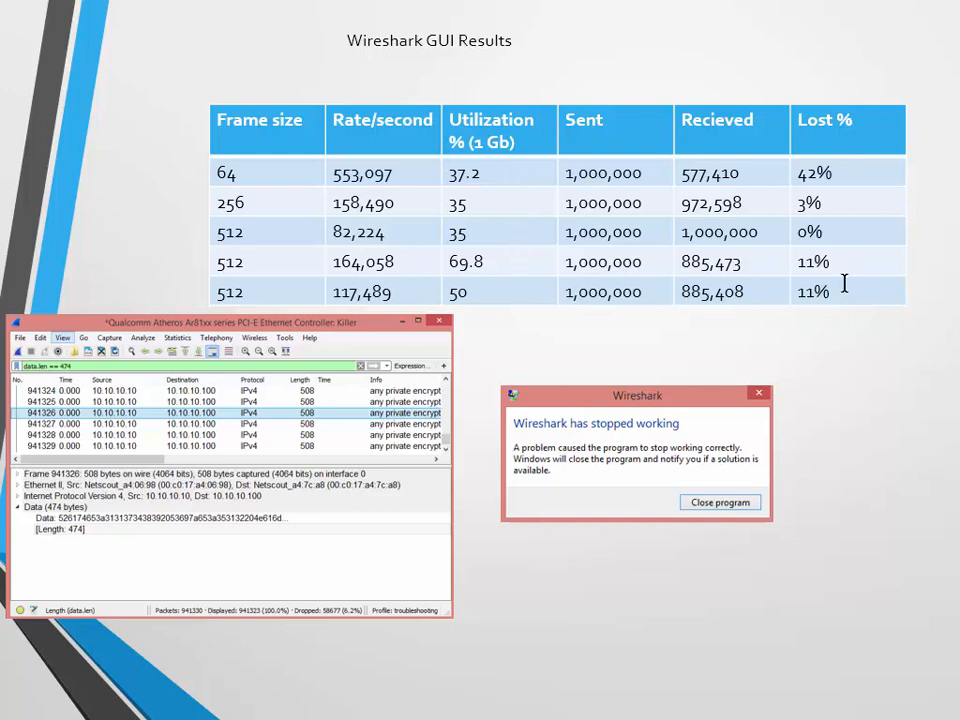
pyautogui.moveTo(280, 52)
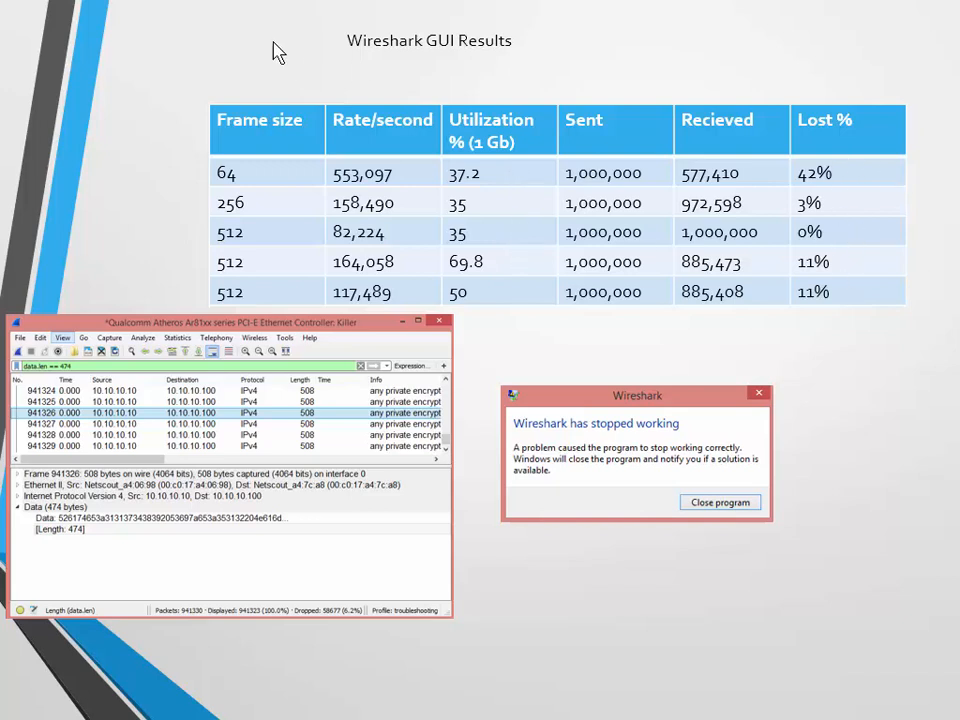
pyautogui.moveTo(748, 252)
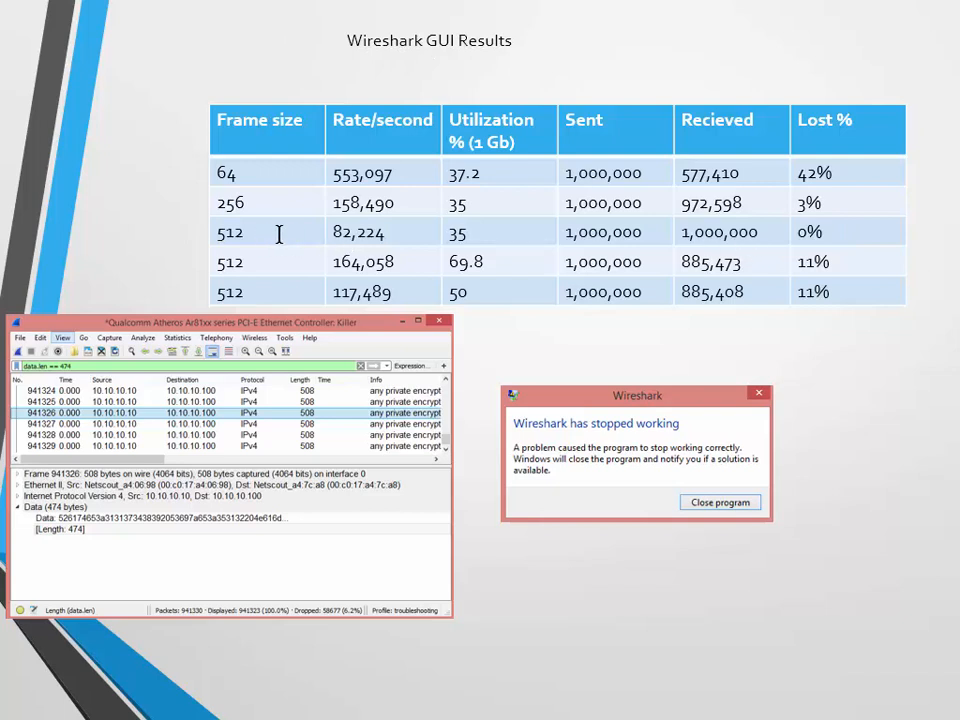
pyautogui.moveTo(312, 234)
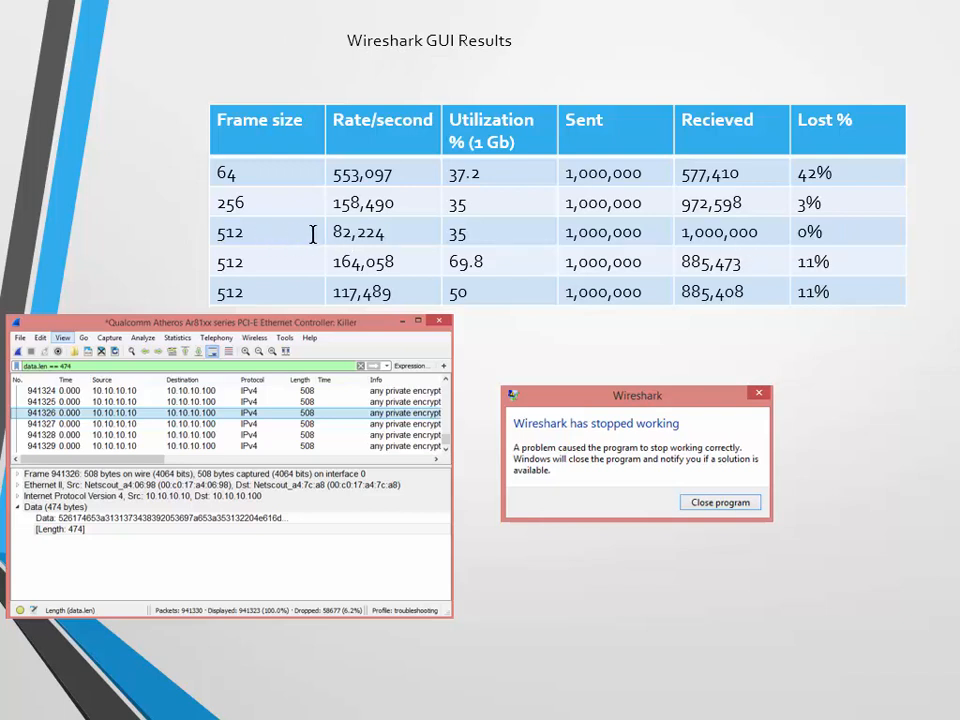
pyautogui.moveTo(508, 232)
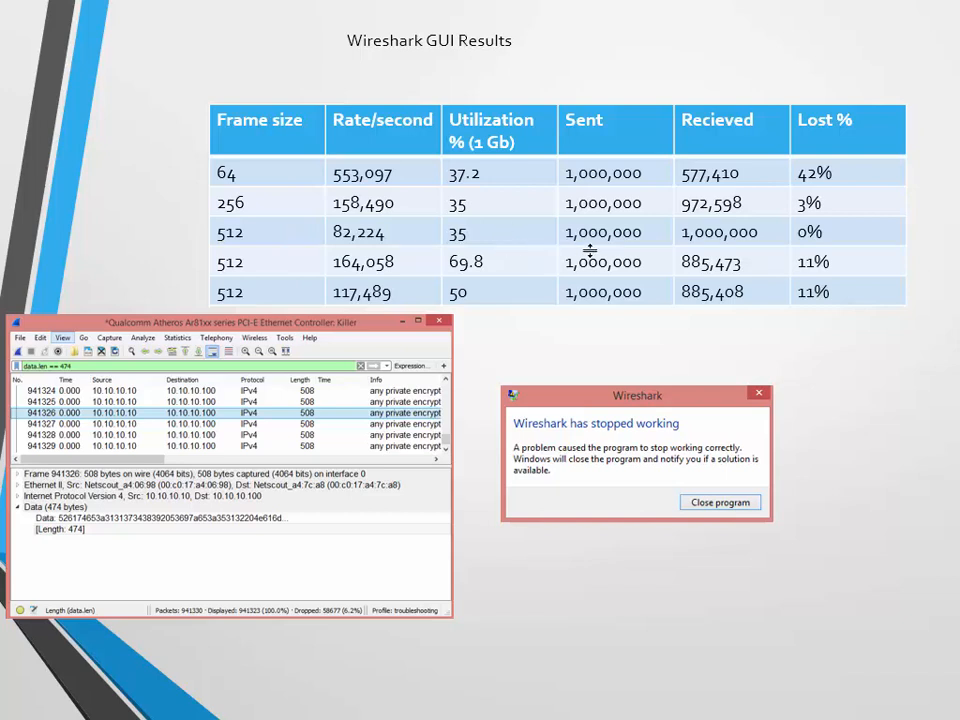
pyautogui.moveTo(432, 216)
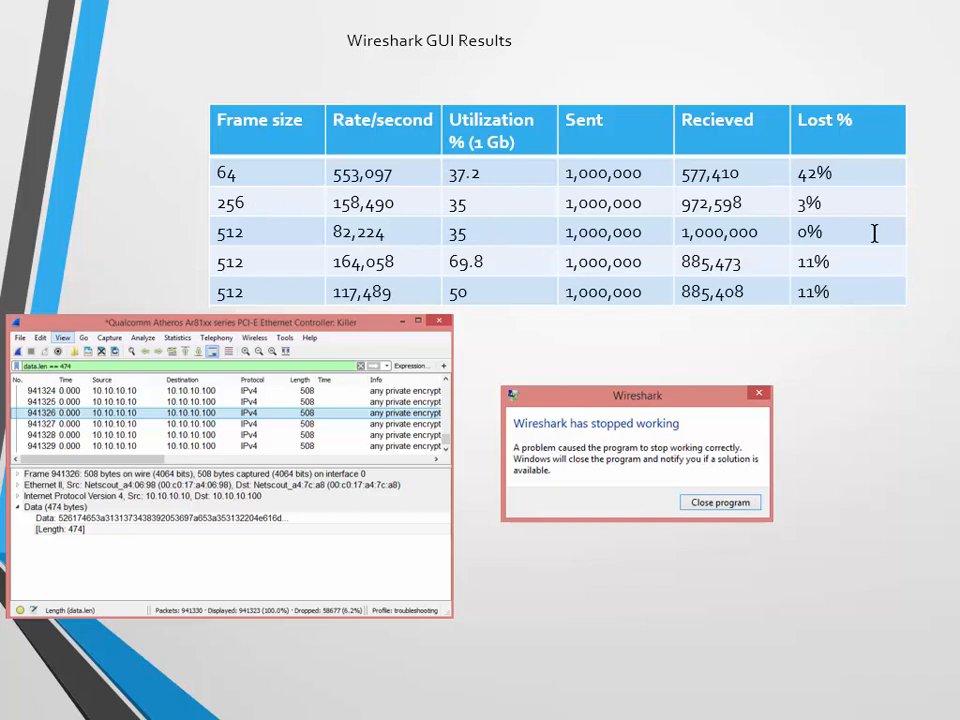
pyautogui.moveTo(864, 416)
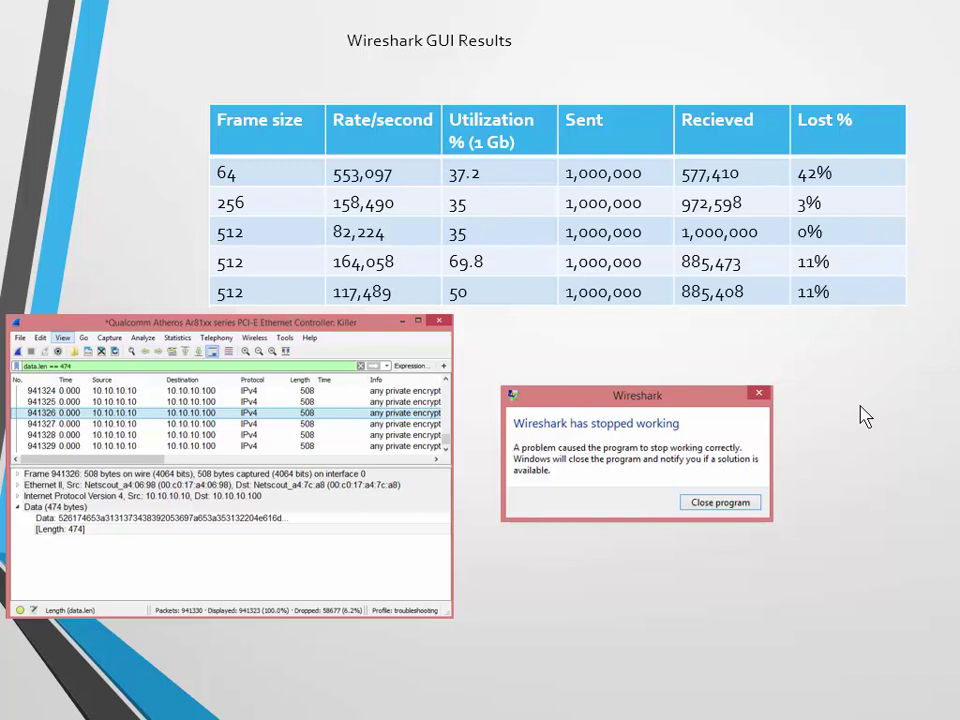
pyautogui.moveTo(464, 482)
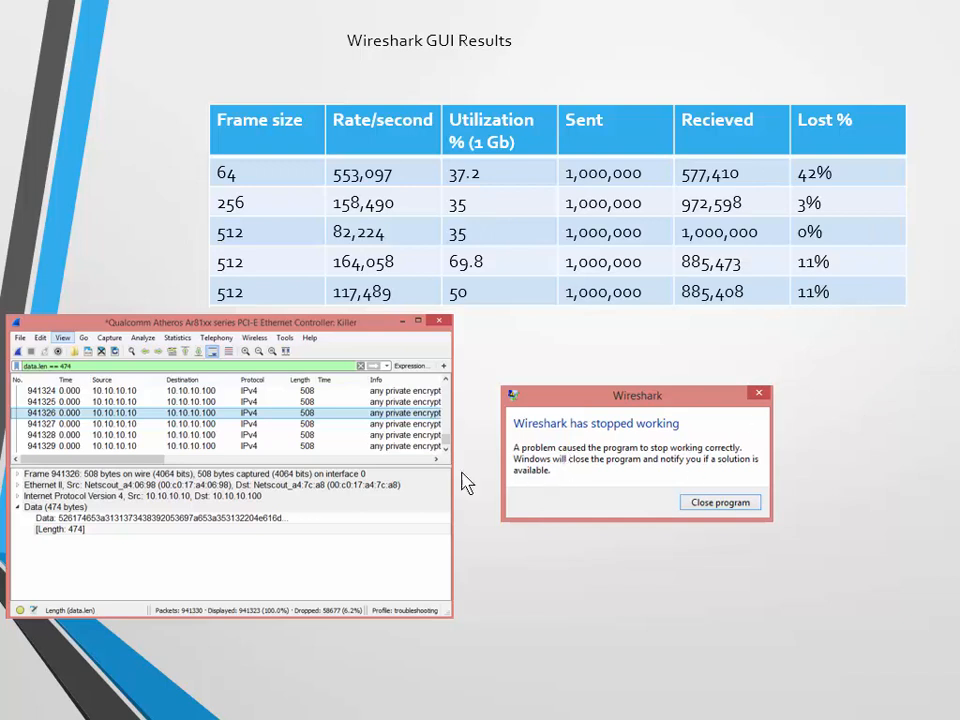
pyautogui.moveTo(390, 390)
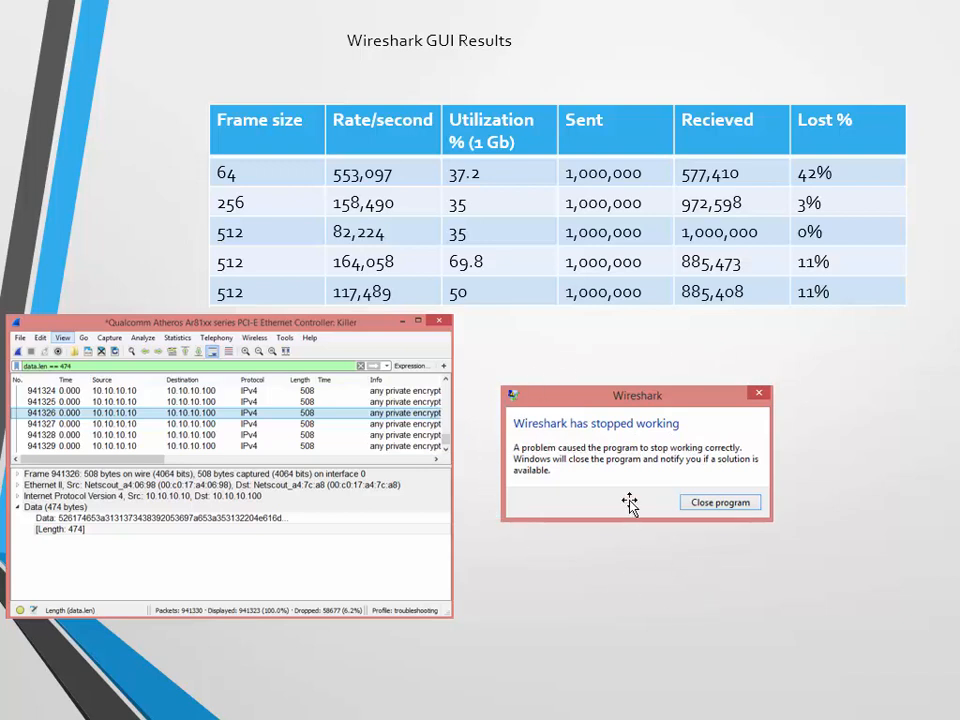
pyautogui.moveTo(656, 460)
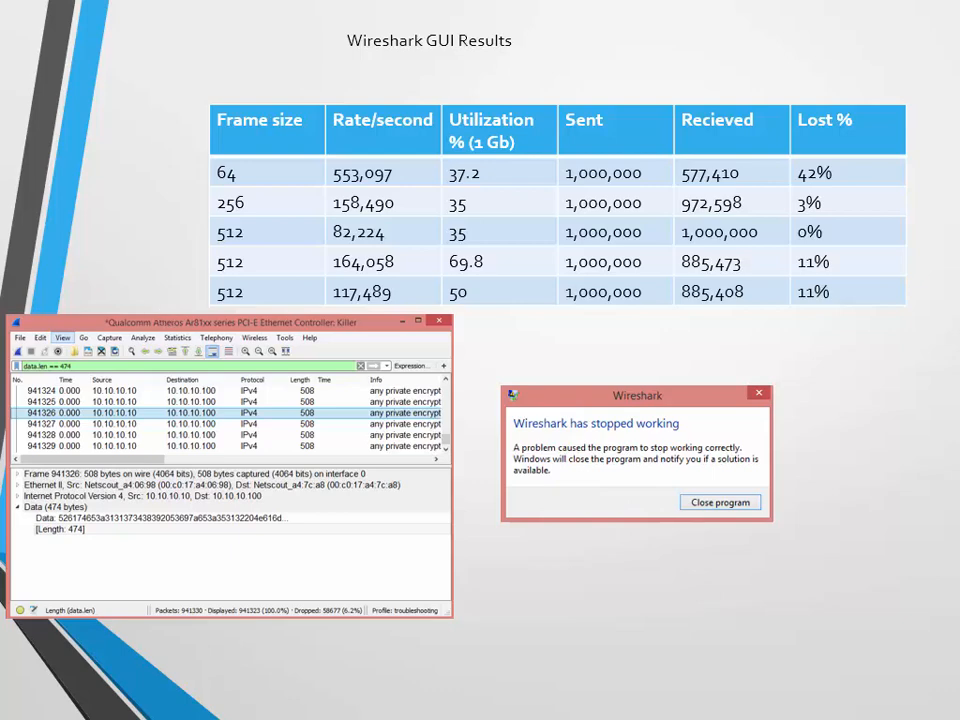
# Advance to the Wireshark tshark Results slide with the loss table and -w file-write note.
pyautogui.press('Right')
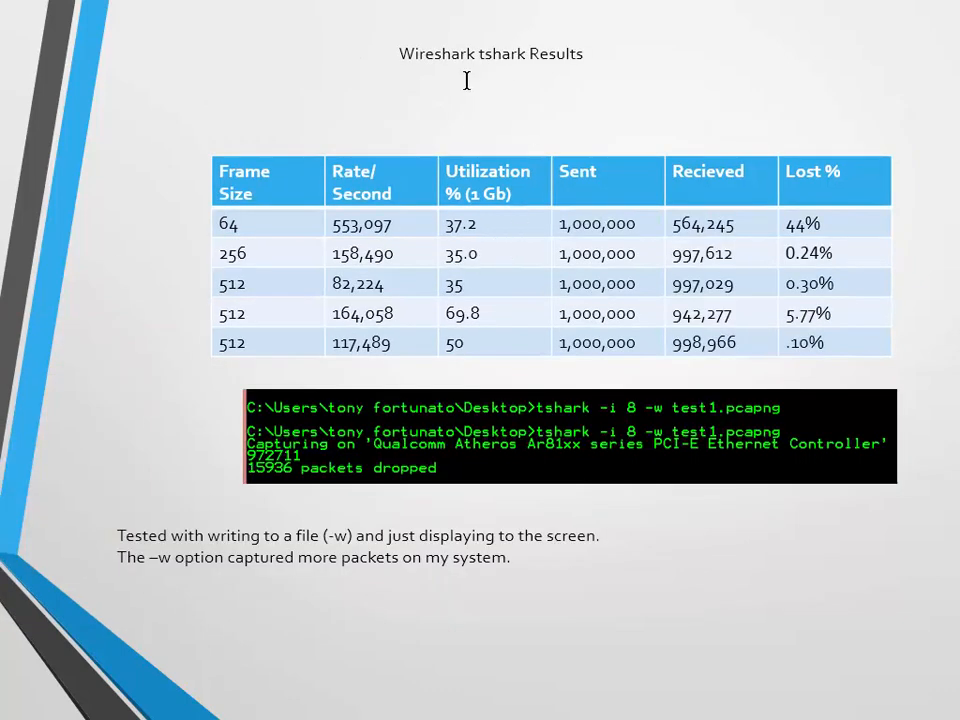
pyautogui.moveTo(472, 74)
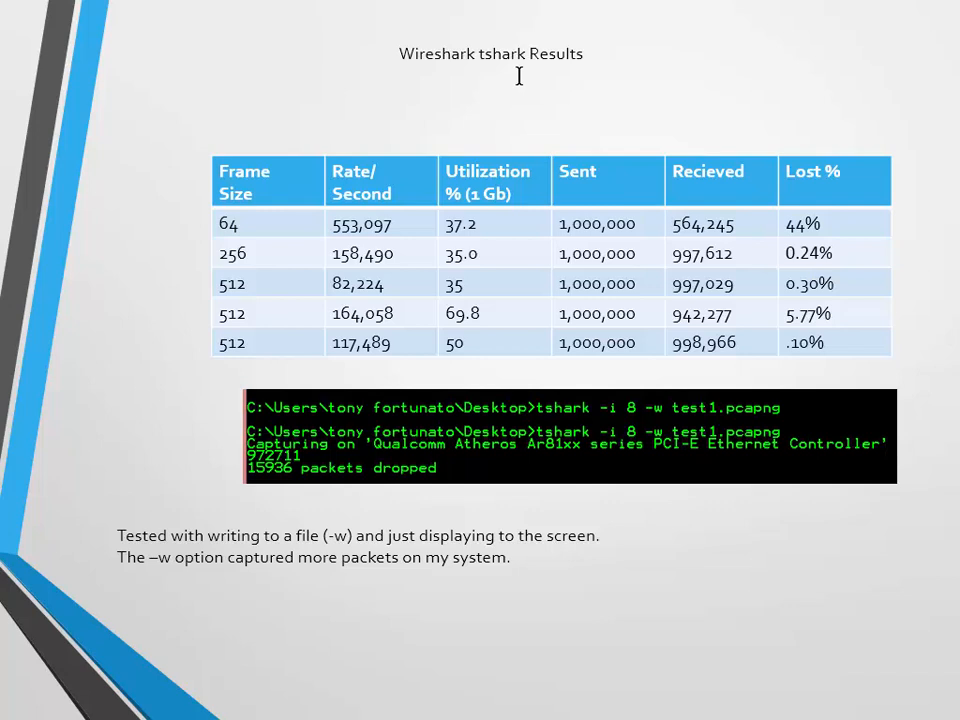
pyautogui.moveTo(258, 260)
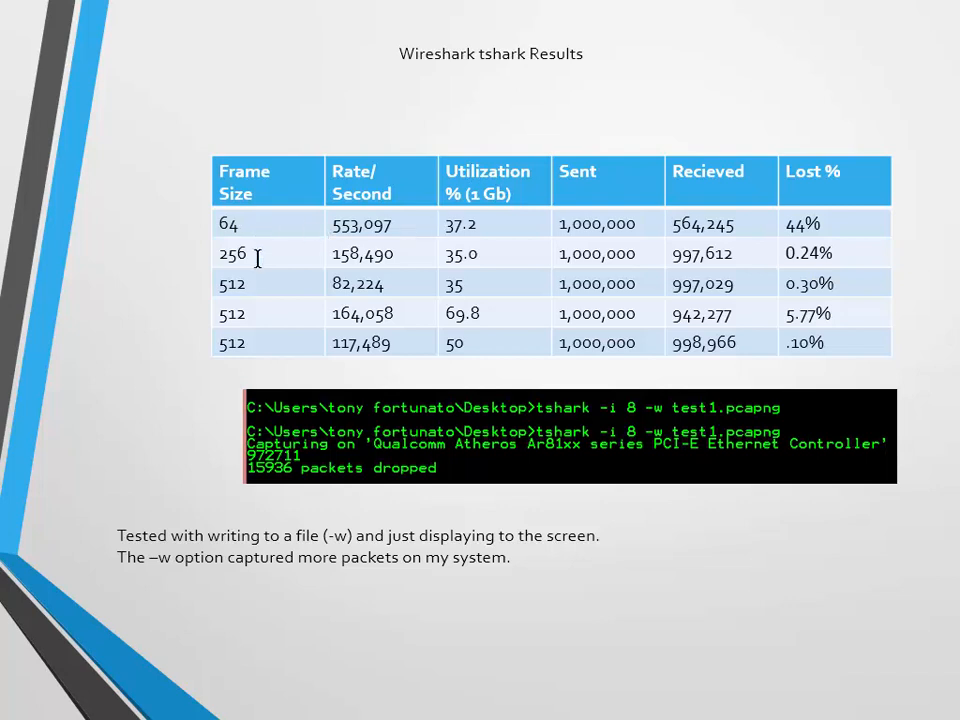
pyautogui.moveTo(596, 408)
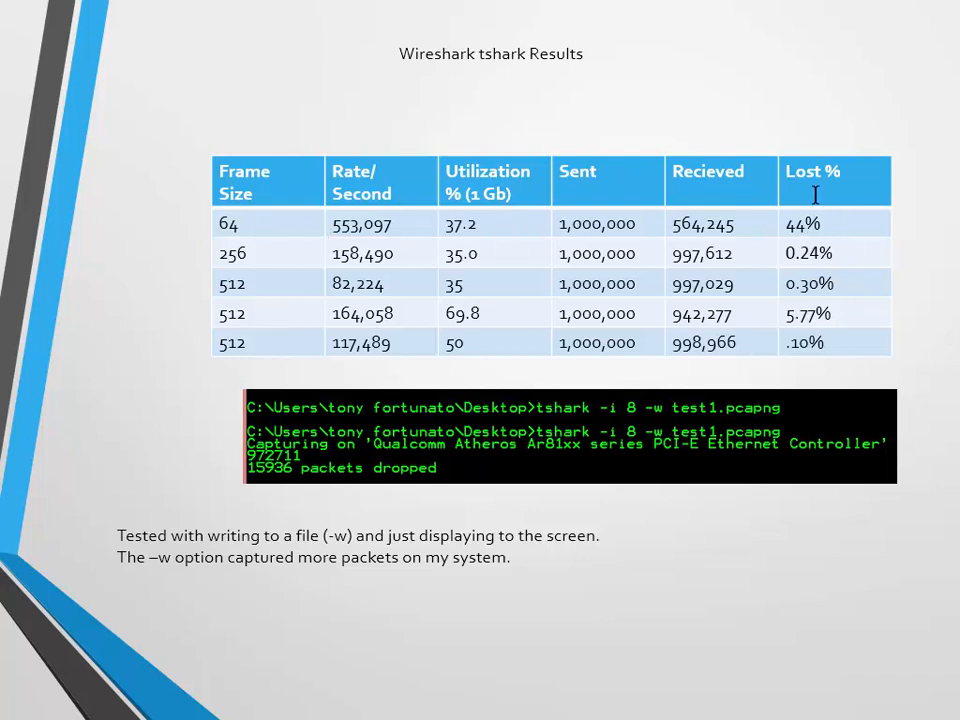
pyautogui.moveTo(860, 328)
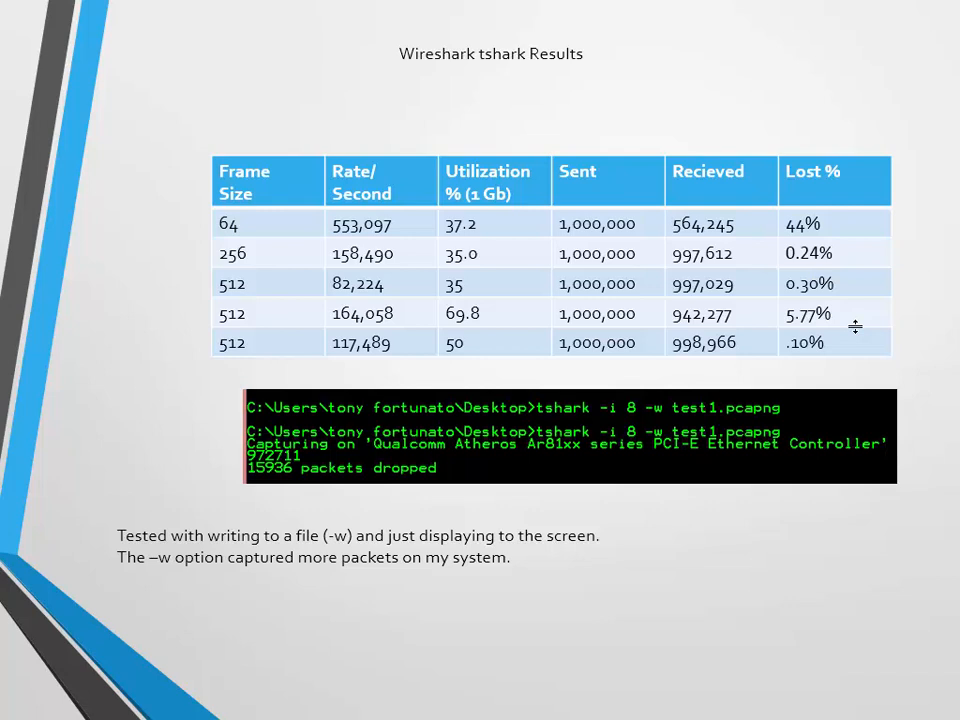
pyautogui.moveTo(852, 284)
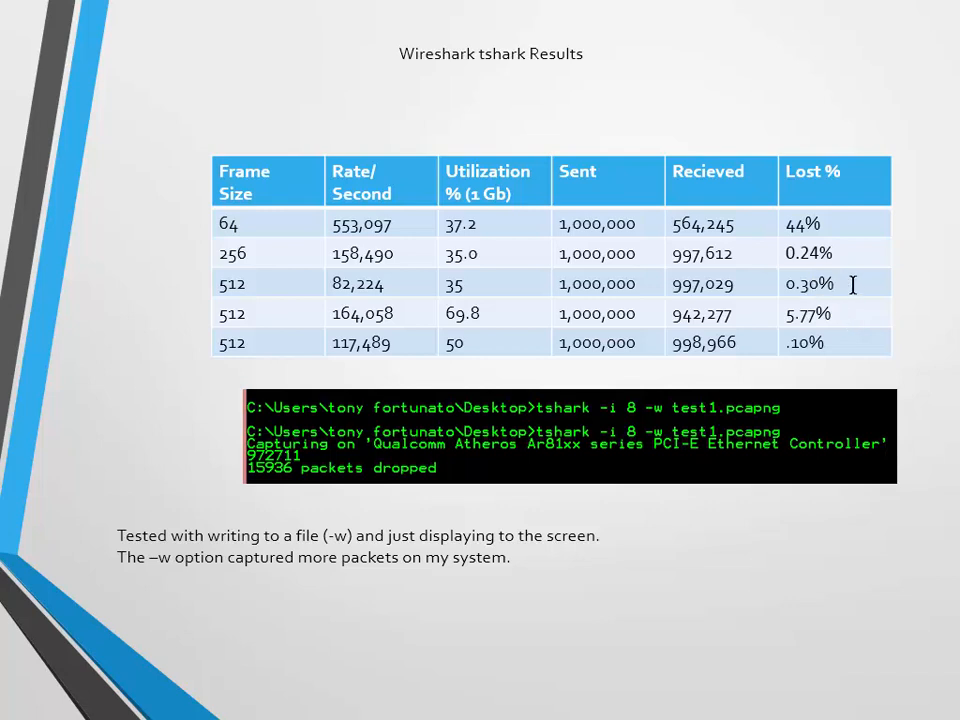
pyautogui.moveTo(772, 224)
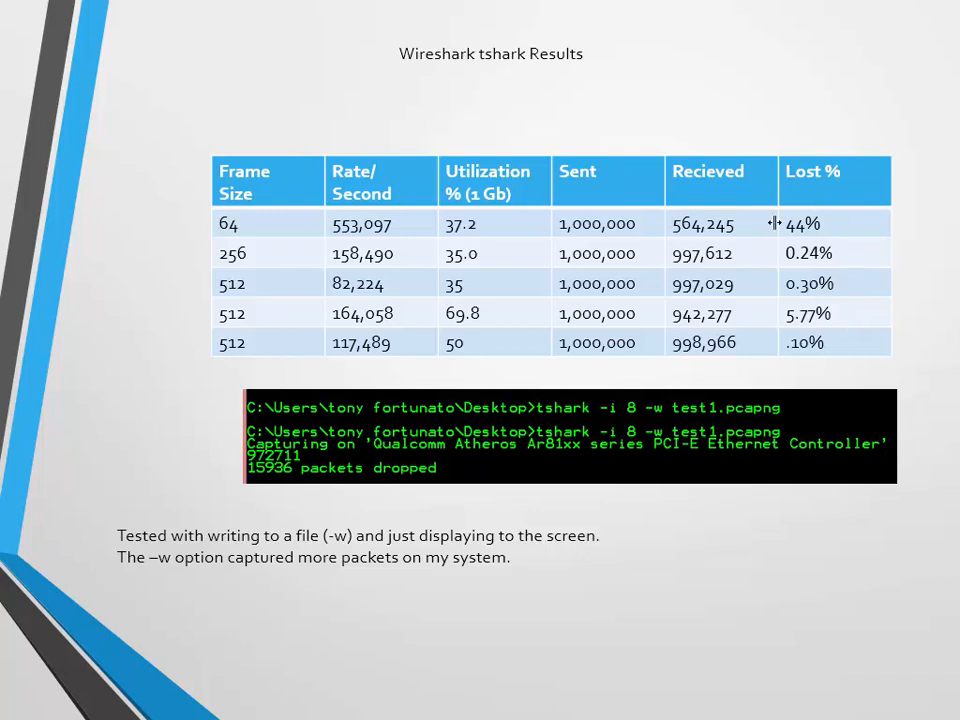
pyautogui.moveTo(824, 368)
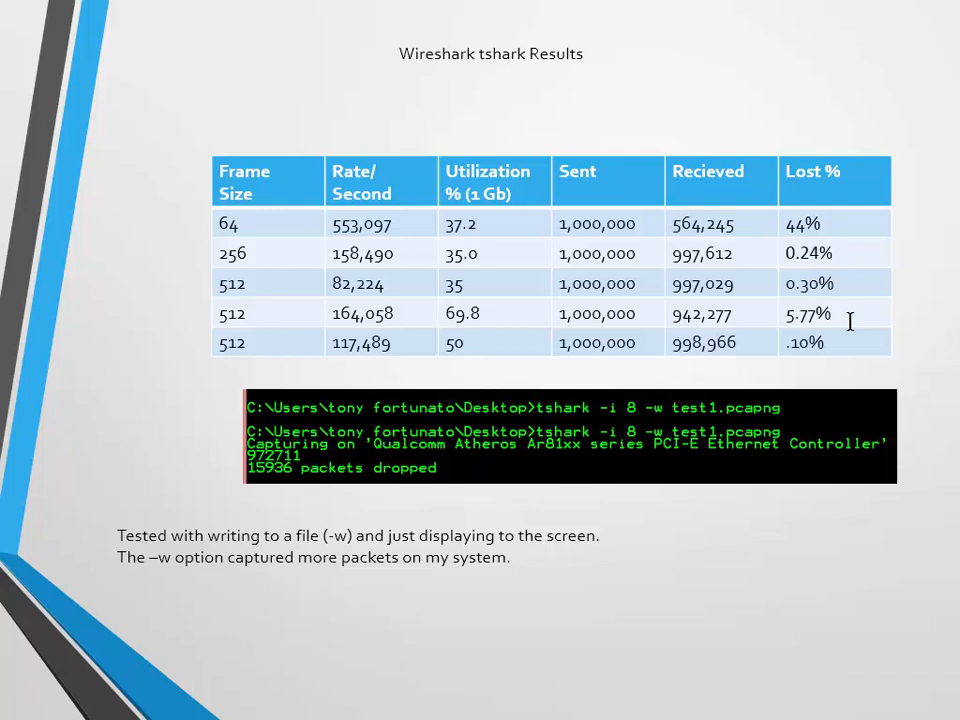
pyautogui.moveTo(820, 298)
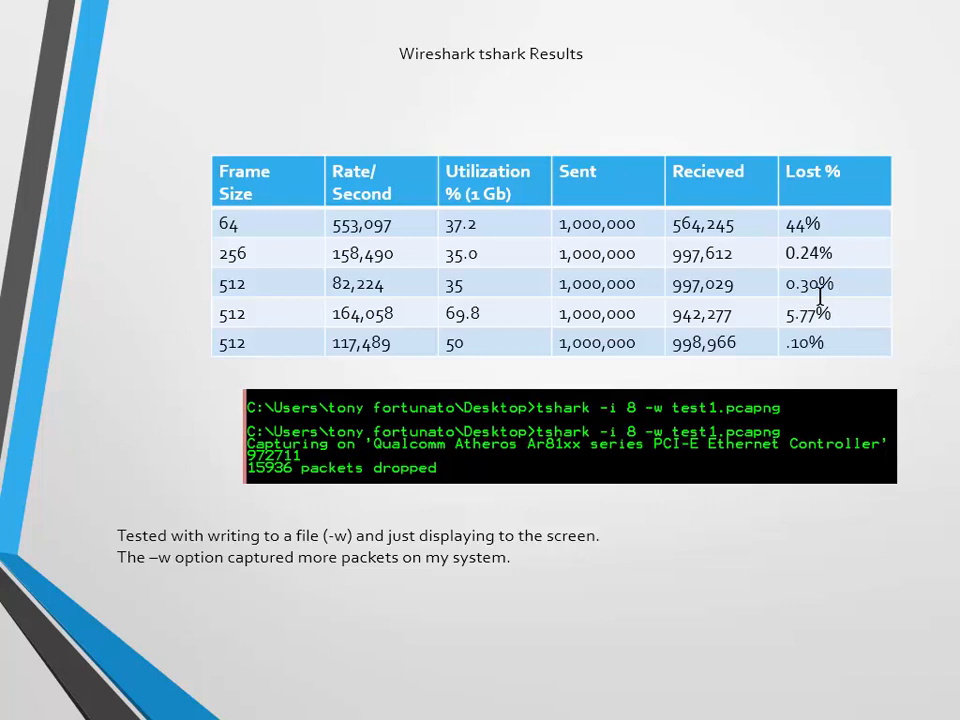
pyautogui.moveTo(844, 284)
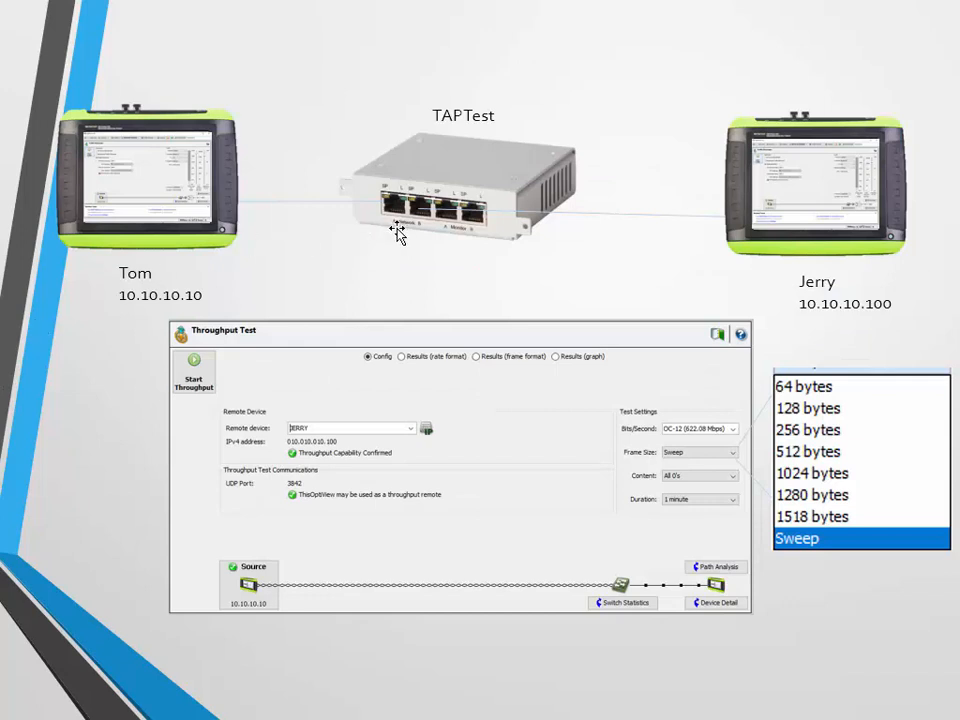
pyautogui.moveTo(538, 278)
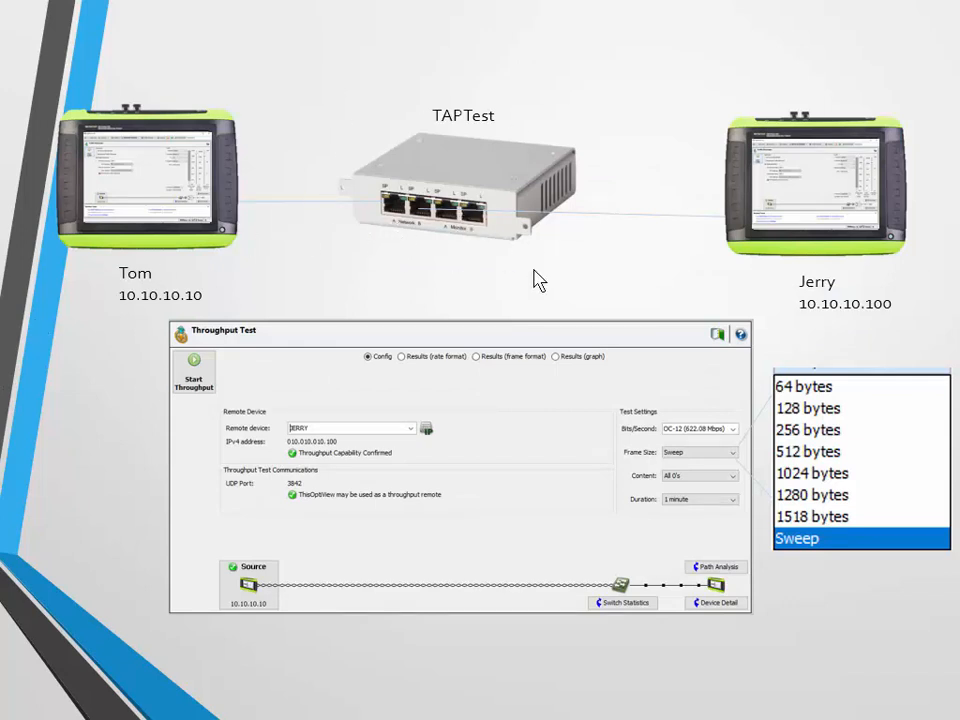
pyautogui.moveTo(358, 262)
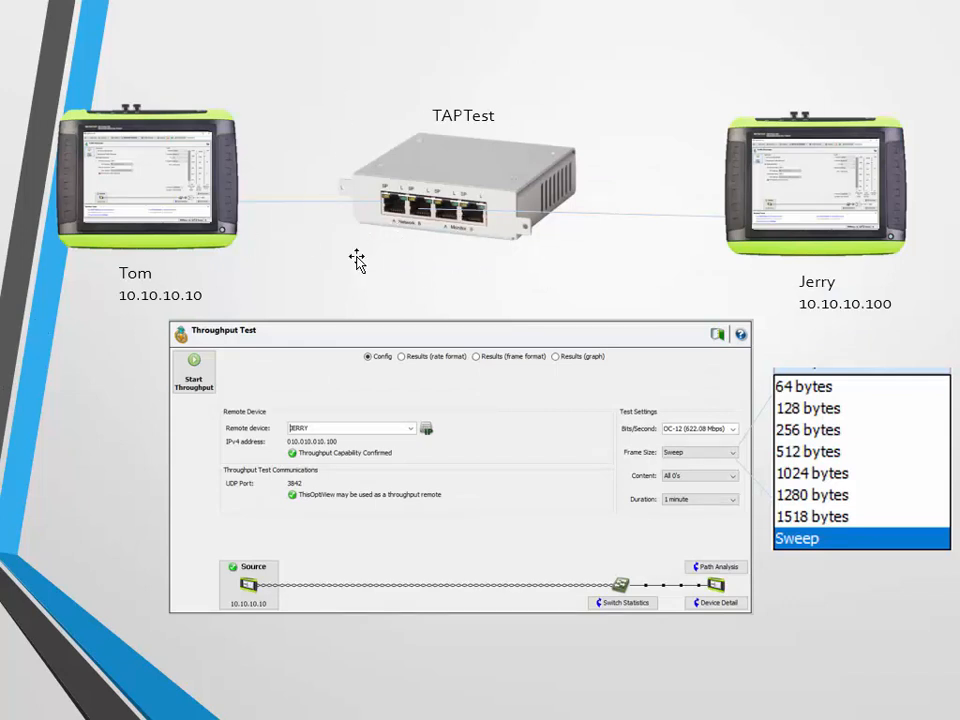
pyautogui.moveTo(216, 262)
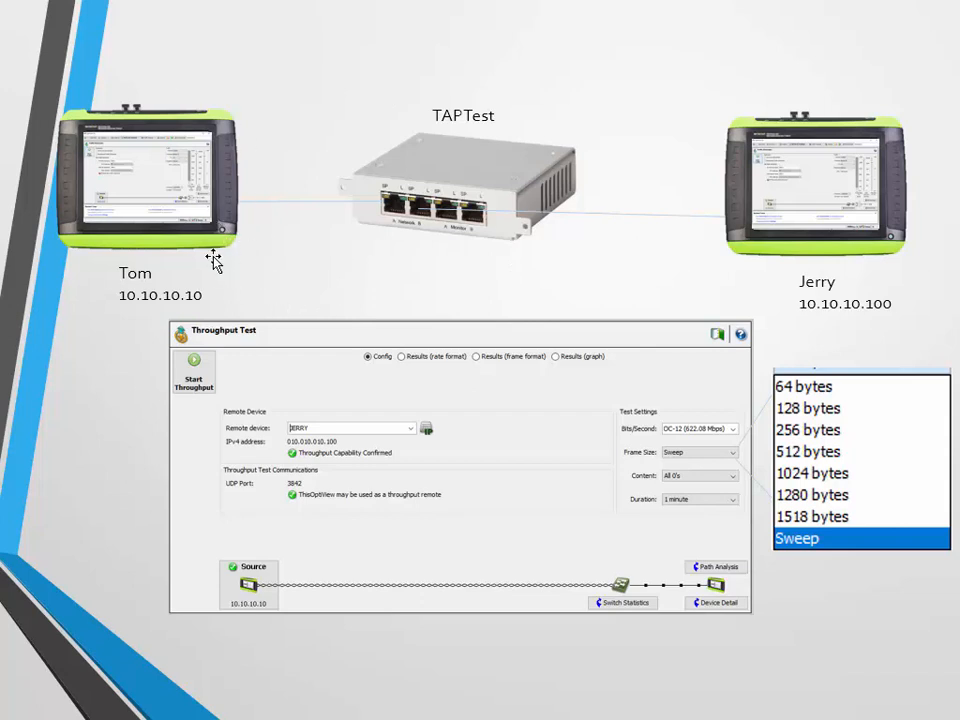
pyautogui.moveTo(148, 228)
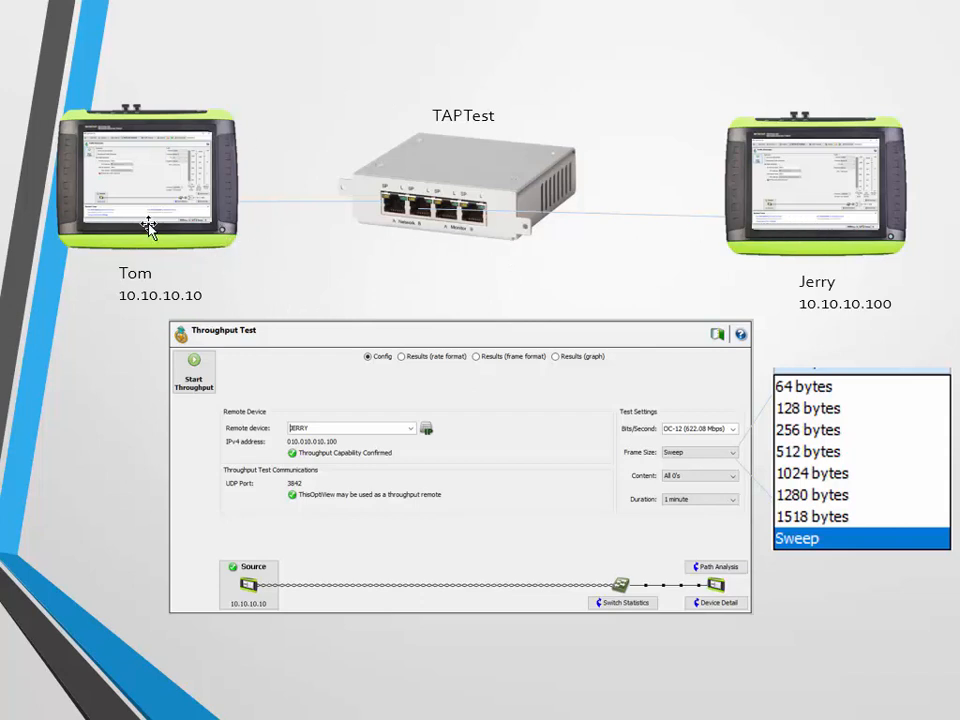
pyautogui.moveTo(684, 500)
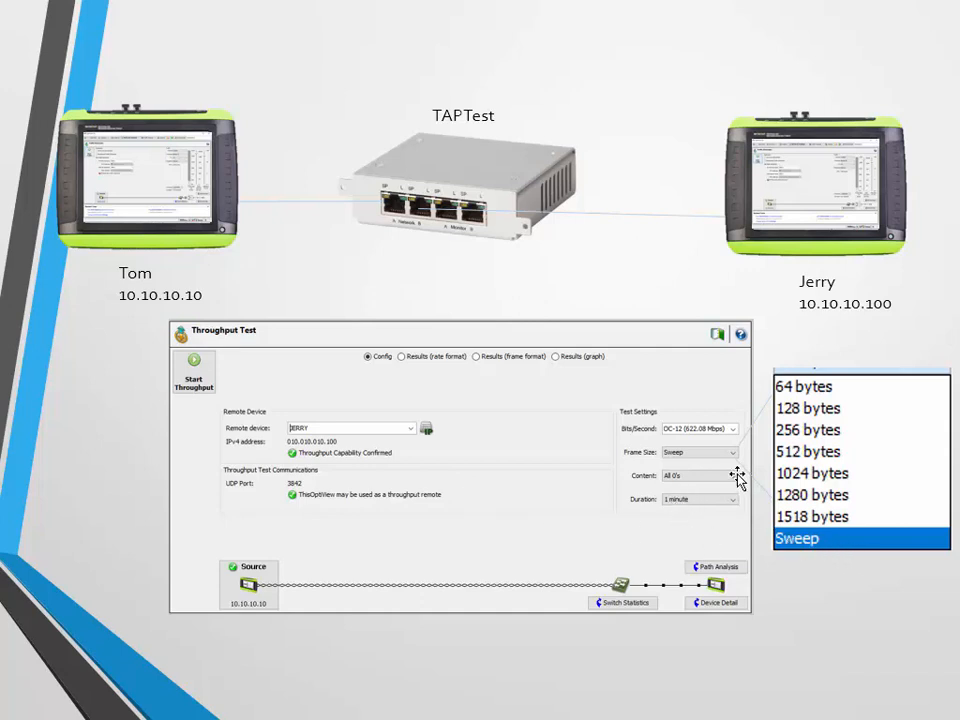
pyautogui.moveTo(50, 464)
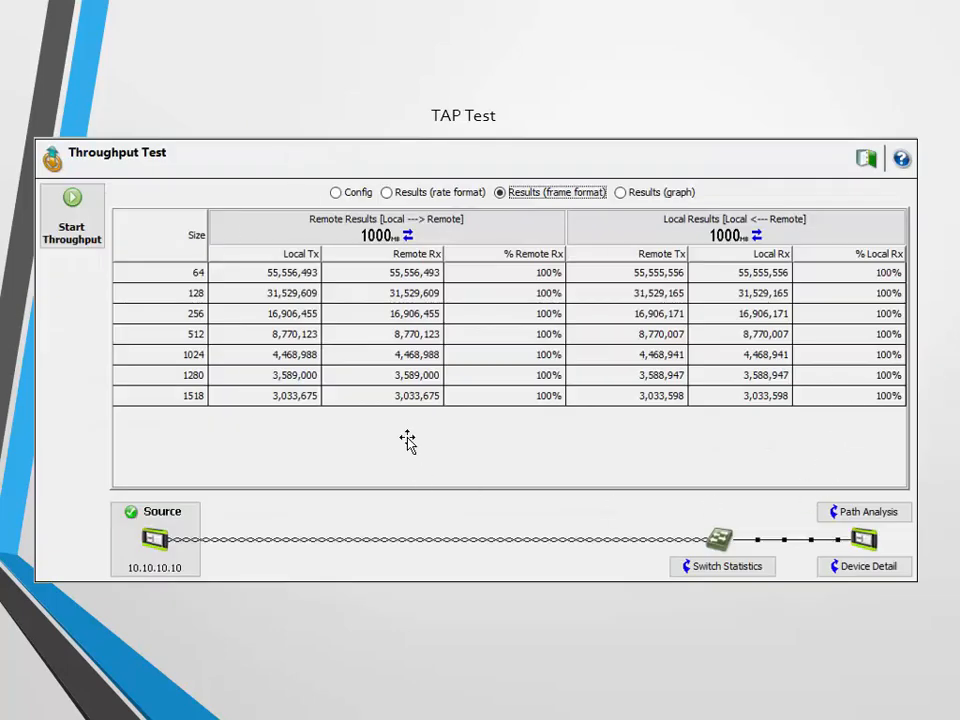
pyautogui.moveTo(402, 426)
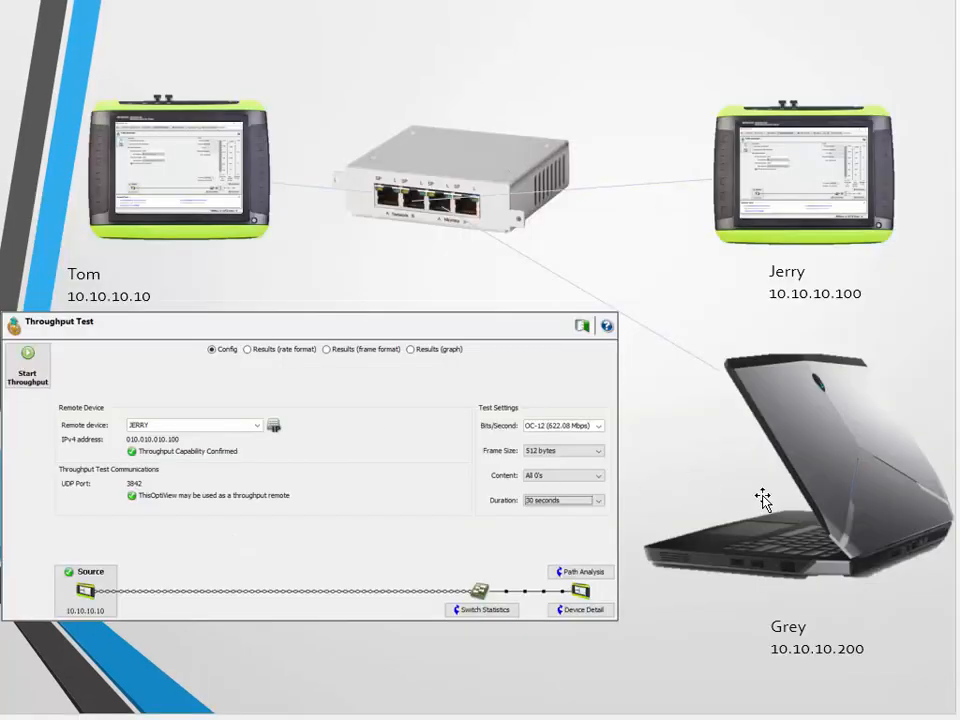
pyautogui.moveTo(746, 484)
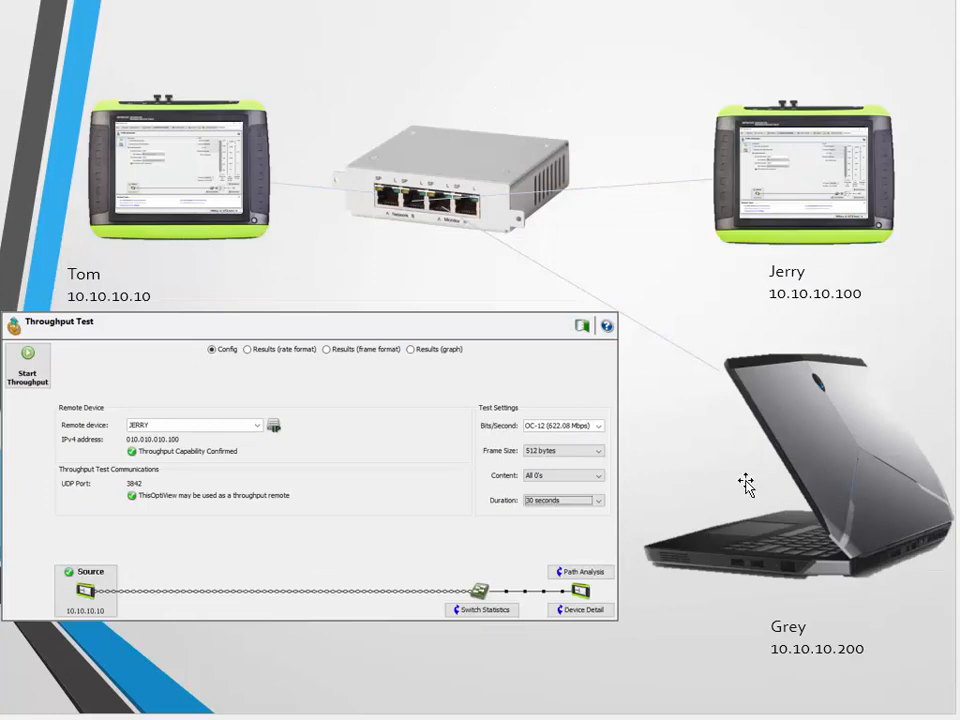
pyautogui.moveTo(526, 248)
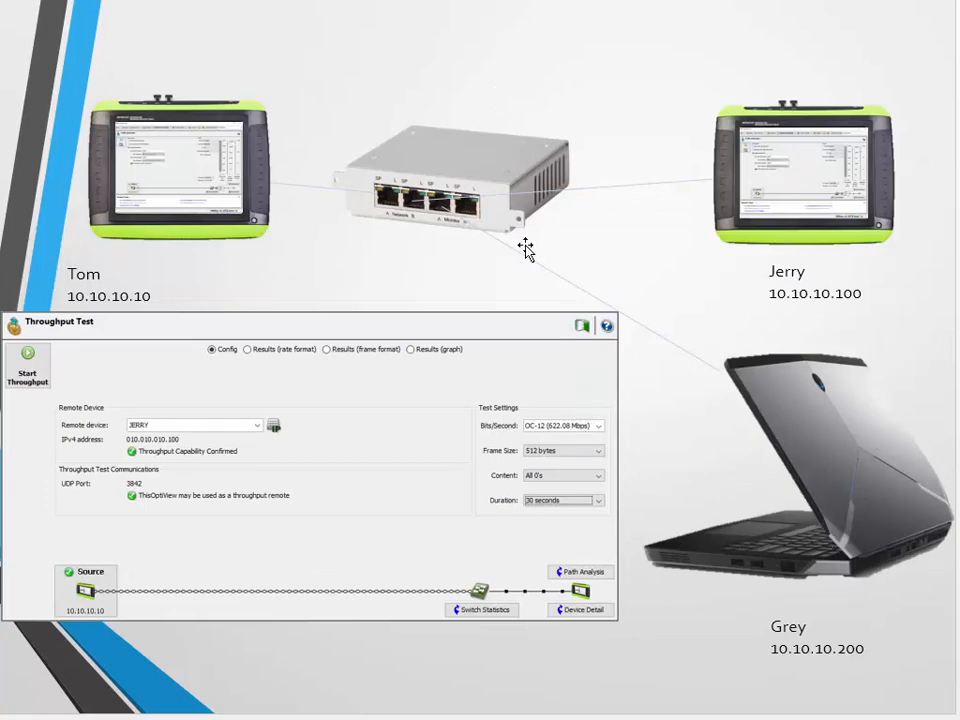
pyautogui.moveTo(456, 228)
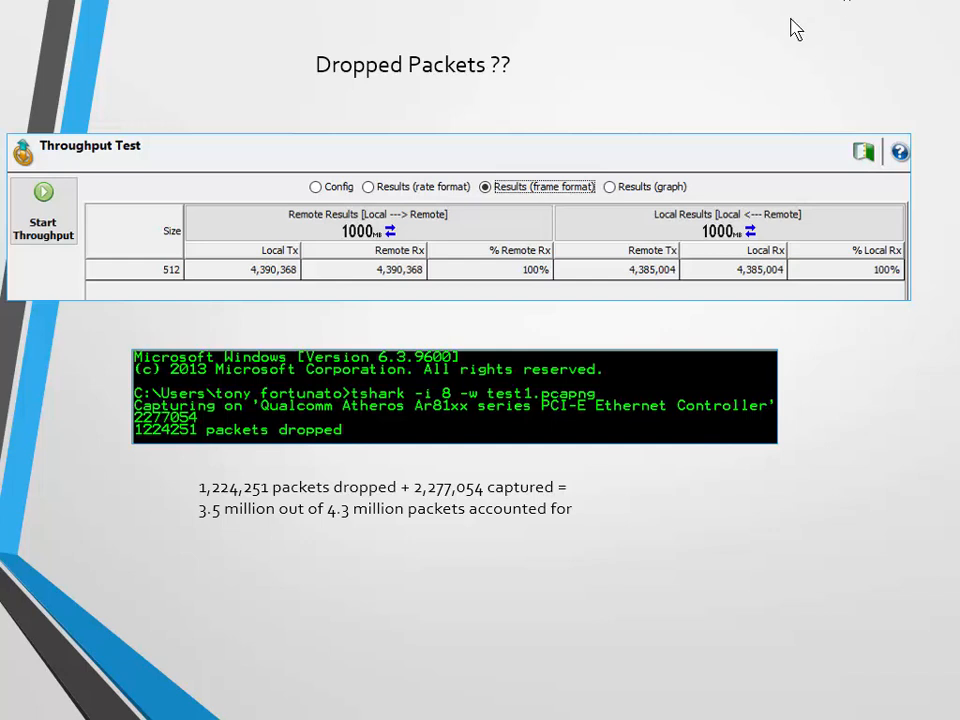
pyautogui.moveTo(332, 88)
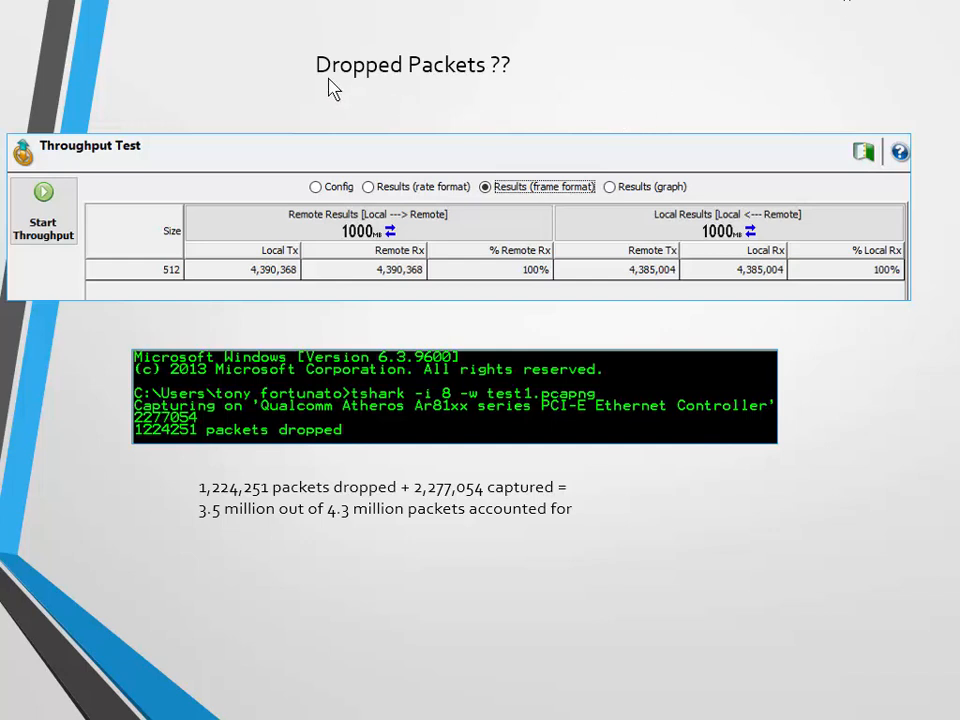
pyautogui.moveTo(464, 90)
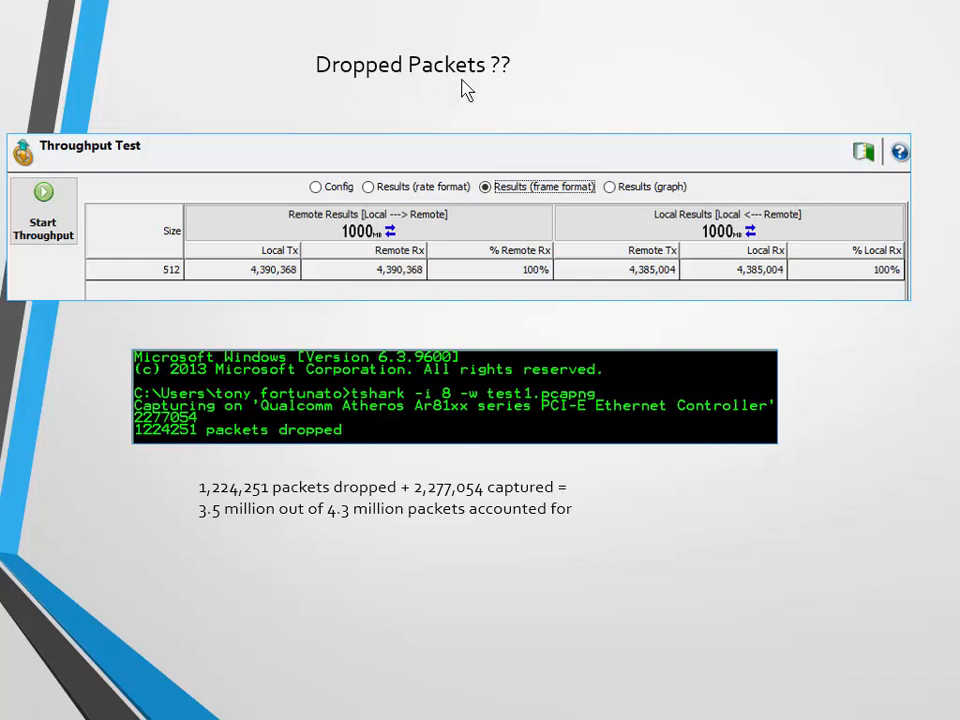
pyautogui.moveTo(268, 288)
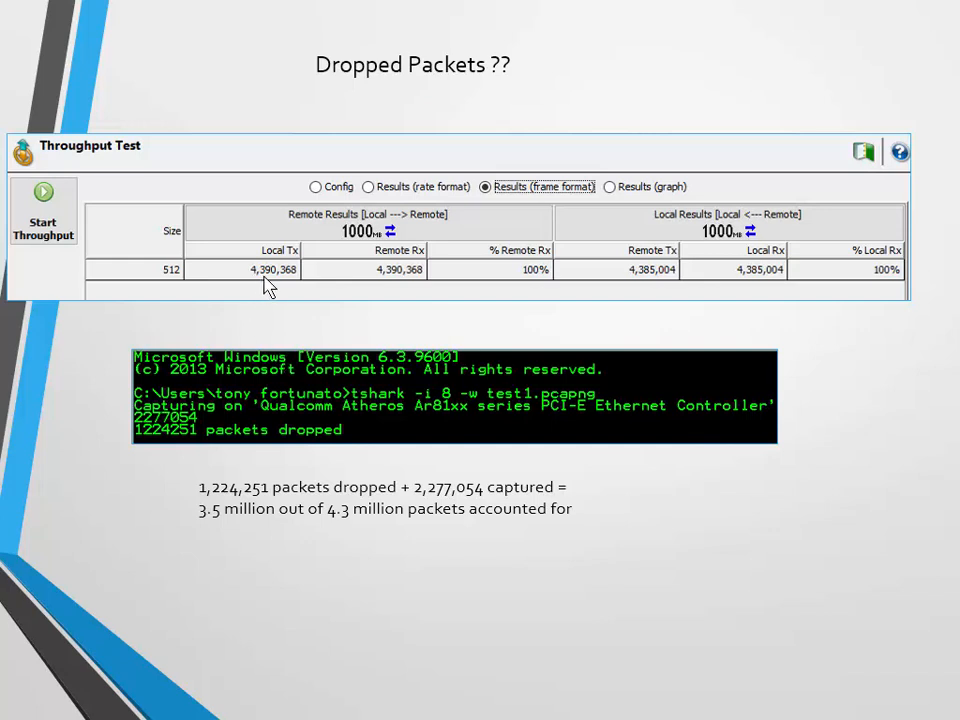
pyautogui.moveTo(168, 468)
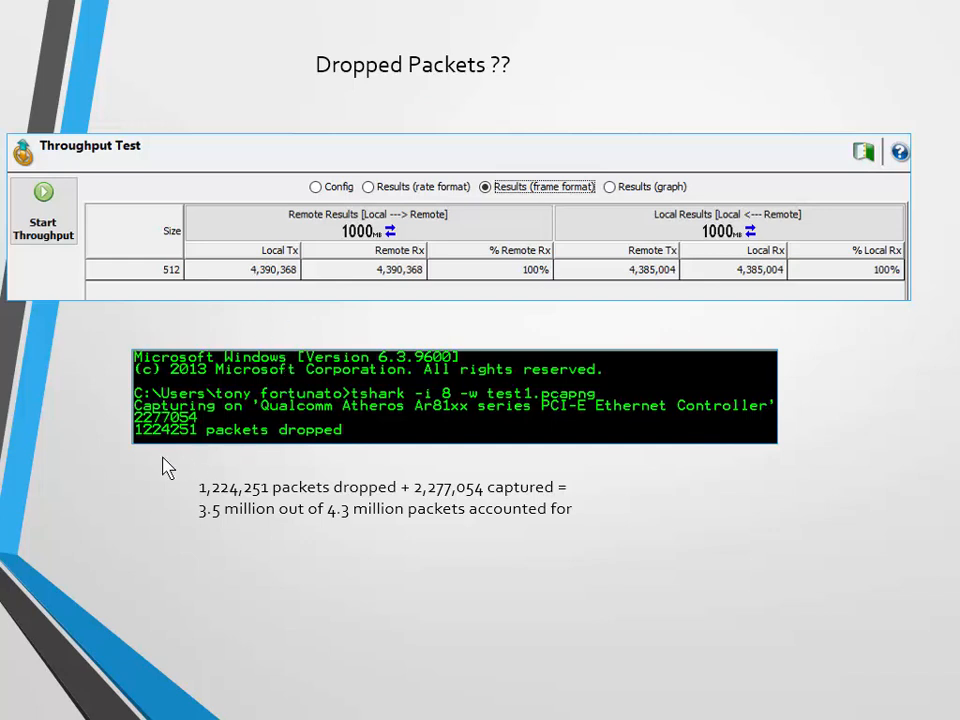
pyautogui.moveTo(164, 448)
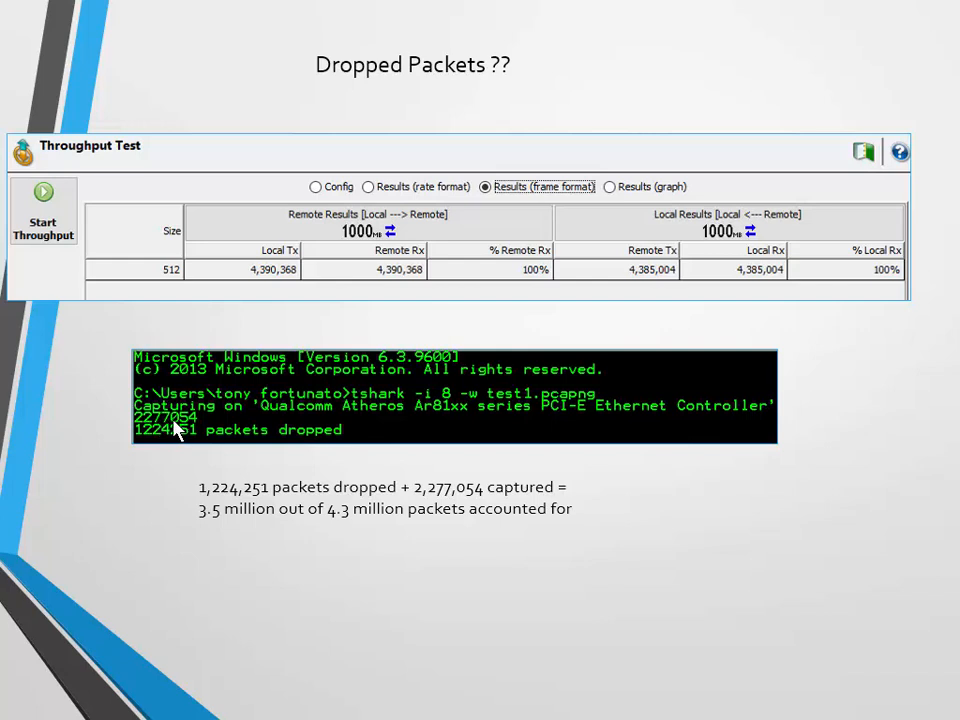
pyautogui.moveTo(140, 446)
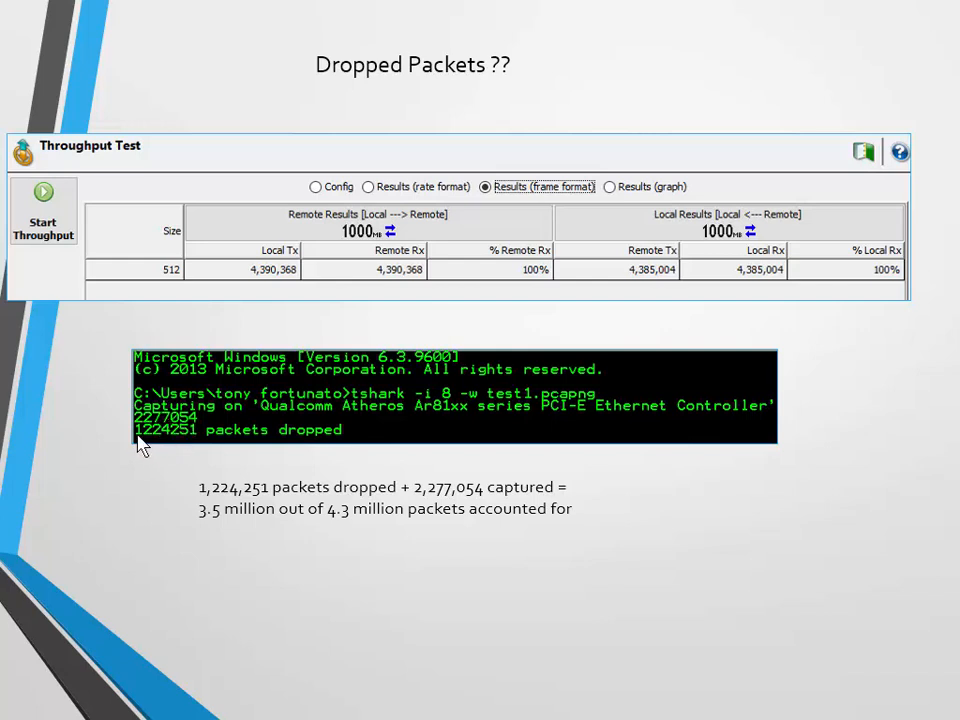
pyautogui.moveTo(148, 456)
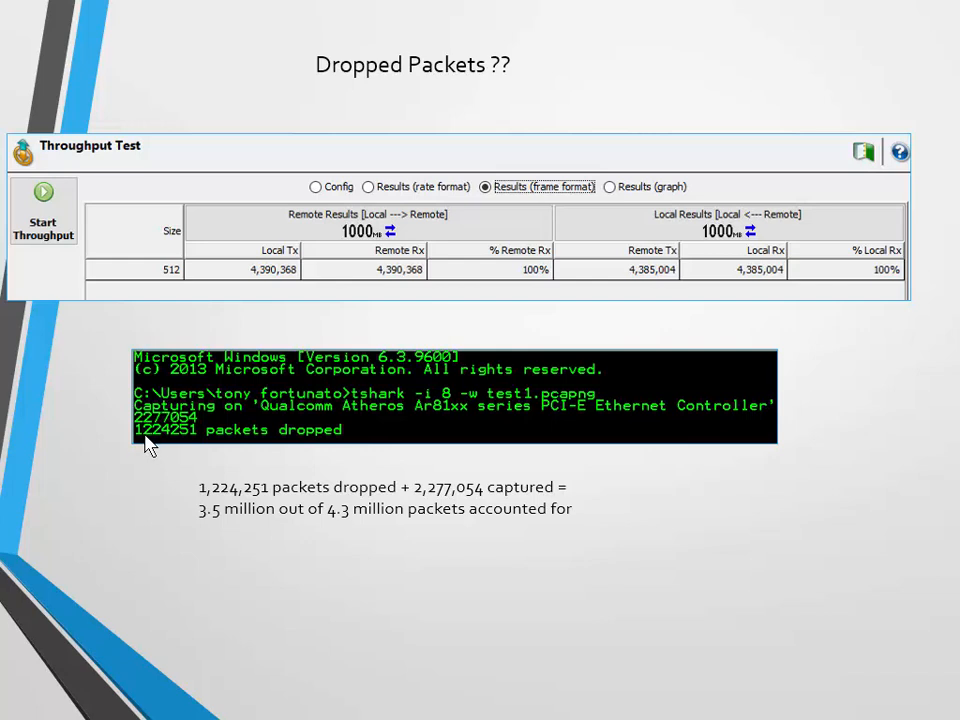
pyautogui.moveTo(266, 556)
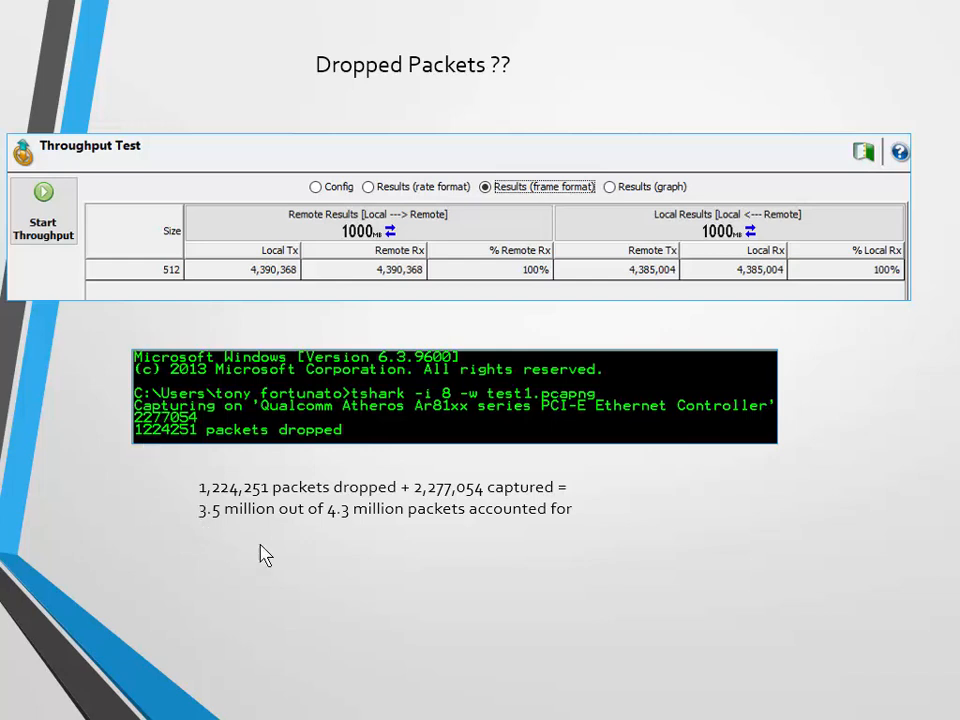
pyautogui.moveTo(240, 528)
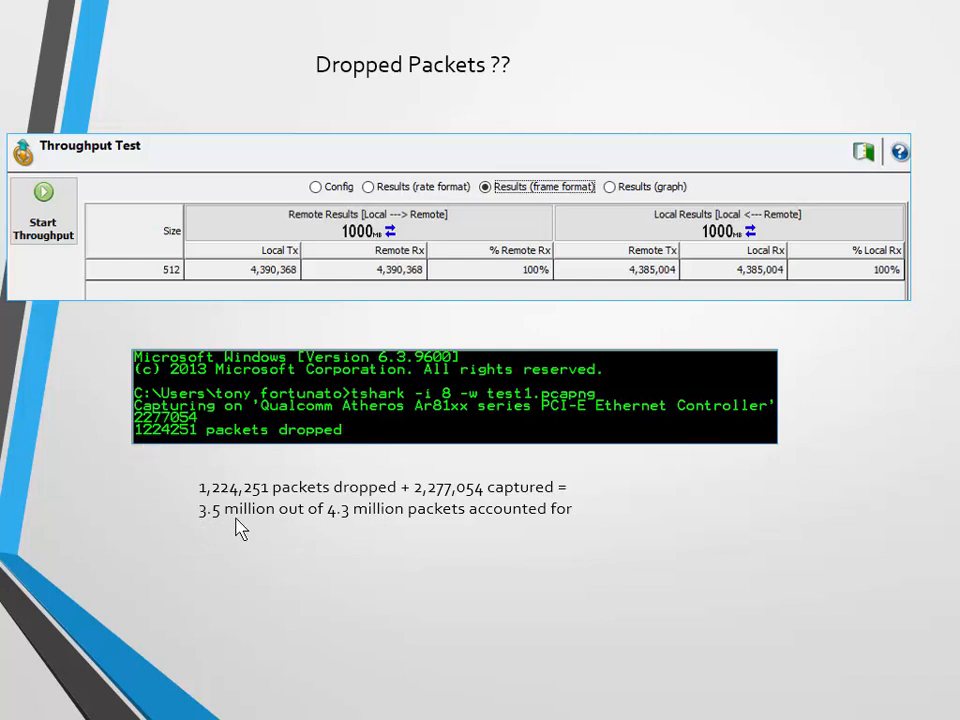
pyautogui.moveTo(352, 532)
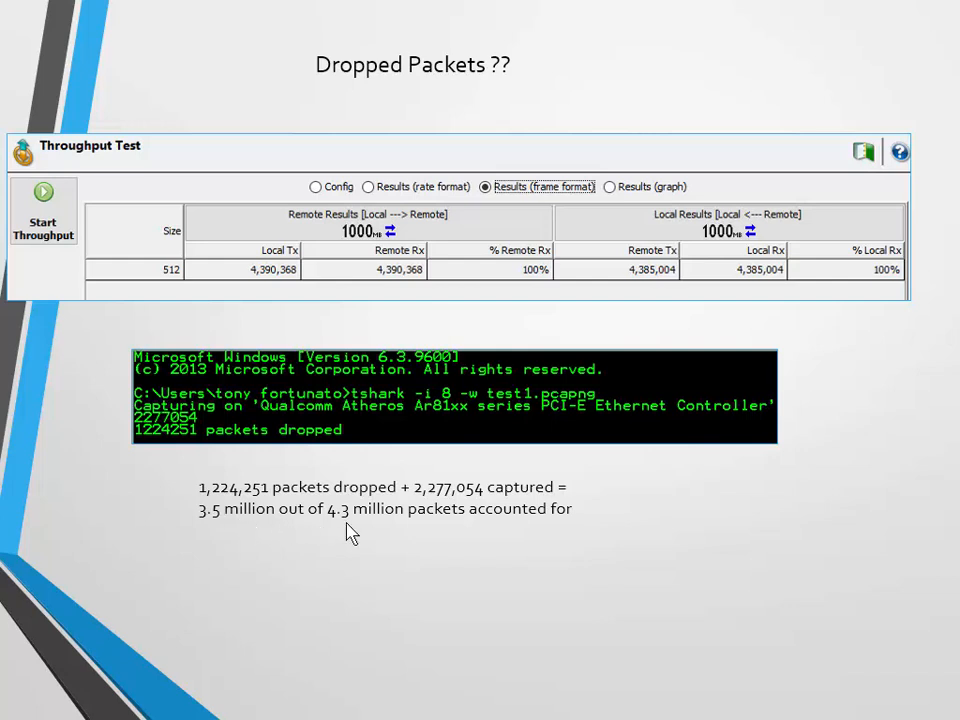
pyautogui.moveTo(348, 538)
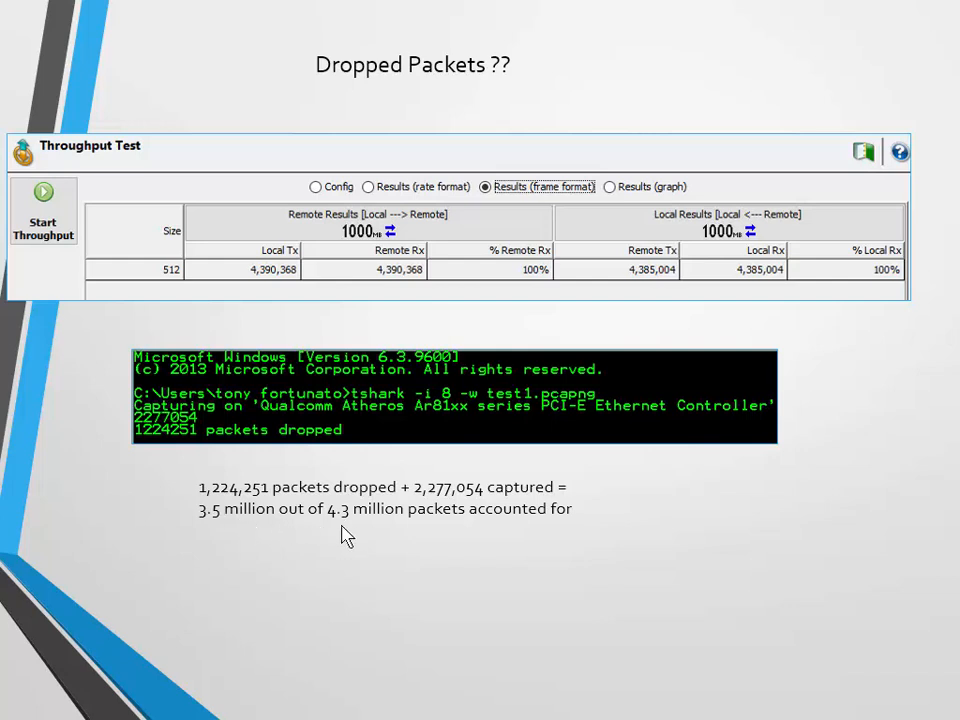
pyautogui.moveTo(296, 552)
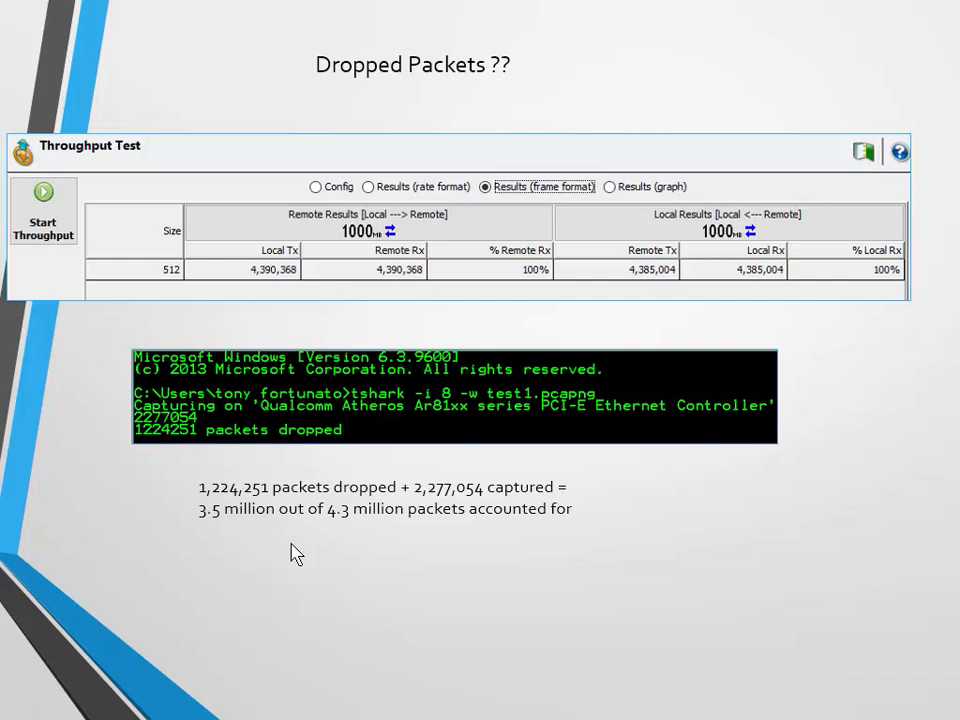
pyautogui.moveTo(308, 548)
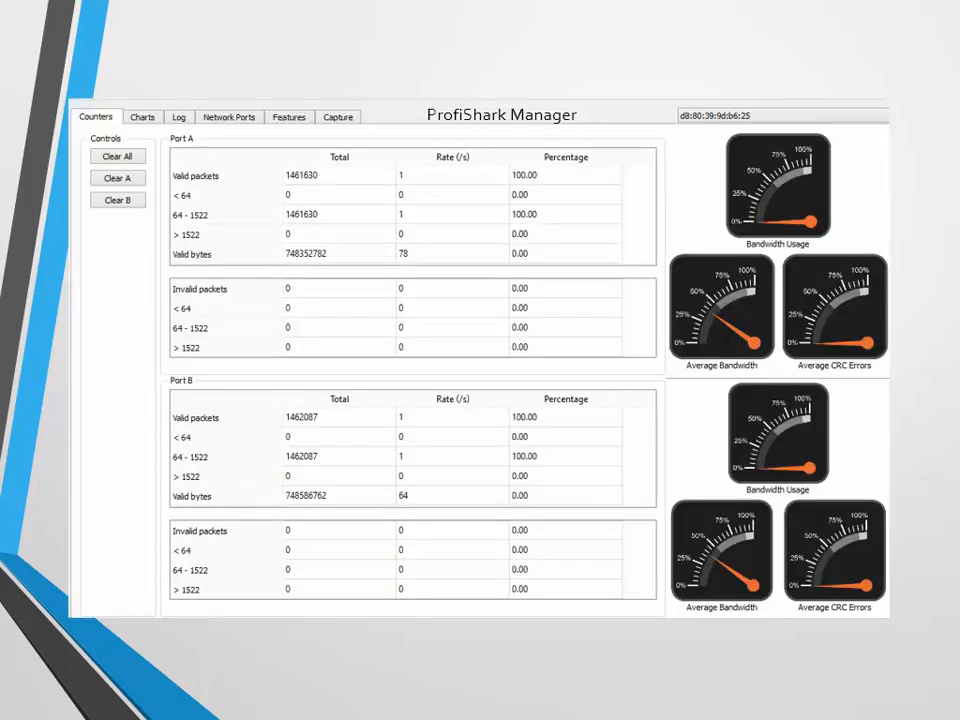
pyautogui.moveTo(510, 124)
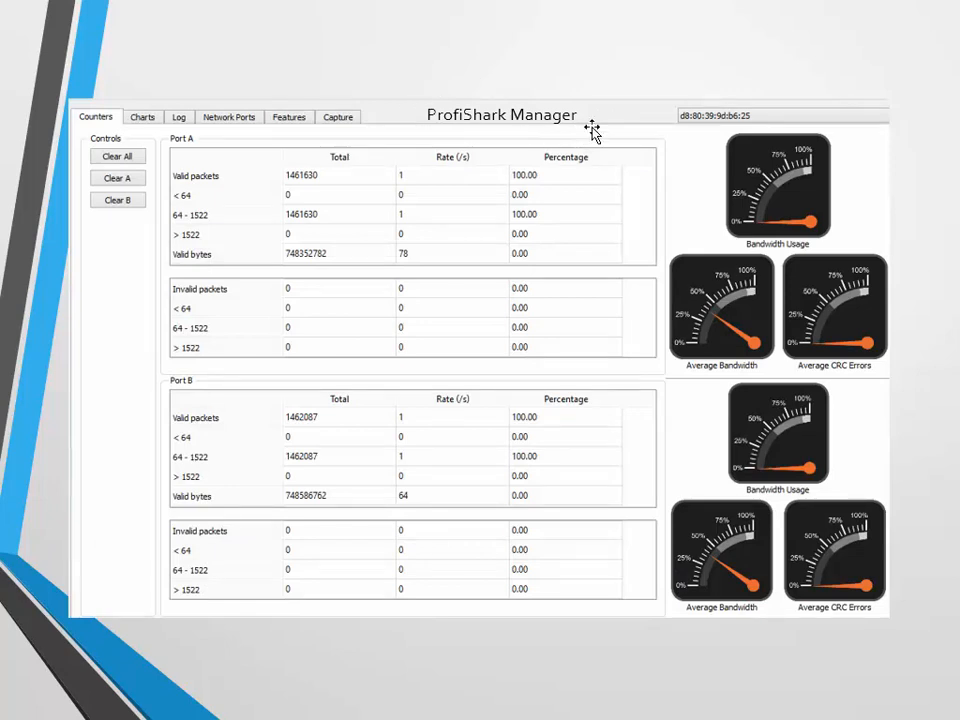
pyautogui.moveTo(402, 378)
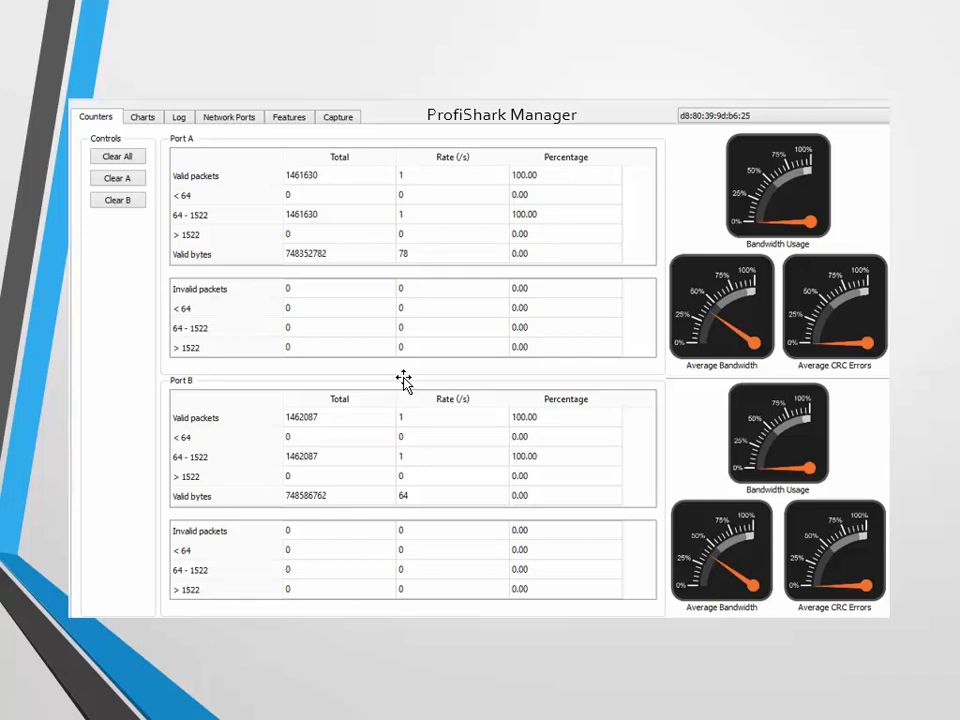
pyautogui.moveTo(146, 470)
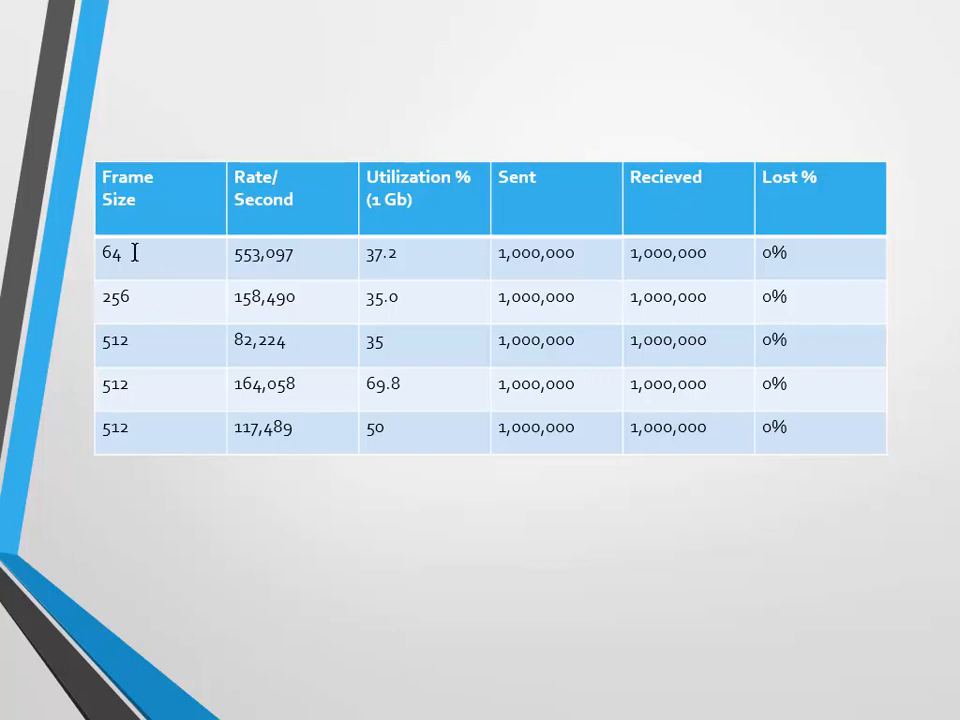
pyautogui.moveTo(104, 408)
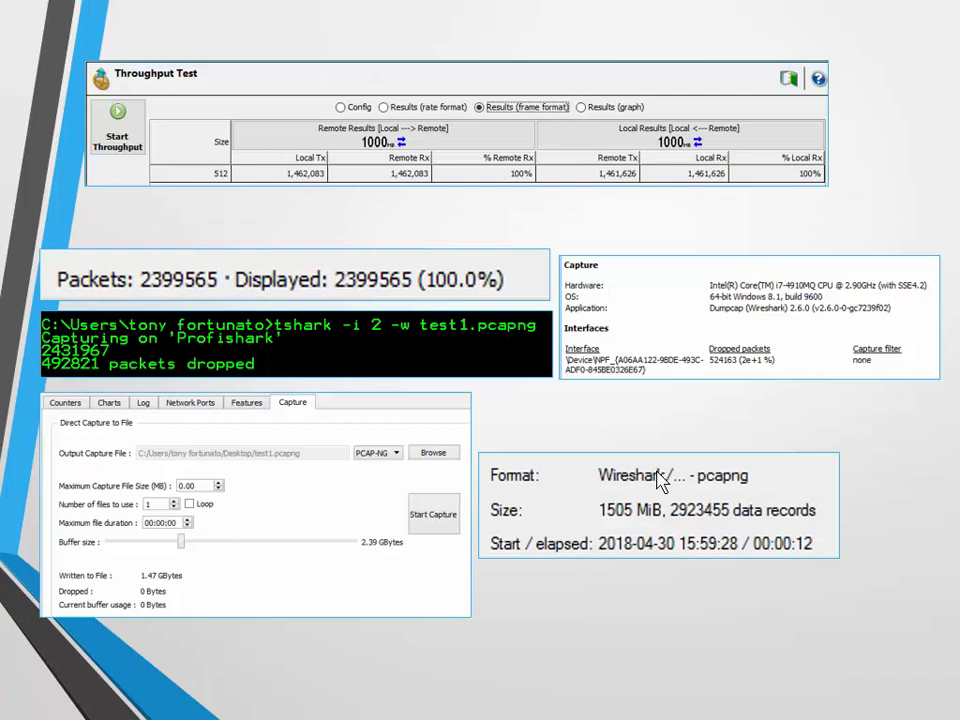
pyautogui.moveTo(584, 270)
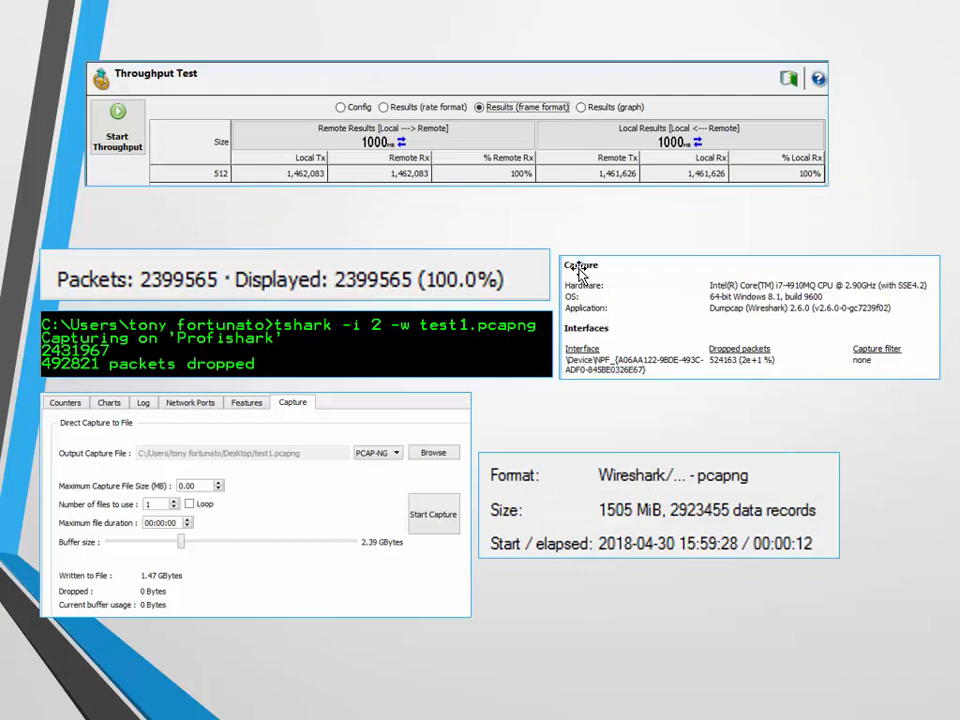
pyautogui.moveTo(676, 284)
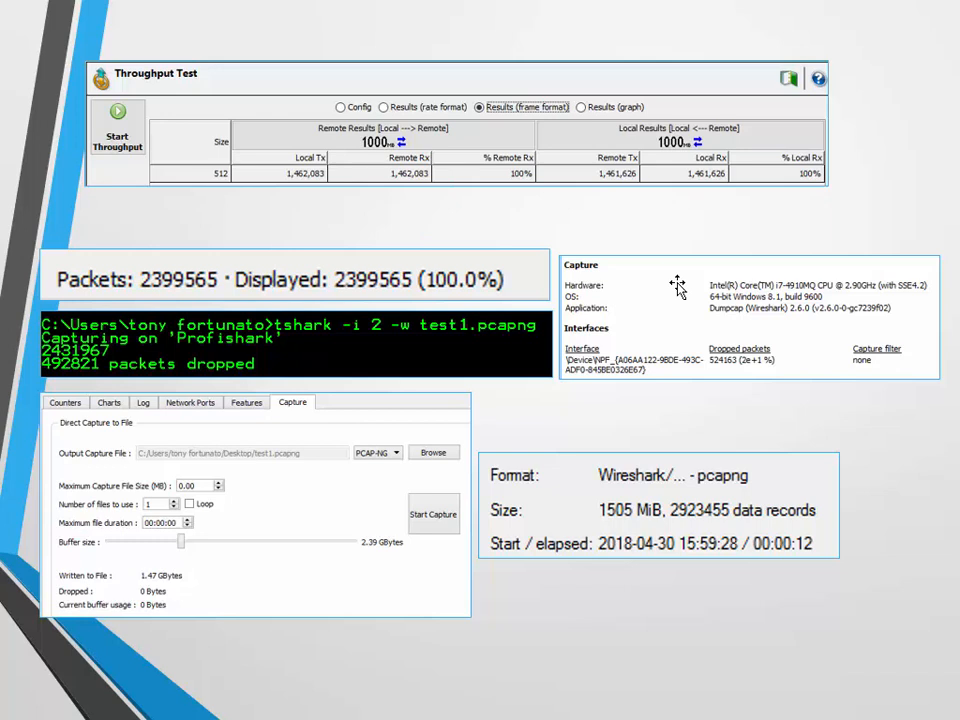
pyautogui.moveTo(408, 298)
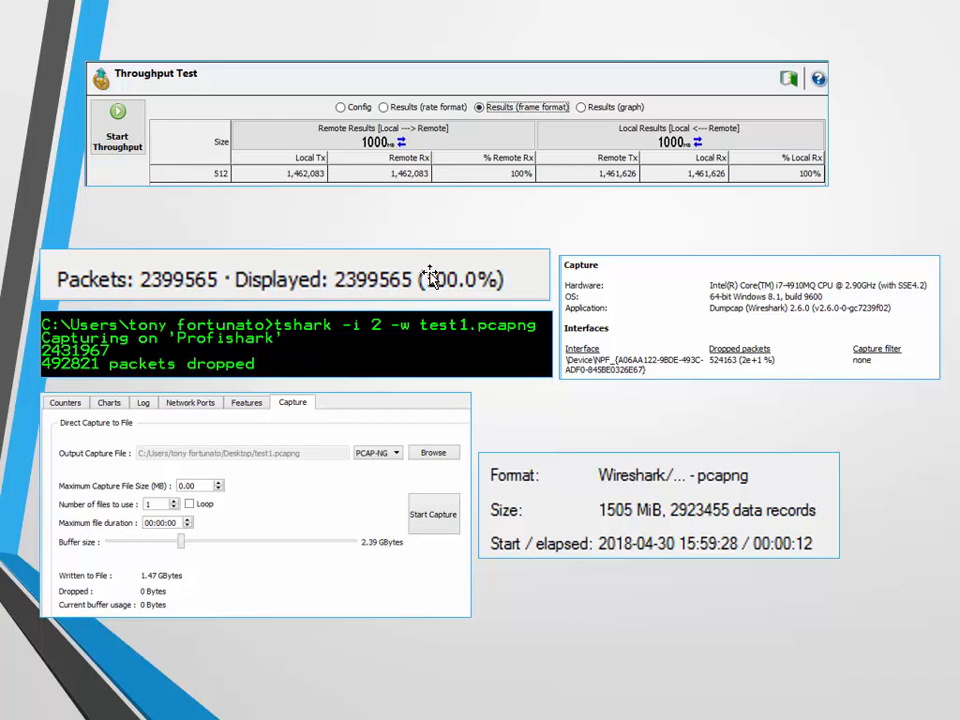
pyautogui.moveTo(368, 348)
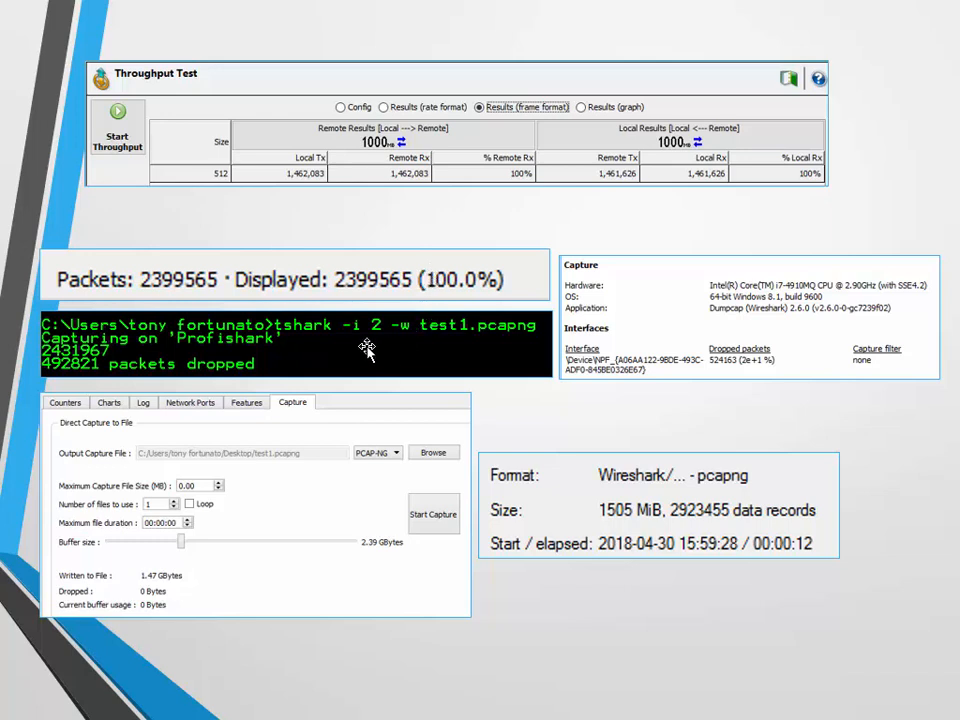
pyautogui.moveTo(388, 350)
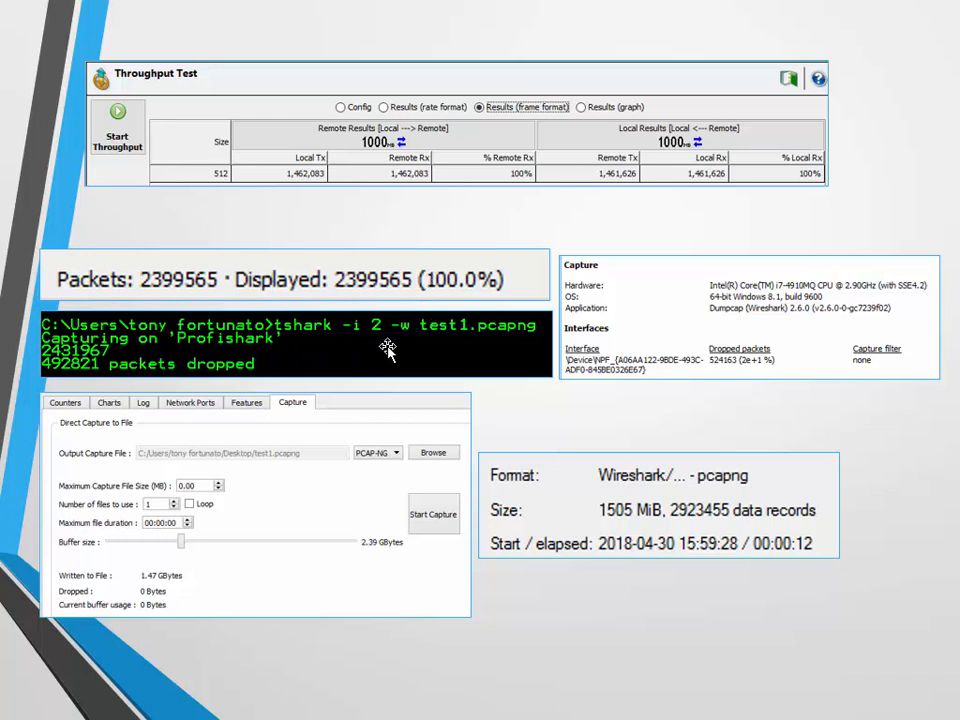
pyautogui.moveTo(440, 348)
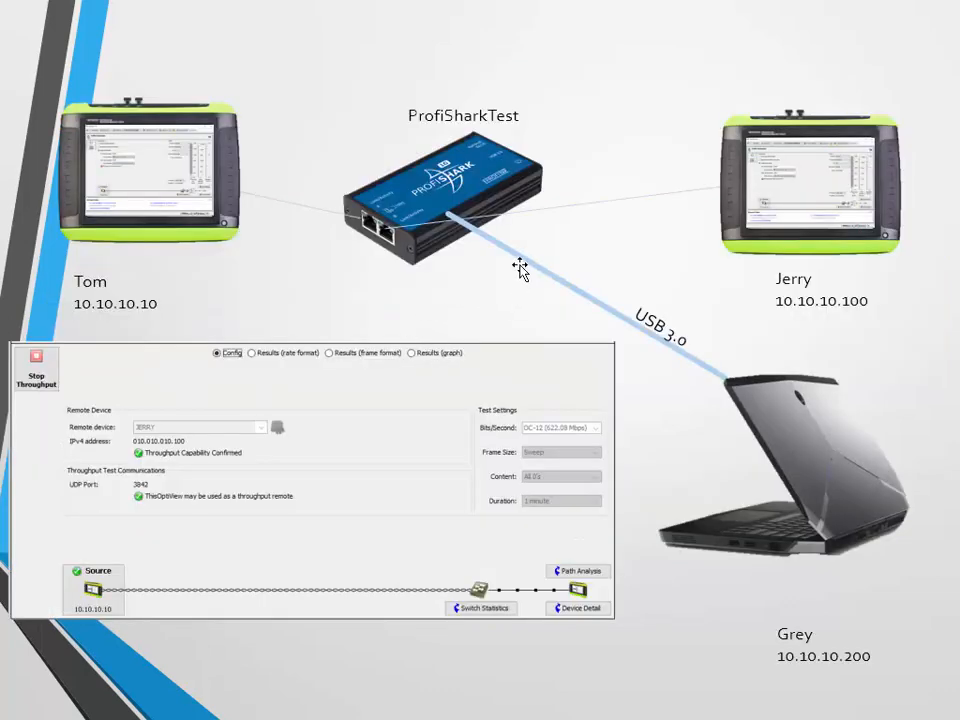
pyautogui.moveTo(488, 528)
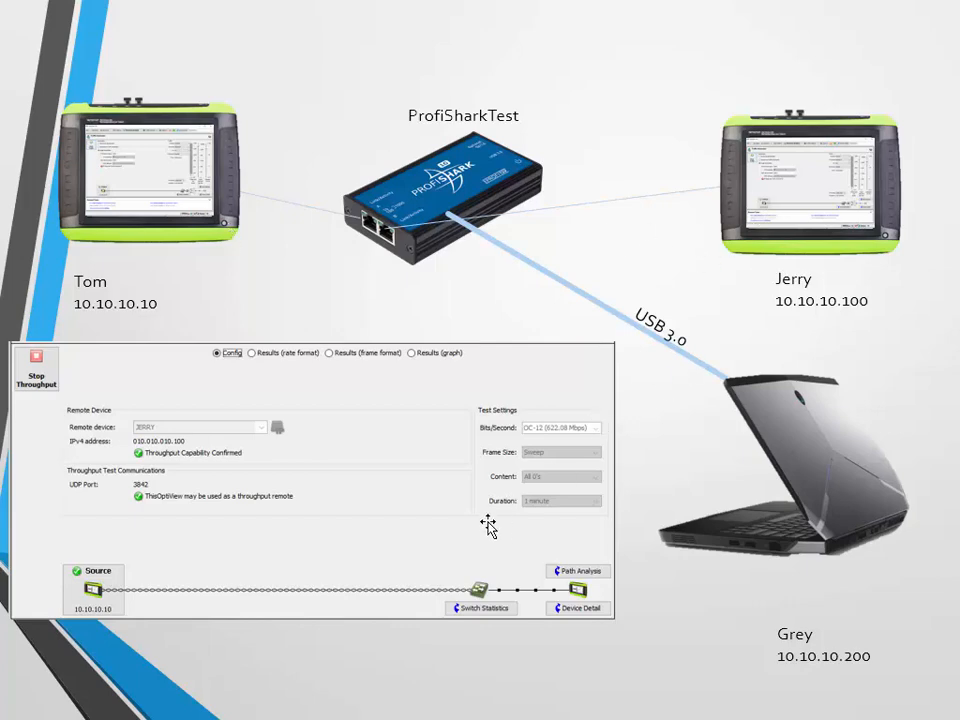
pyautogui.moveTo(422, 490)
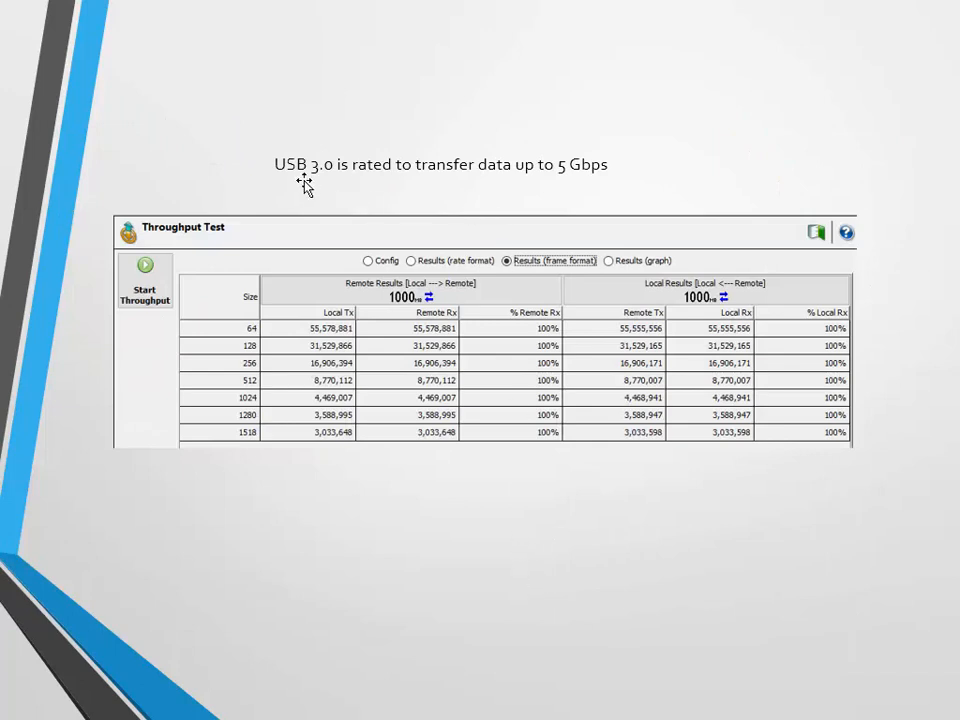
pyautogui.moveTo(374, 196)
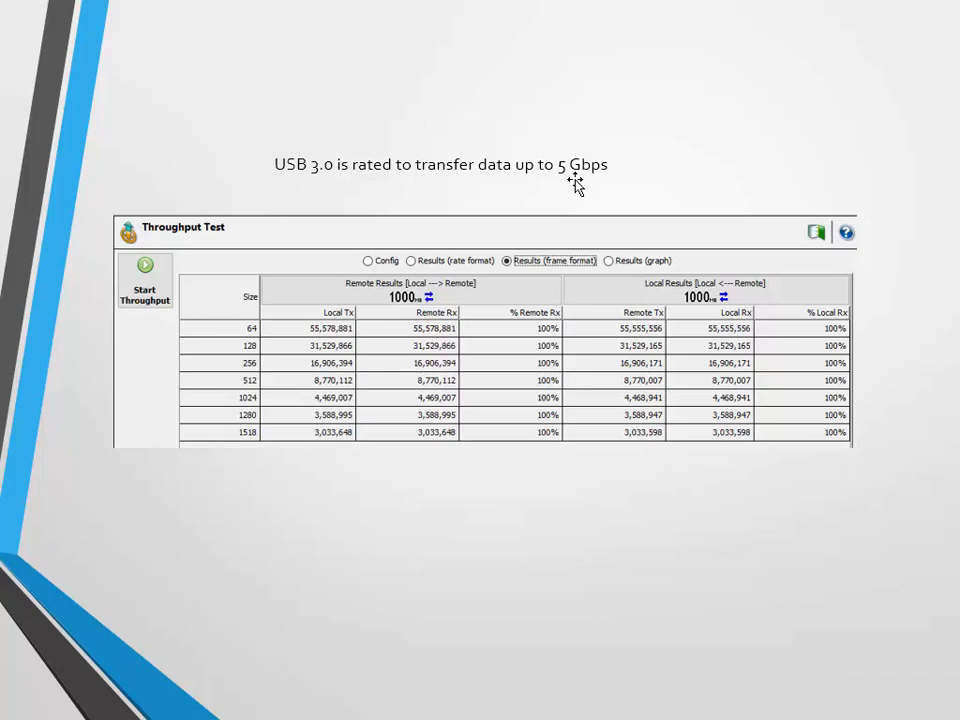
pyautogui.moveTo(826, 364)
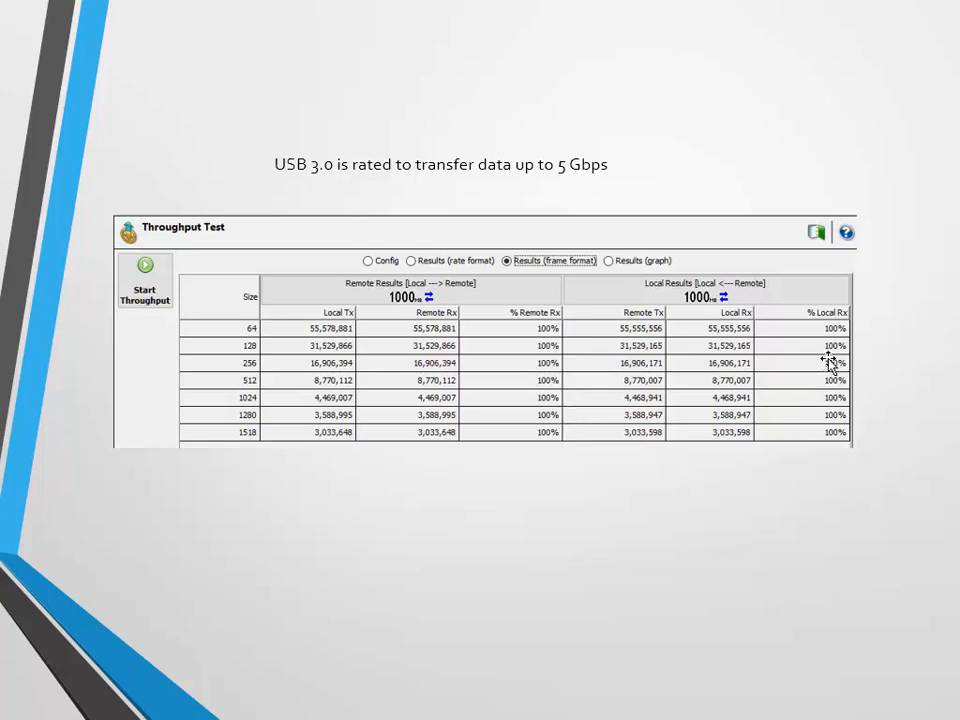
pyautogui.moveTo(348, 694)
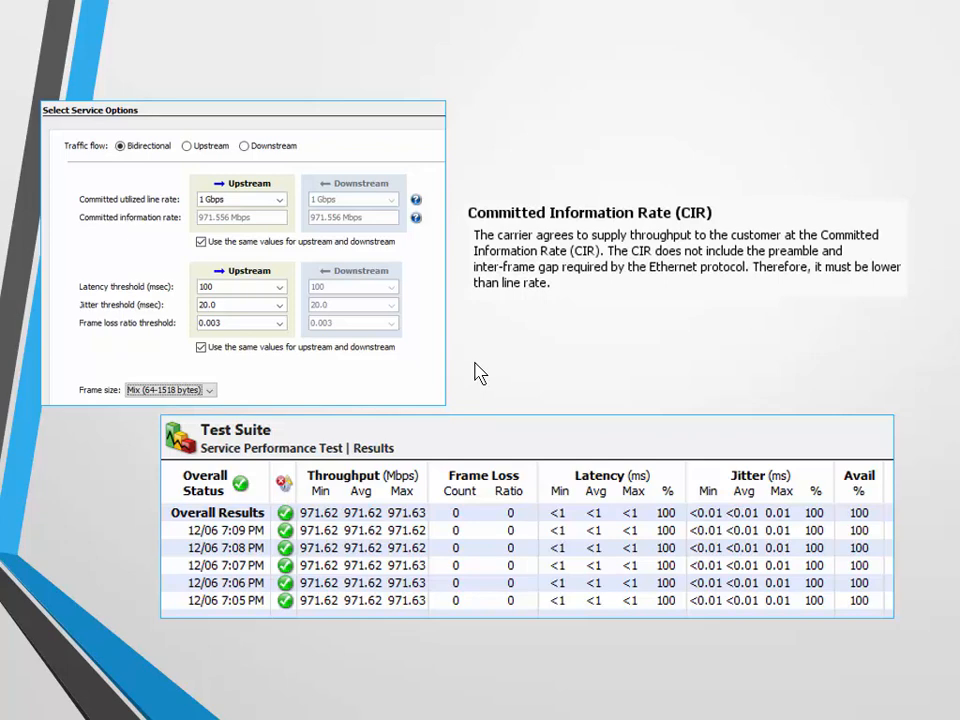
pyautogui.moveTo(352, 352)
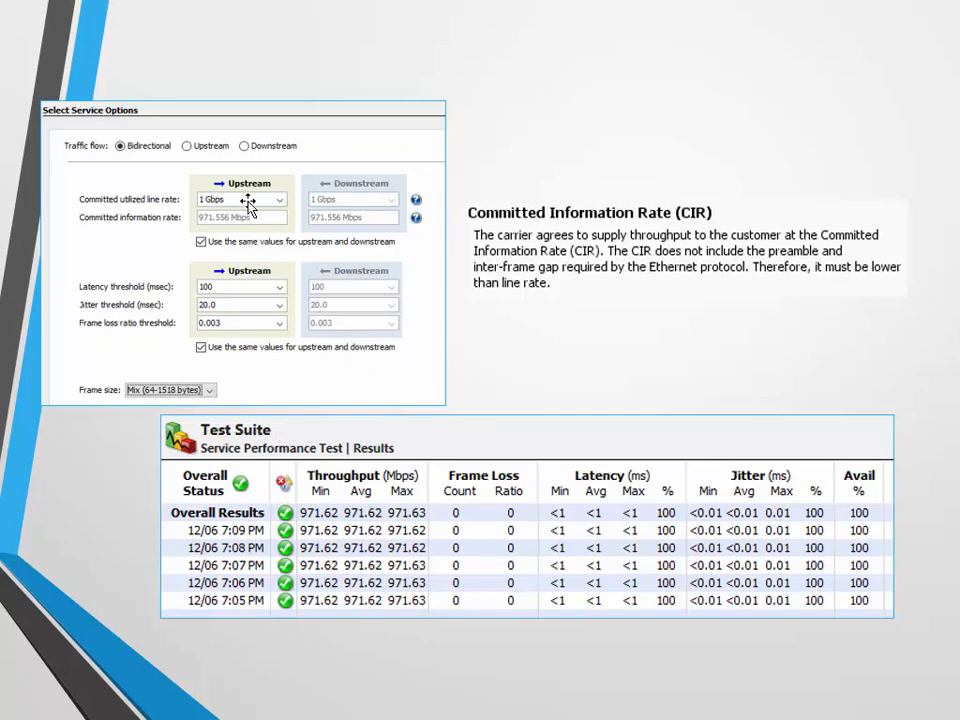
pyautogui.moveTo(196, 232)
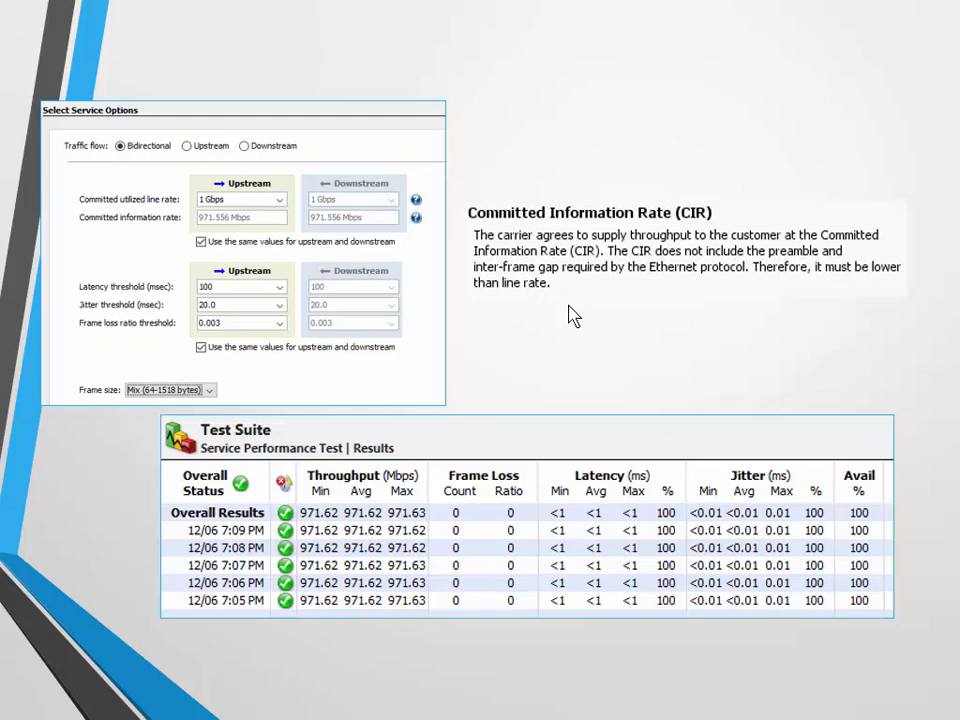
pyautogui.moveTo(292, 260)
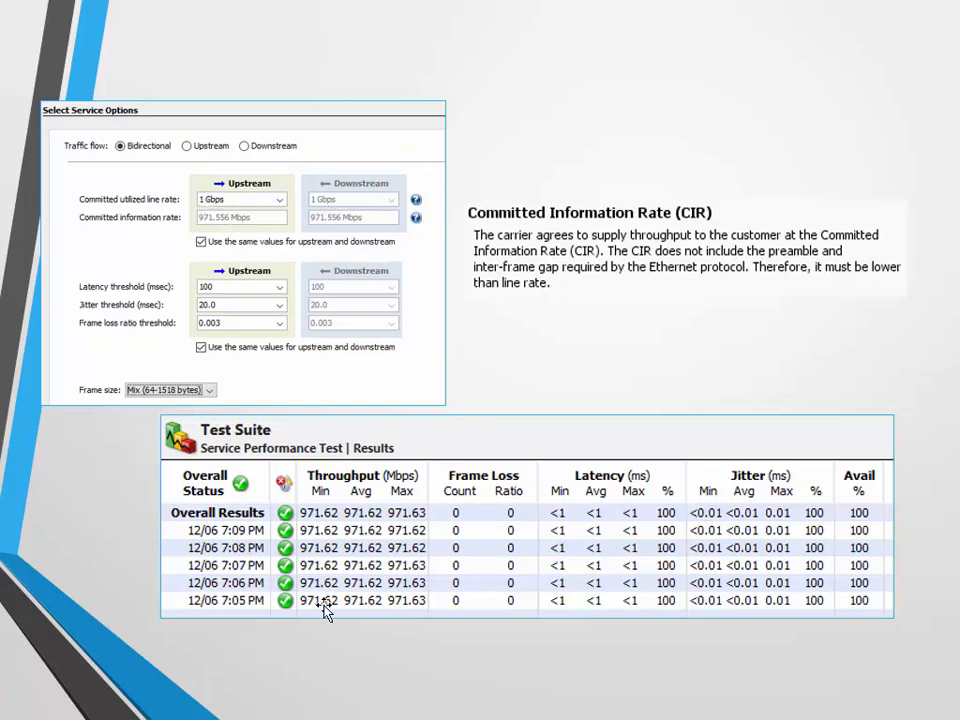
pyautogui.moveTo(52, 330)
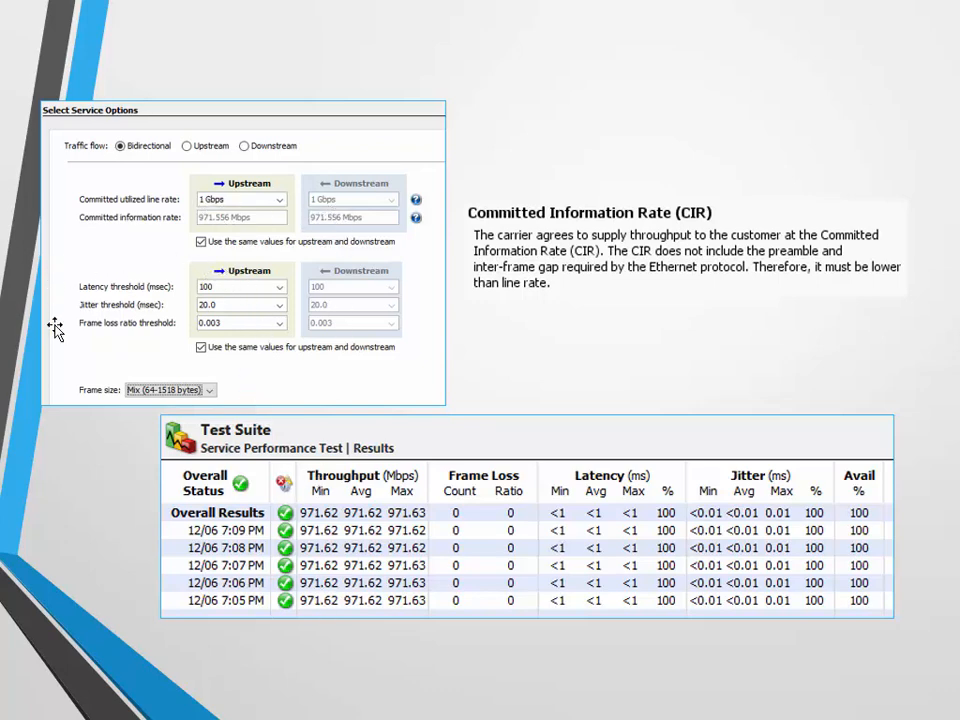
pyautogui.moveTo(232, 290)
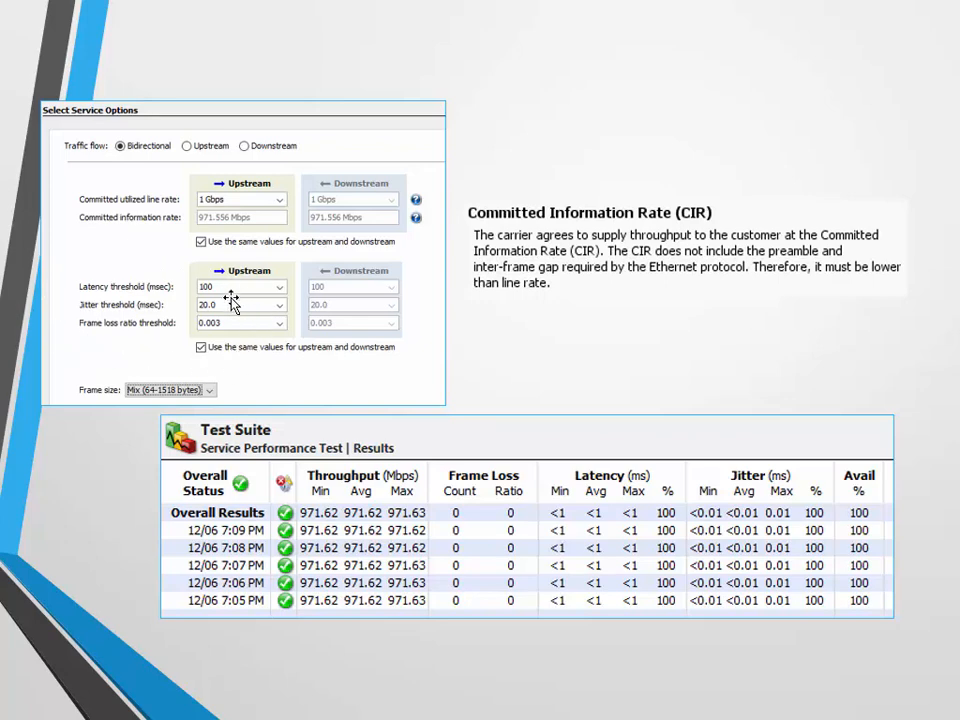
pyautogui.moveTo(232, 308)
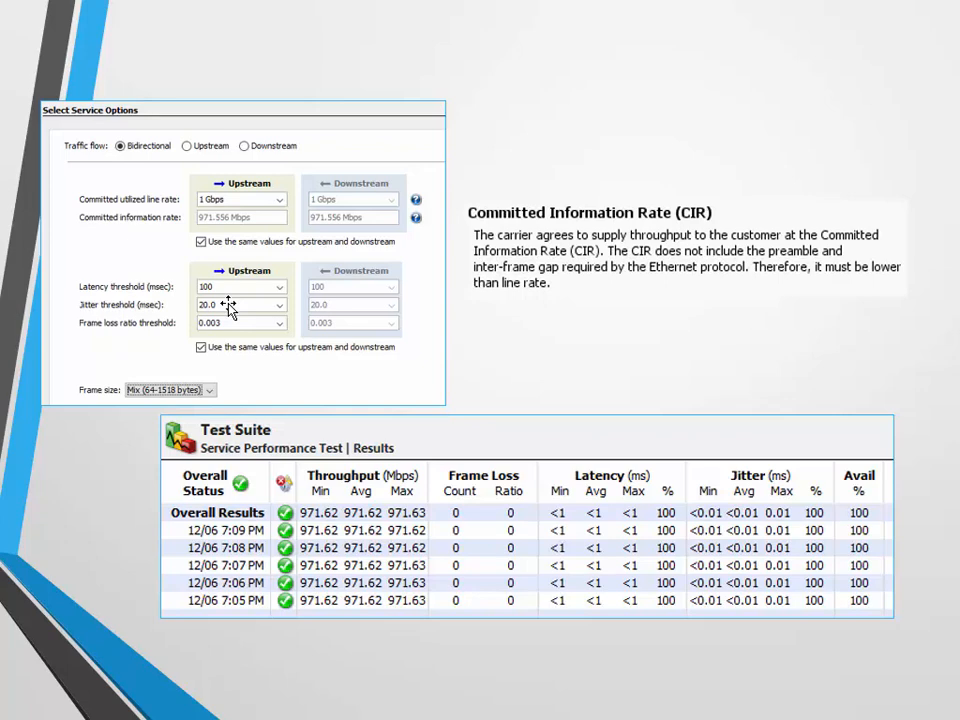
pyautogui.moveTo(72, 308)
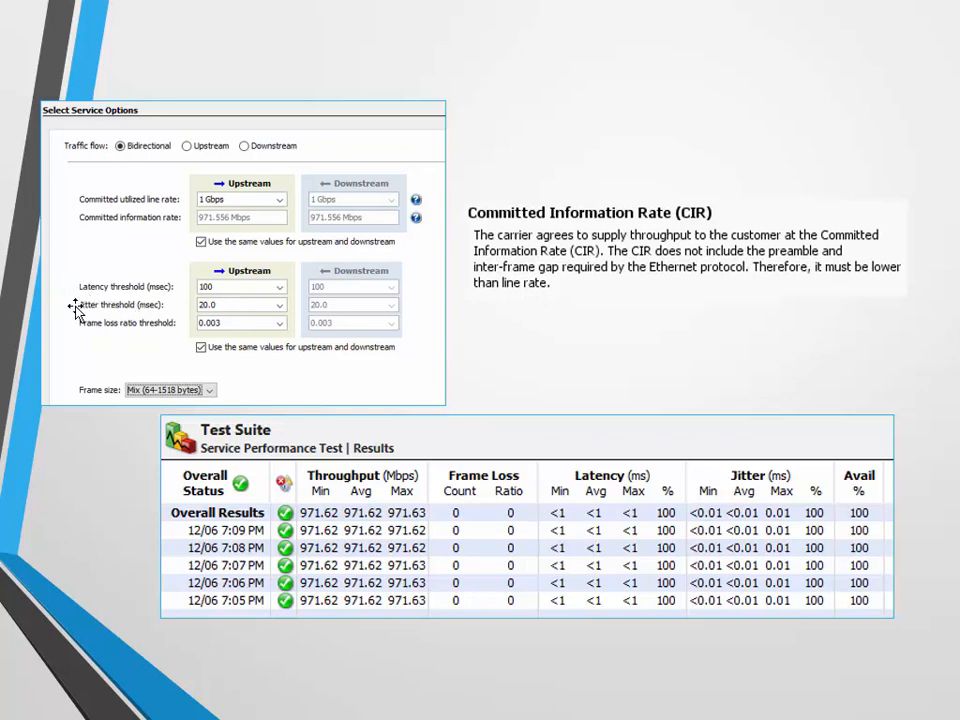
pyautogui.moveTo(84, 338)
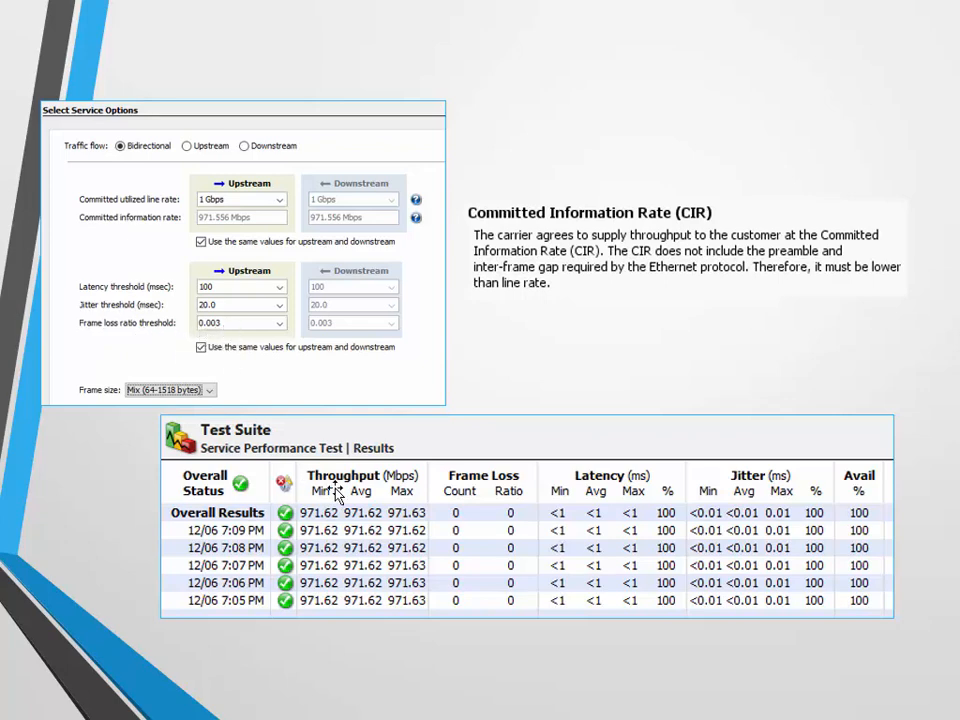
pyautogui.moveTo(502, 632)
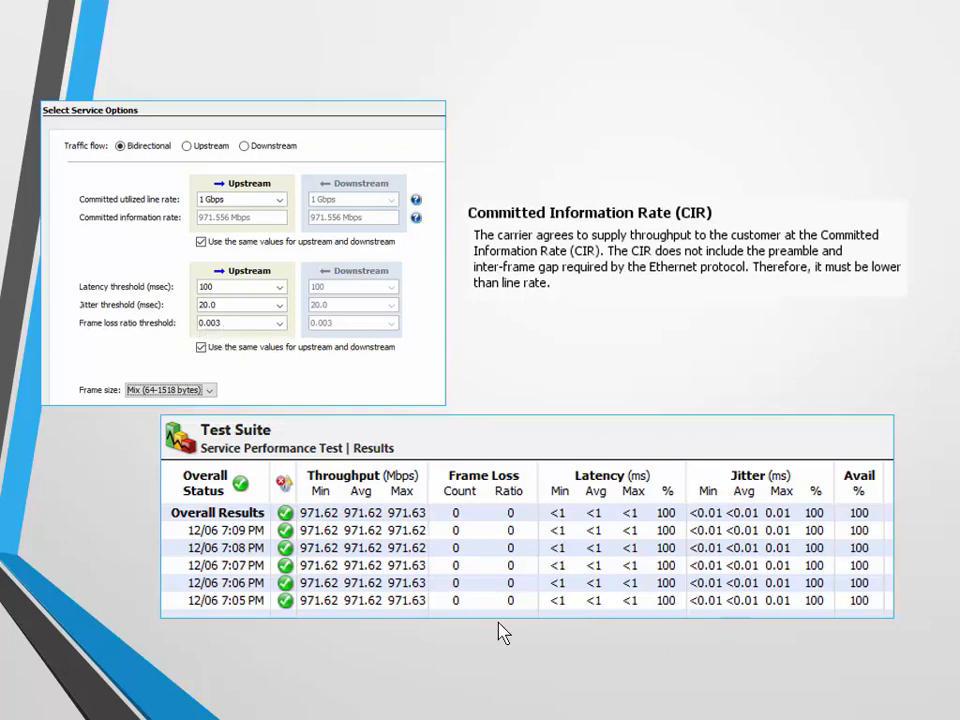
pyautogui.moveTo(504, 652)
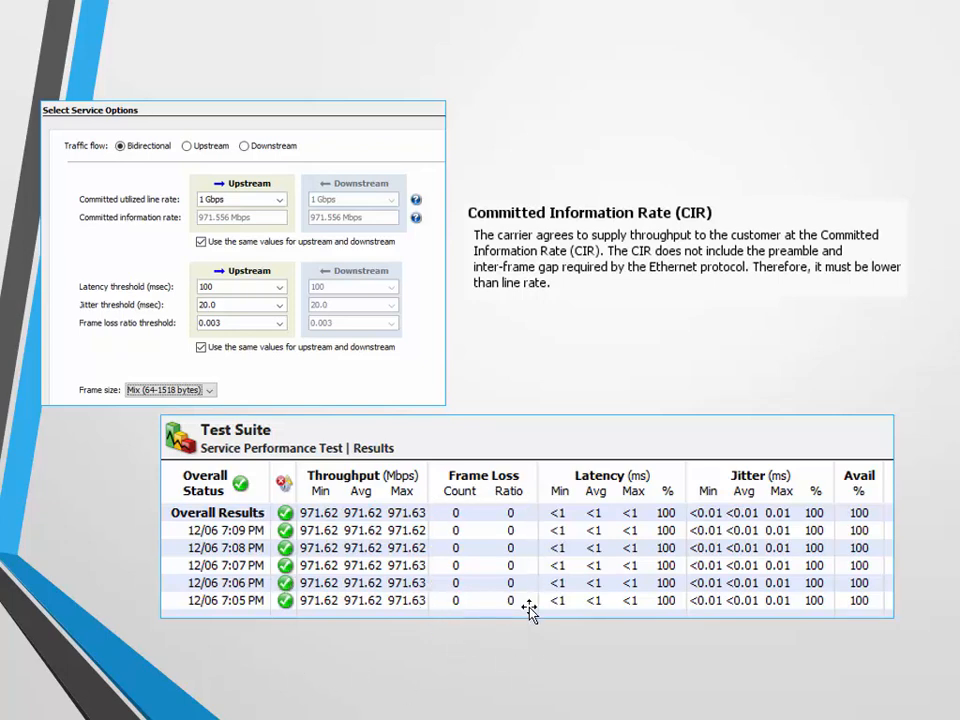
pyautogui.moveTo(598, 610)
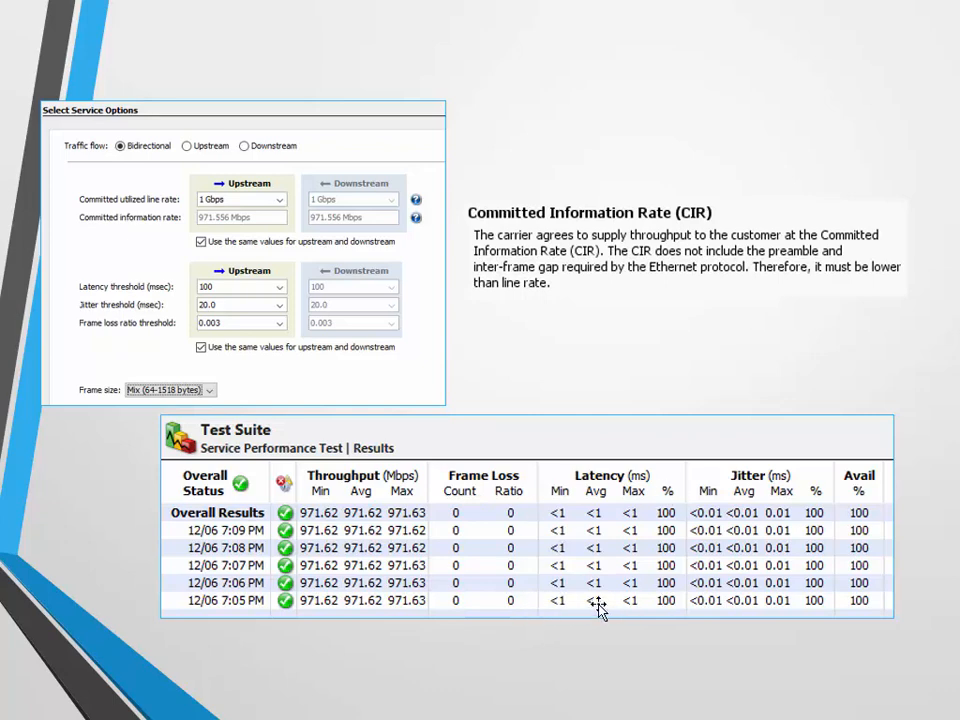
pyautogui.moveTo(648, 496)
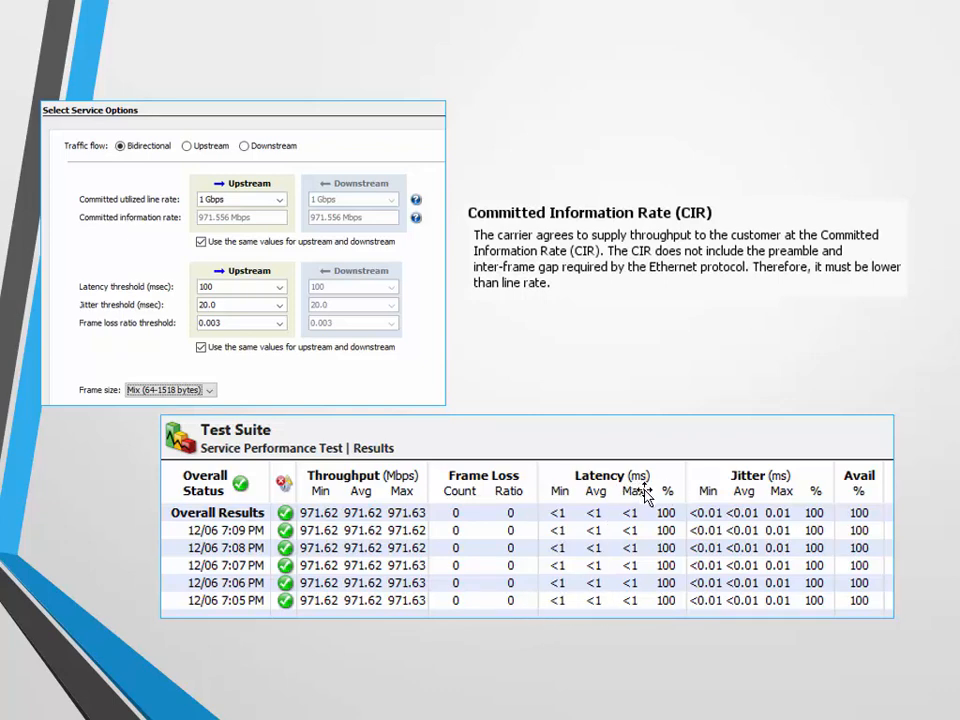
pyautogui.moveTo(730, 532)
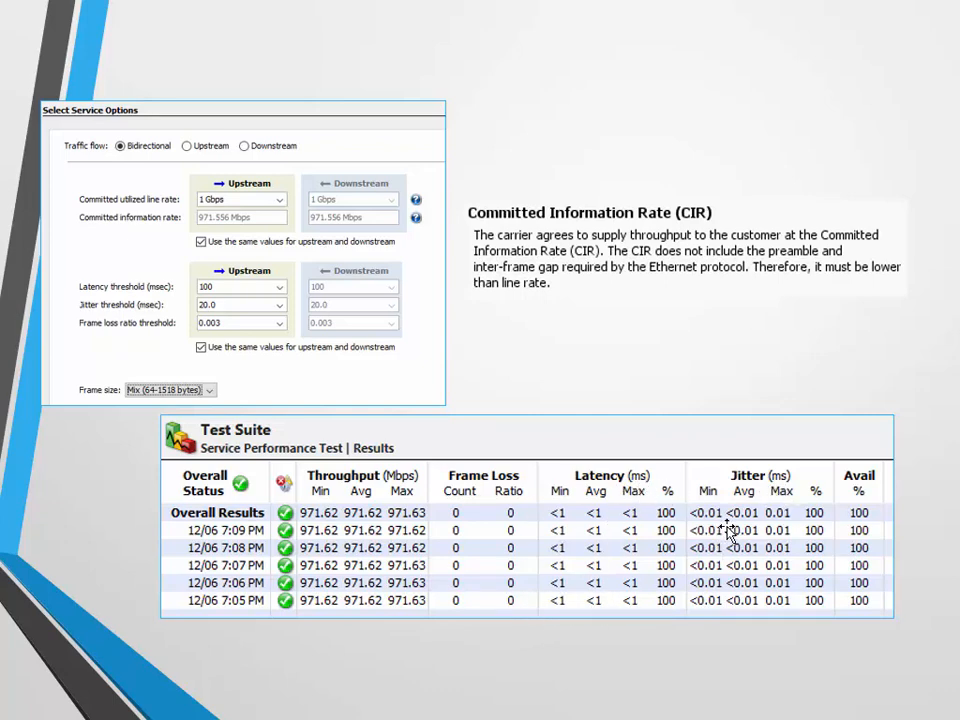
pyautogui.moveTo(716, 528)
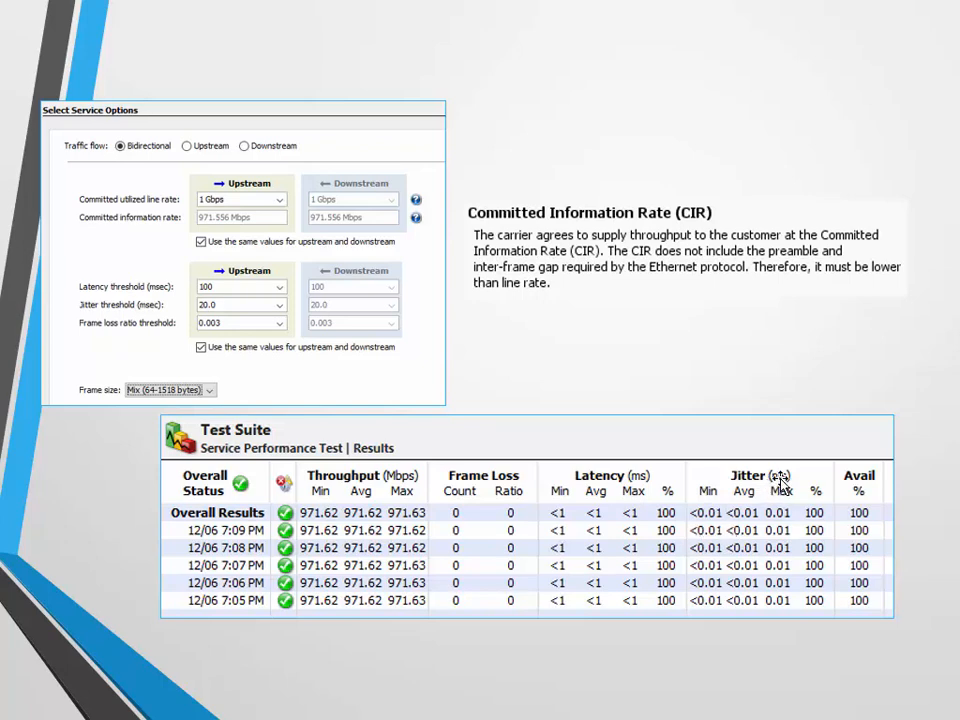
pyautogui.moveTo(628, 576)
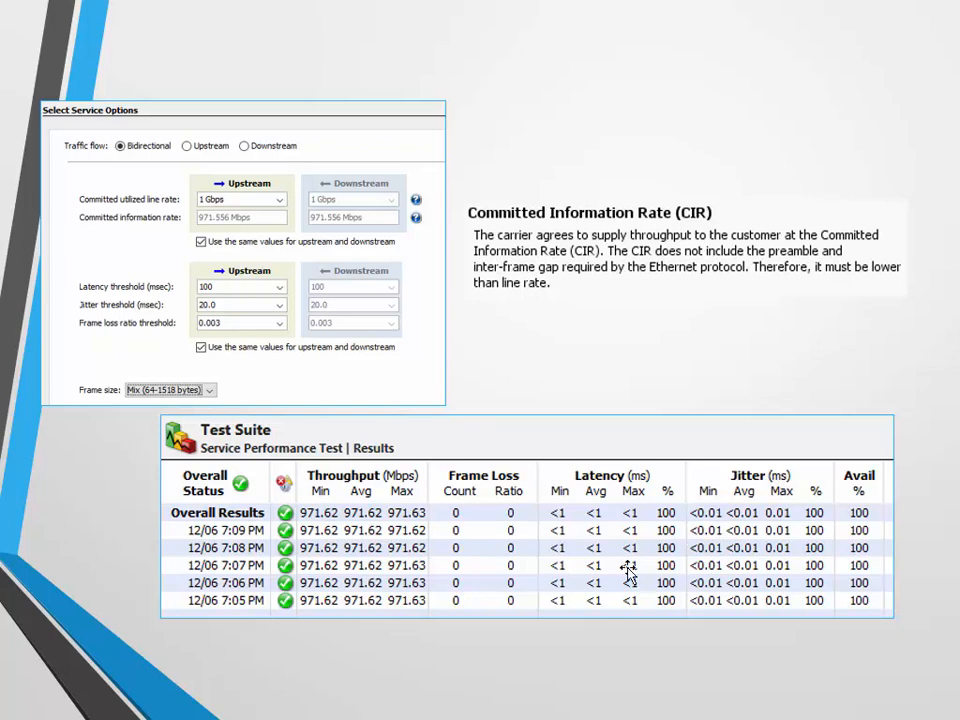
pyautogui.moveTo(616, 588)
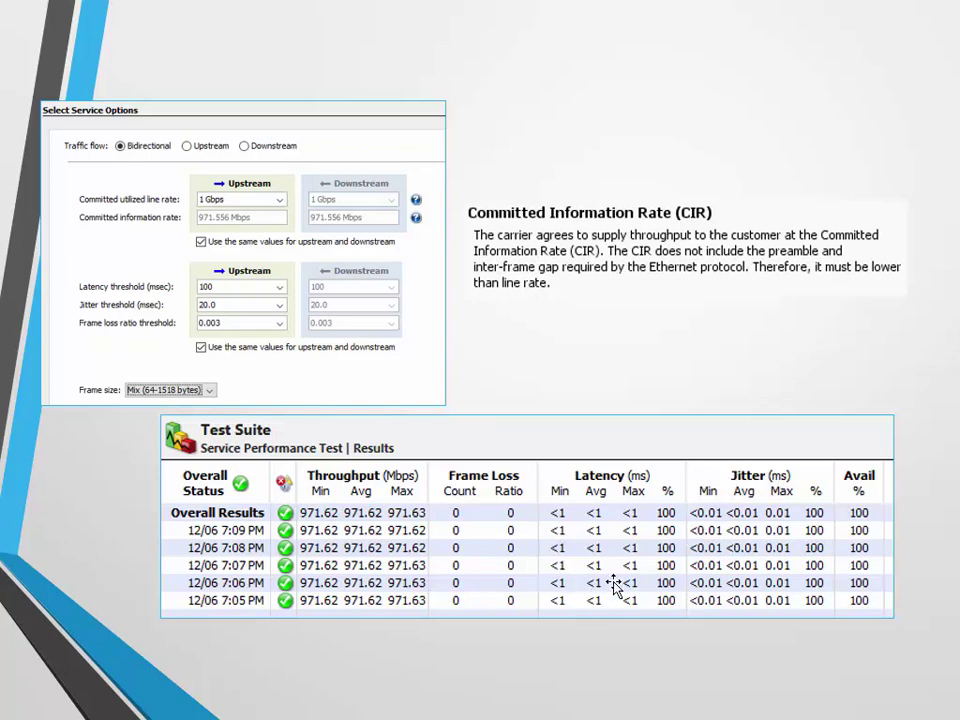
pyautogui.moveTo(570, 644)
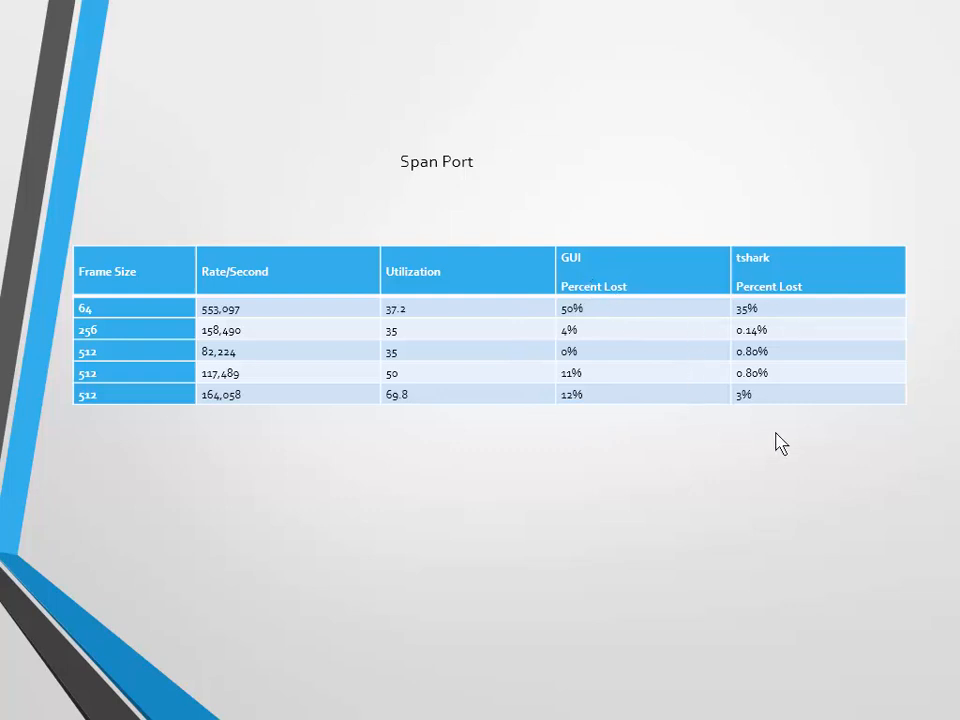
pyautogui.moveTo(412, 592)
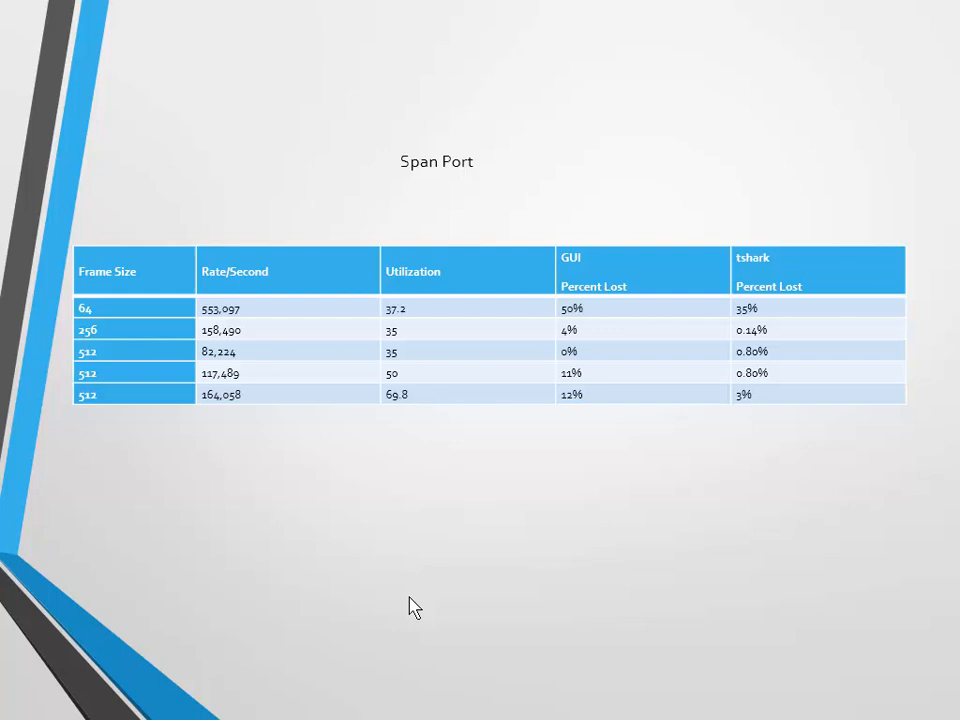
pyautogui.moveTo(708, 184)
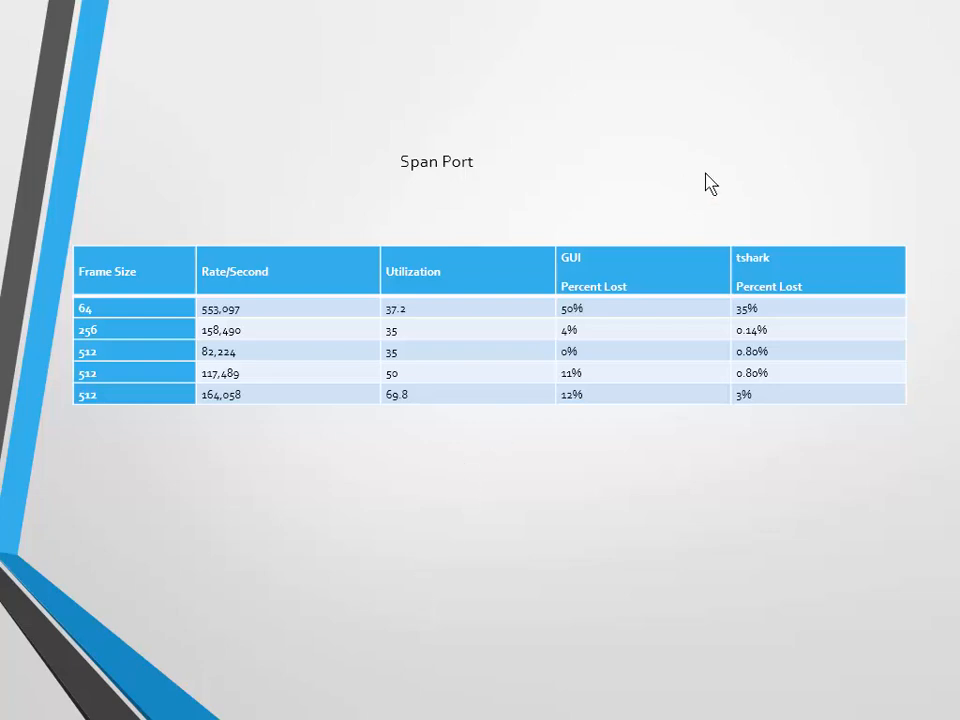